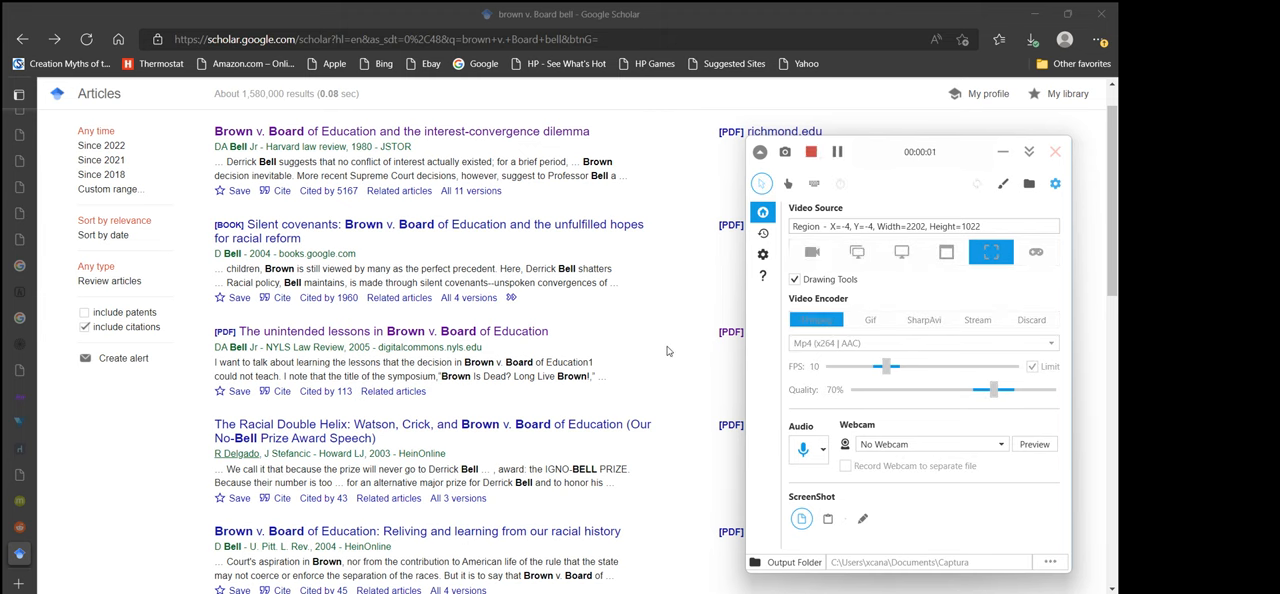
- Follow the nyls.edu PDF link for 'The Unintended Lessons in Brown v. Board of Education'
{"action": "left_click", "coordinate": [1054, 152]}
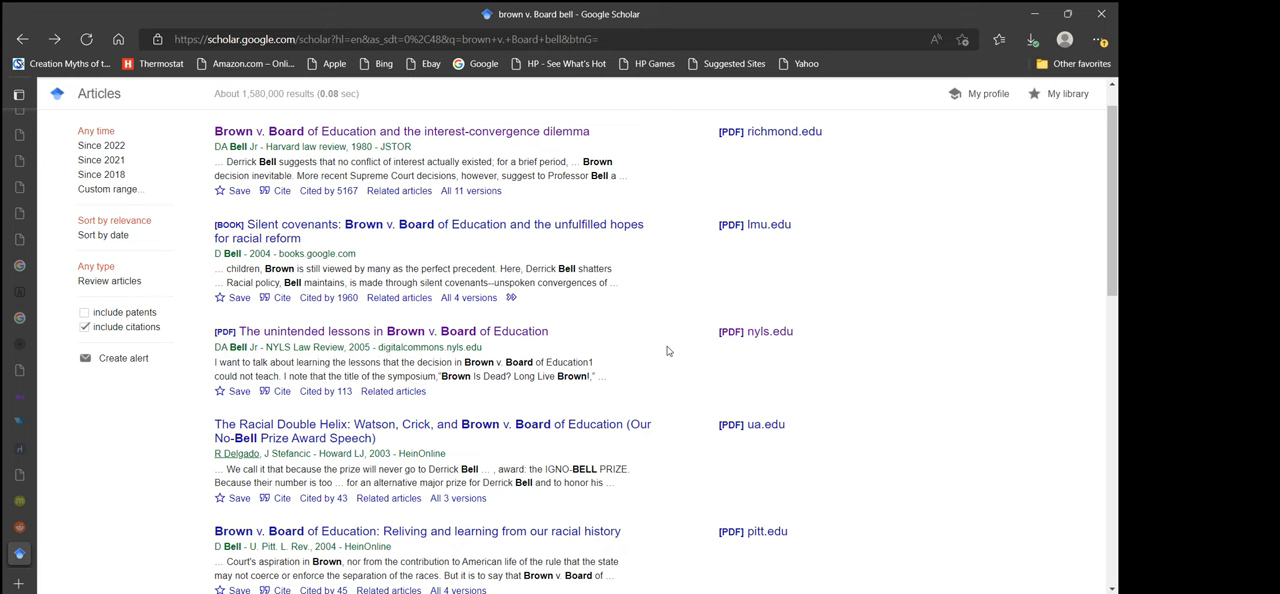
{"action": "mouse_move", "coordinate": [302, 332]}
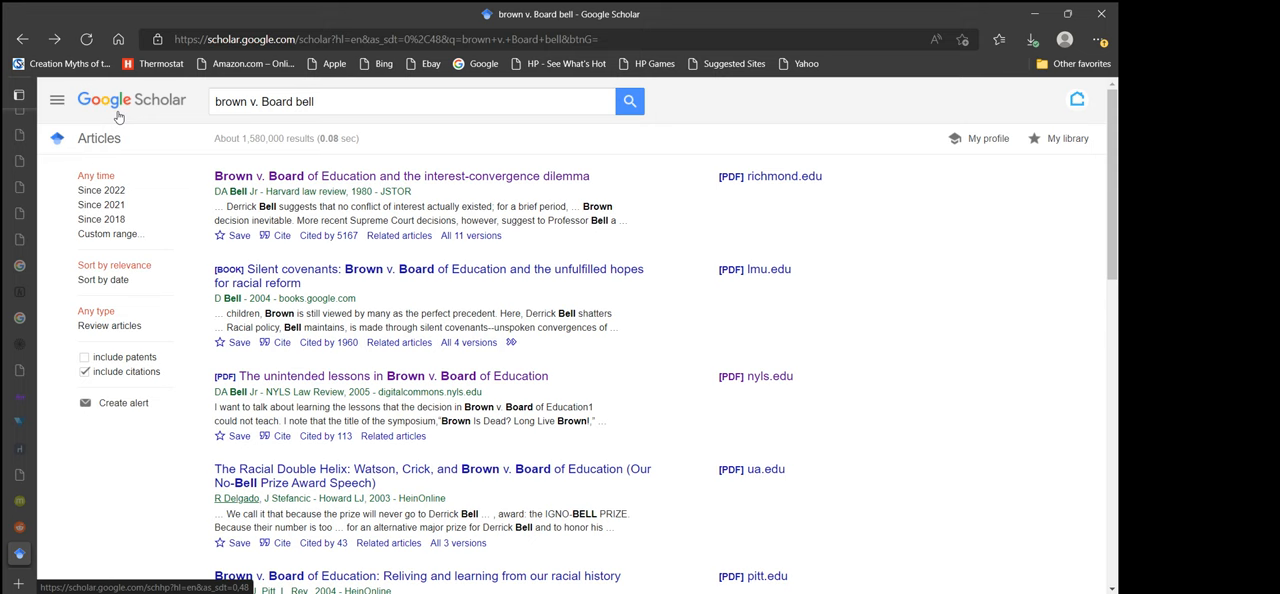
{"action": "mouse_move", "coordinate": [1064, 568]}
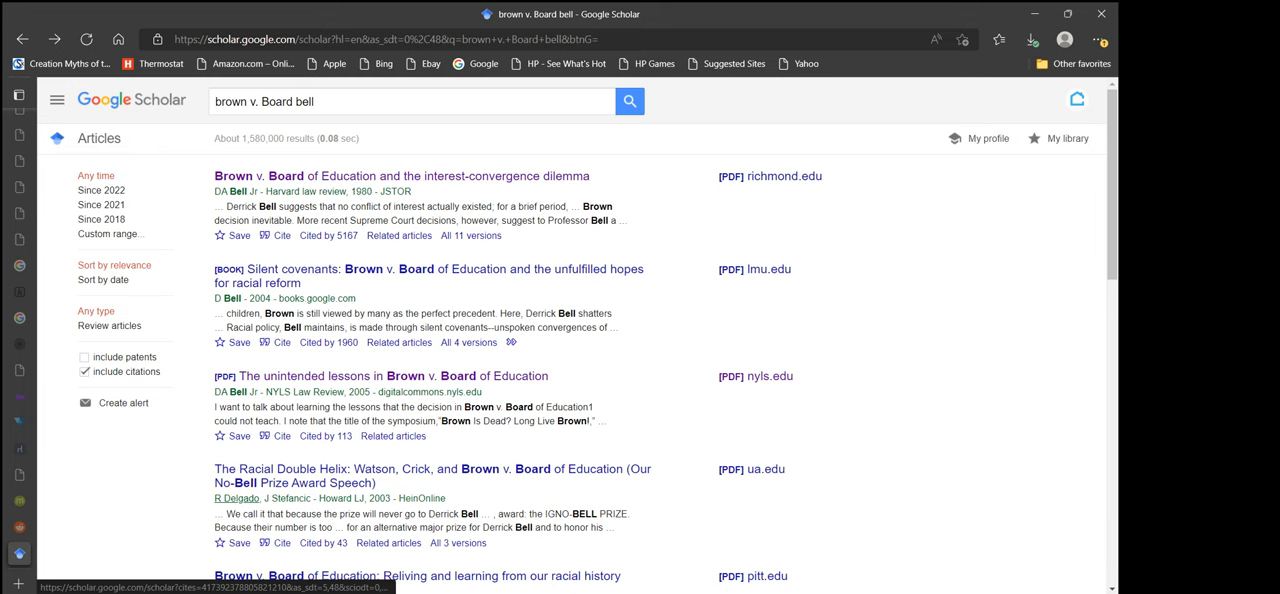
{"action": "mouse_move", "coordinate": [388, 376]}
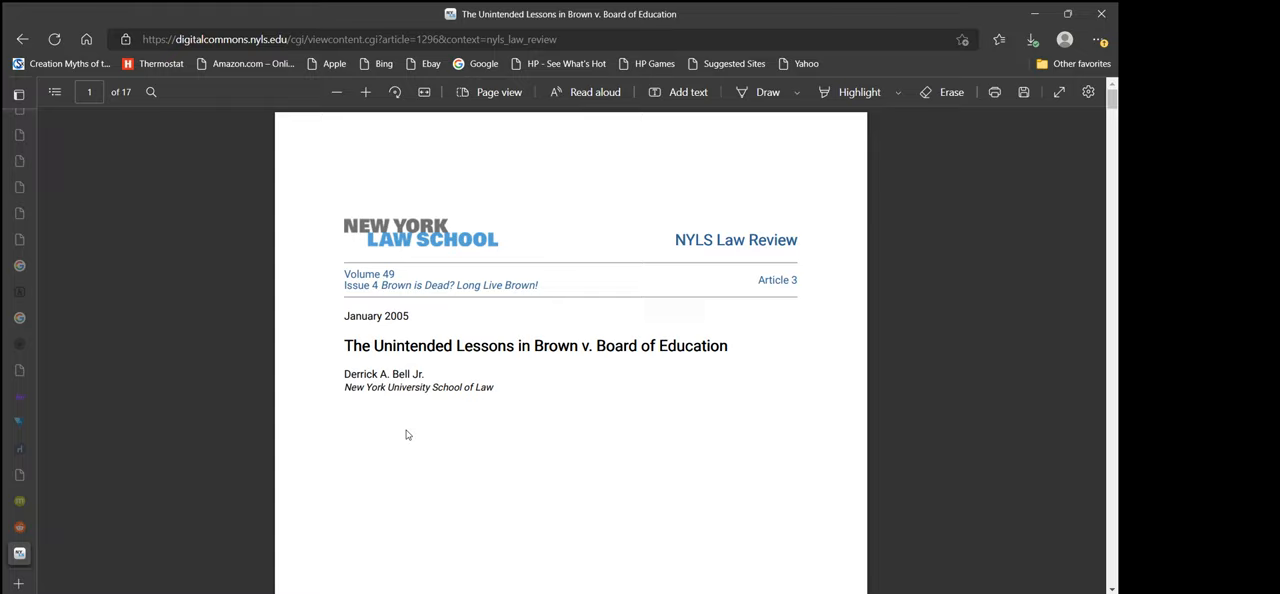
{"action": "scroll", "scroll_direction": "down", "scroll_amount": 3}
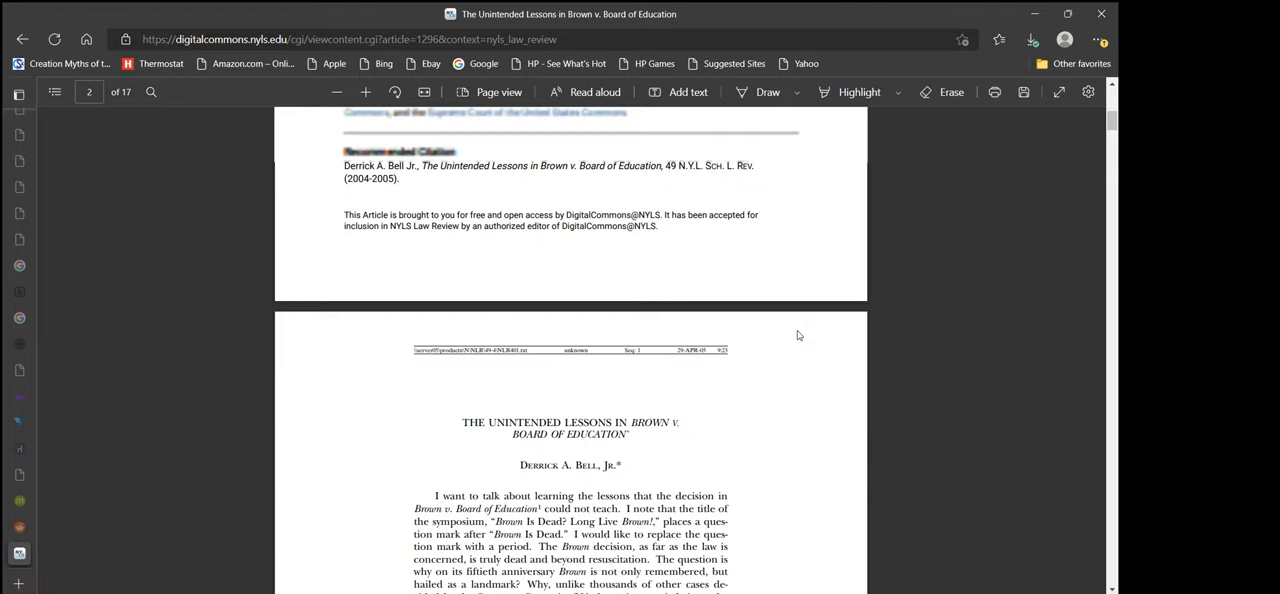
{"action": "scroll", "scroll_direction": "down", "scroll_amount": 3}
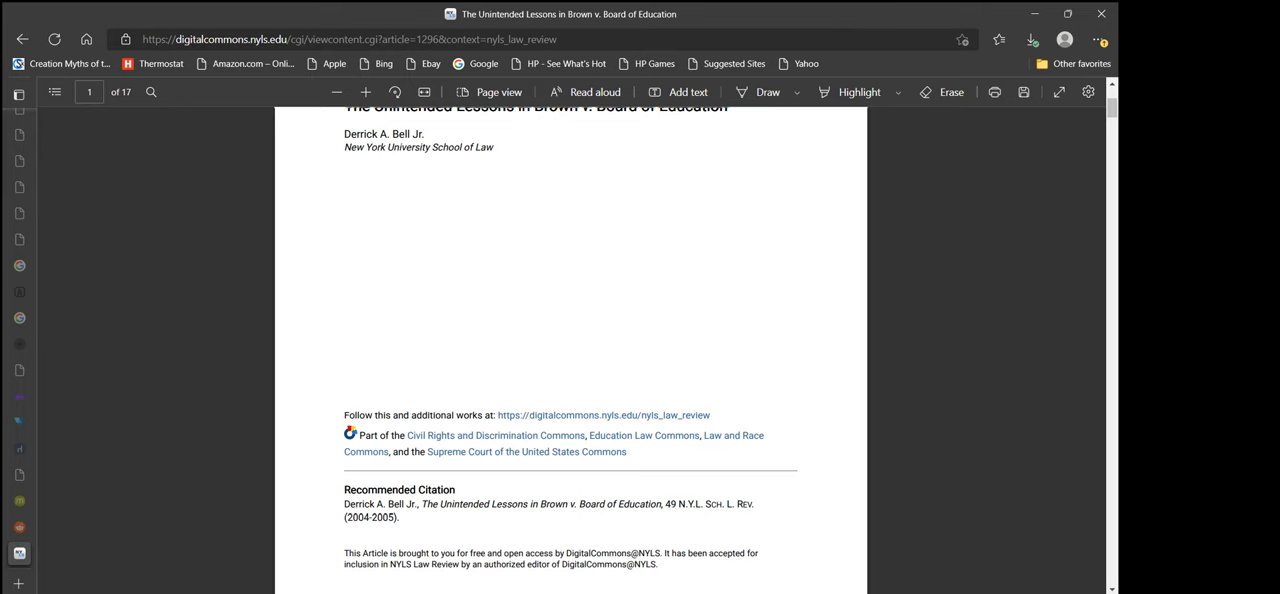
- Scroll through page 2's discussion of Brown down to the footnotes at its bottom
{"action": "scroll", "scroll_direction": "down", "scroll_amount": 3}
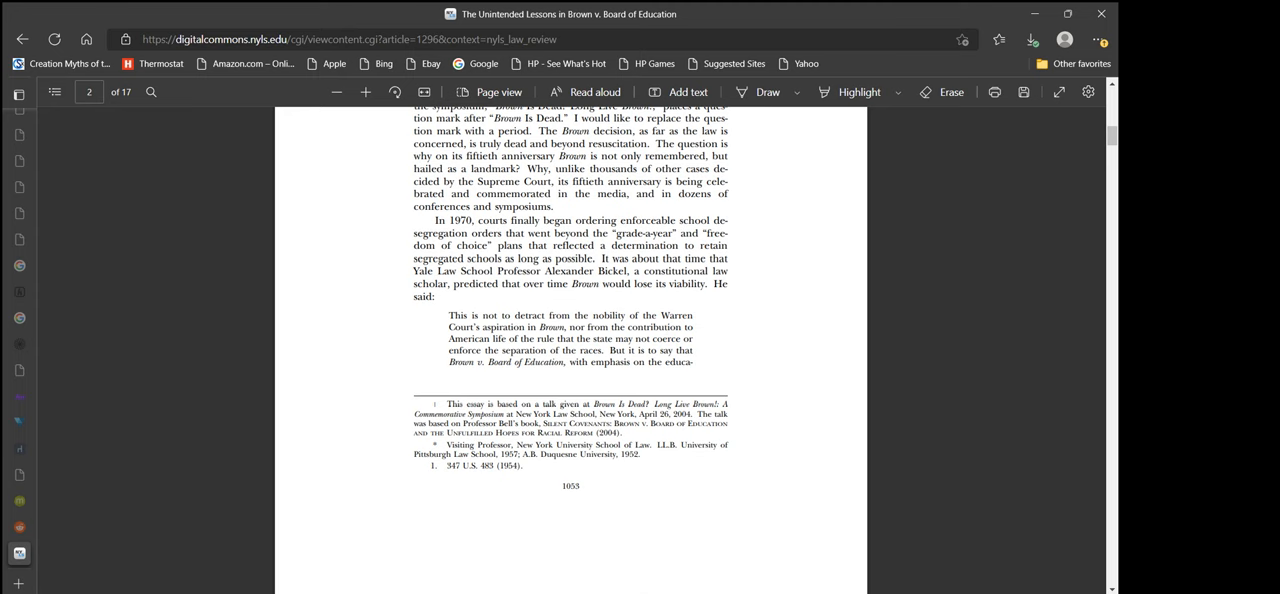
{"action": "scroll", "scroll_direction": "down", "scroll_amount": 3}
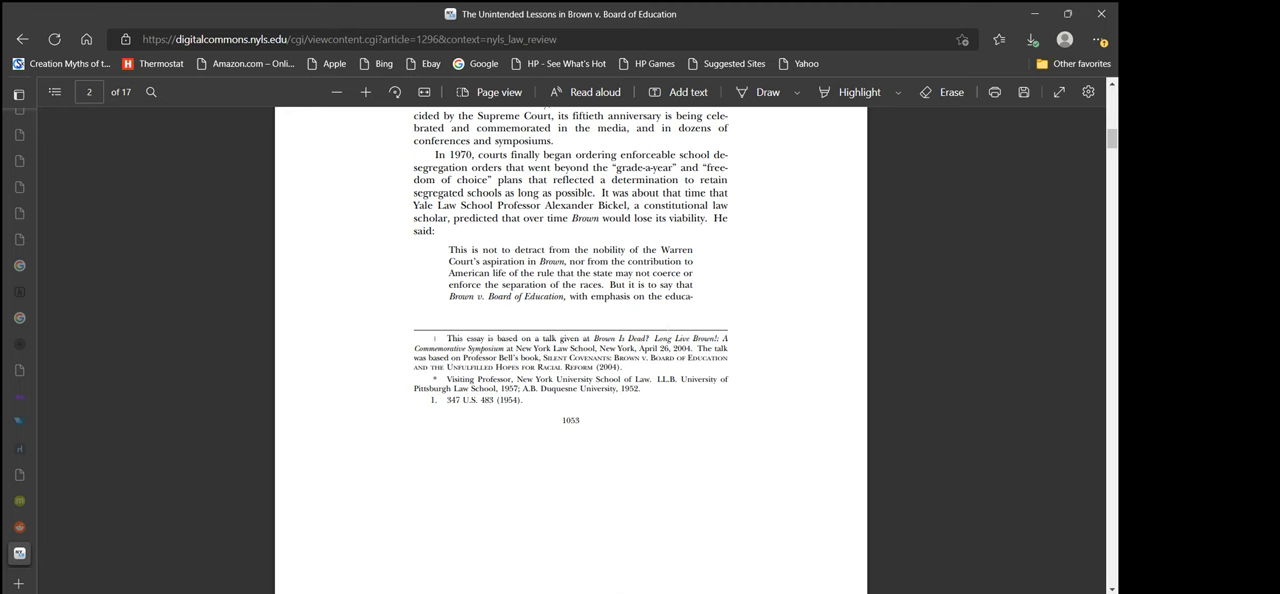
{"action": "scroll", "scroll_direction": "down", "scroll_amount": 3}
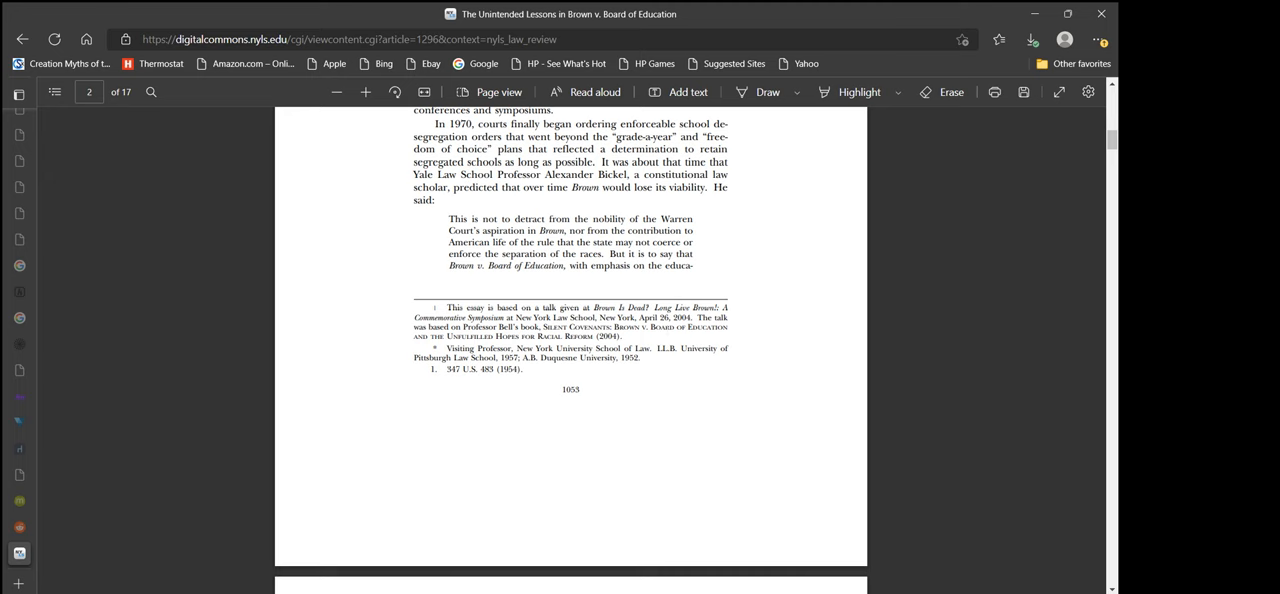
{"action": "scroll", "scroll_direction": "down", "scroll_amount": 3}
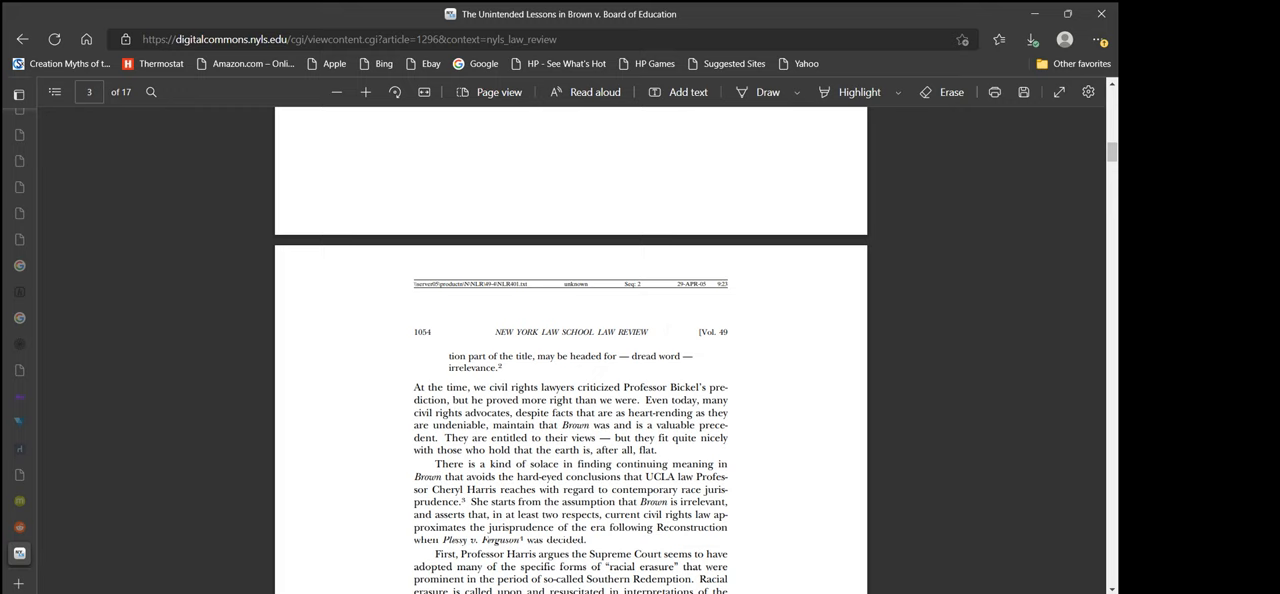
{"action": "scroll", "scroll_direction": "up", "scroll_amount": 3}
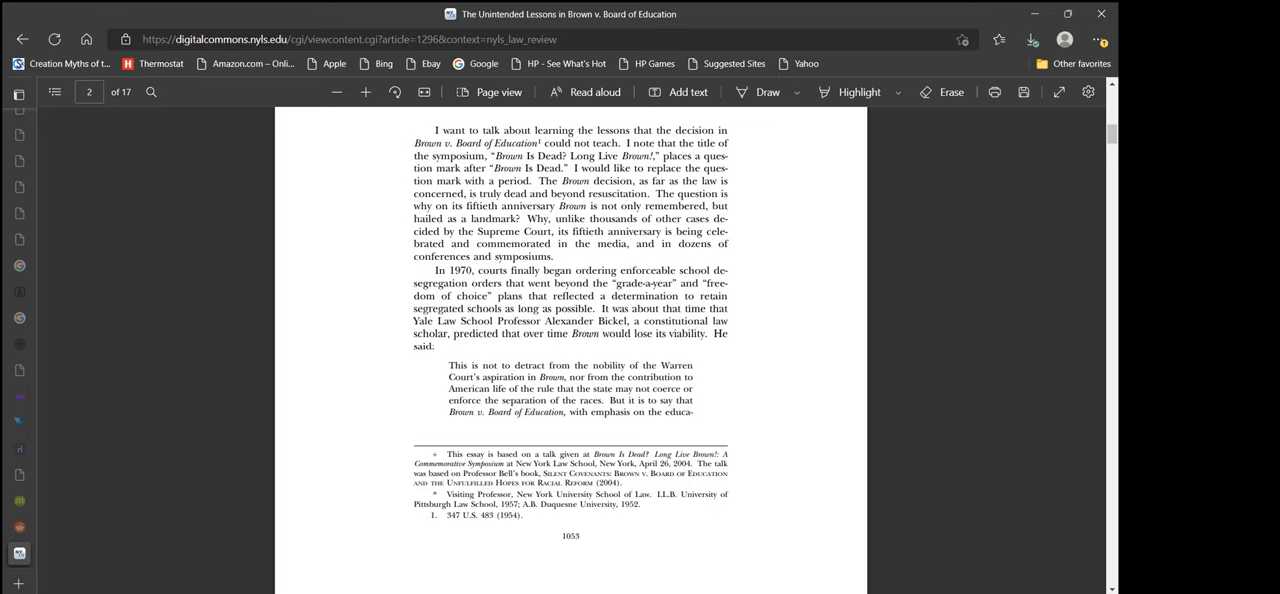
{"action": "scroll", "scroll_direction": "down", "scroll_amount": 3}
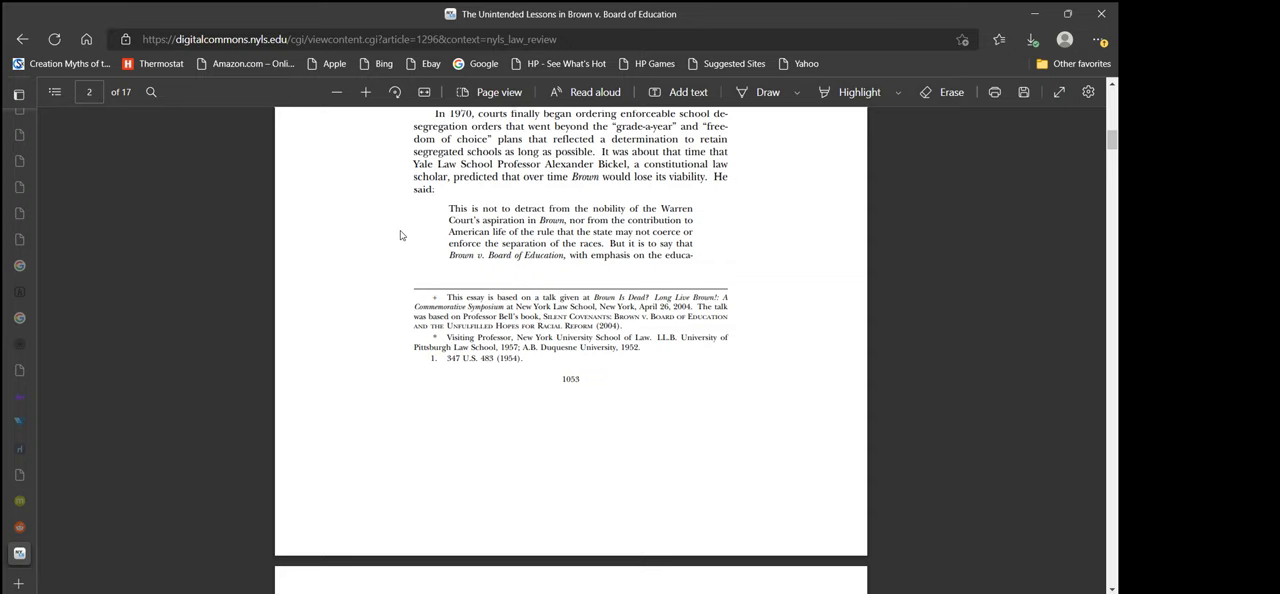
- Scroll to page 3's upper paragraphs on Harris's racial-erasure argument and the Morrison case
{"action": "scroll", "scroll_direction": "down", "scroll_amount": 3}
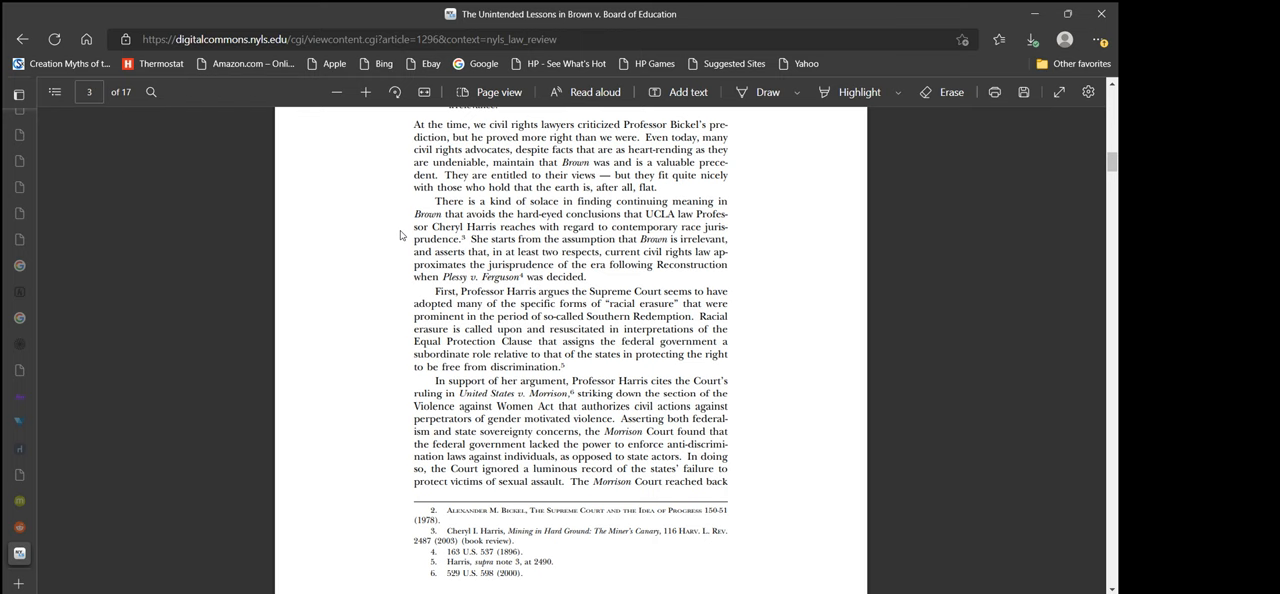
{"action": "mouse_move", "coordinate": [720, 196]}
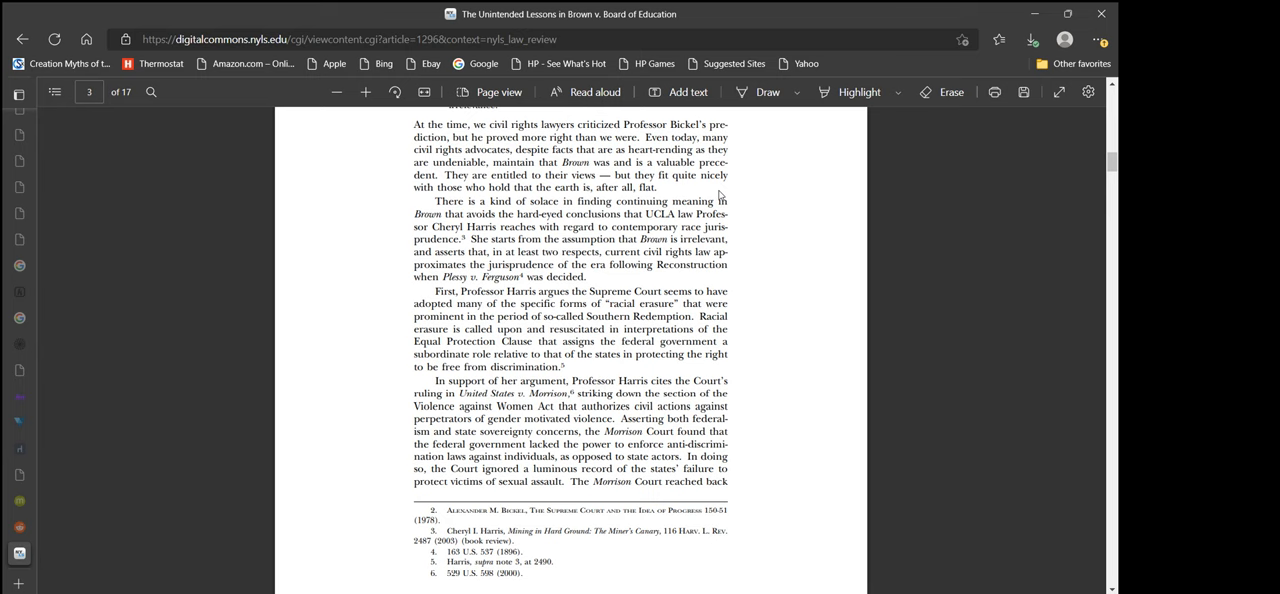
{"action": "scroll", "scroll_direction": "up", "scroll_amount": 3}
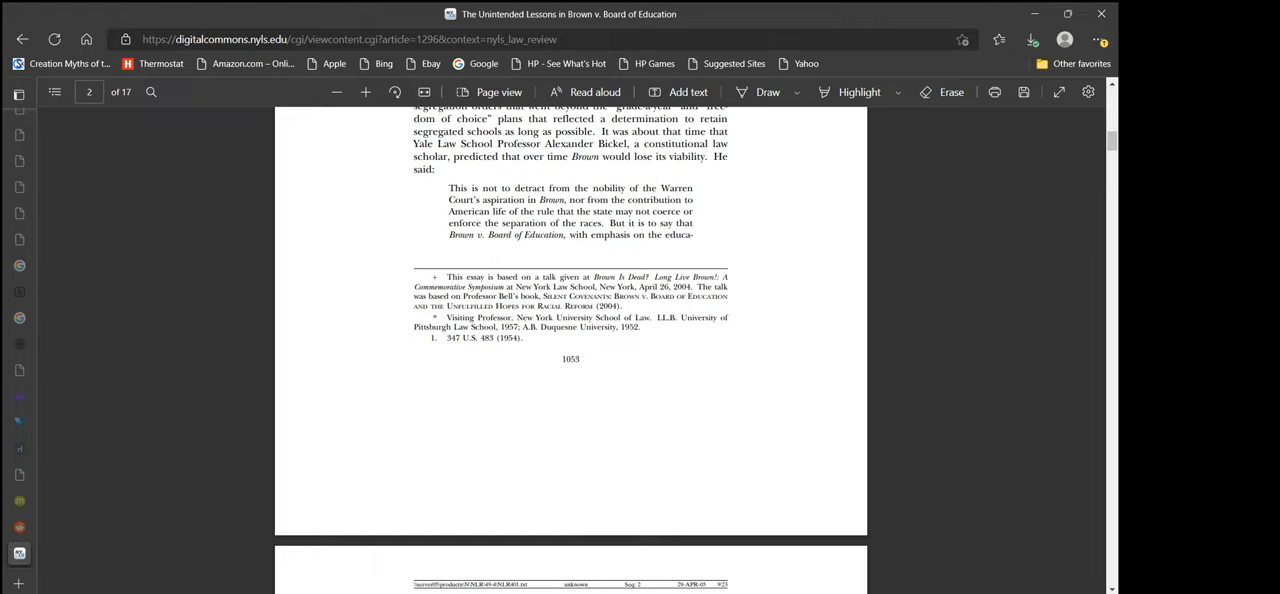
{"action": "scroll", "scroll_direction": "down", "scroll_amount": 3}
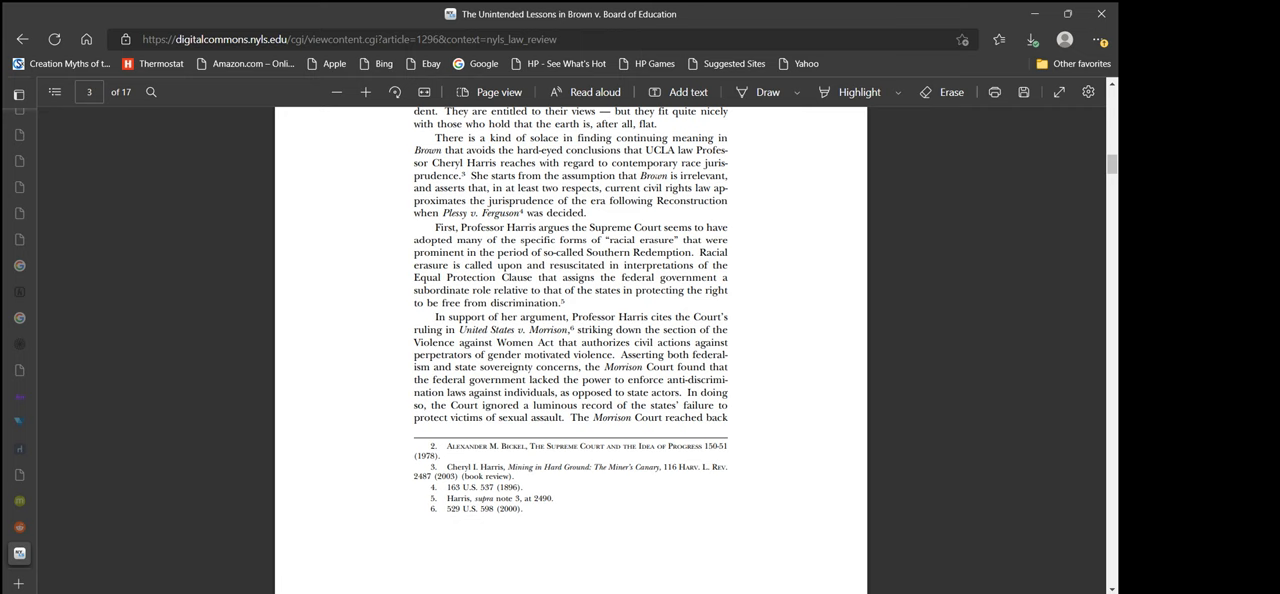
{"action": "mouse_move", "coordinate": [744, 222]}
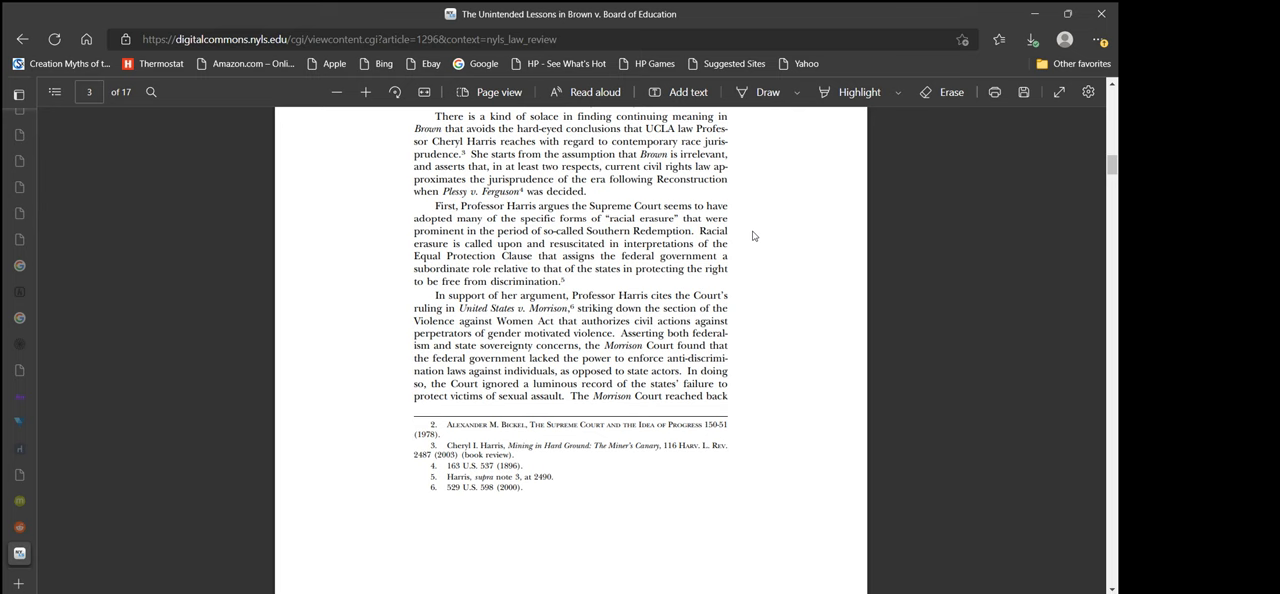
- Scroll down page 3 to its closing Morrison paragraph and footnotes
{"action": "scroll", "scroll_direction": "down", "scroll_amount": 3}
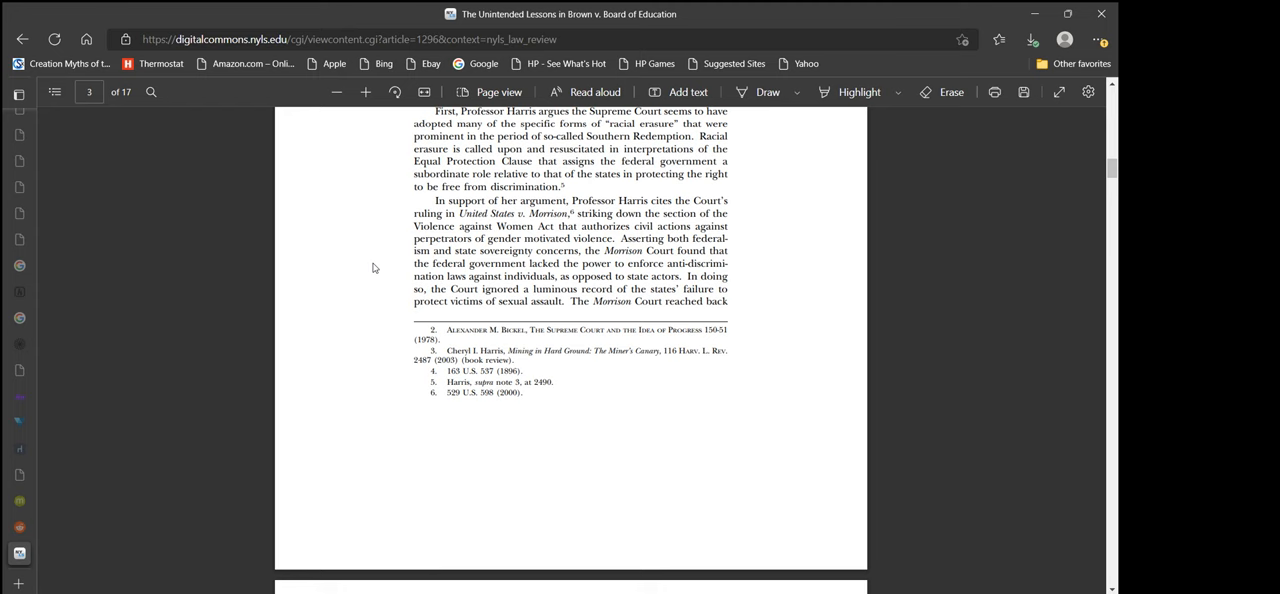
{"action": "scroll", "scroll_direction": "up", "scroll_amount": 3}
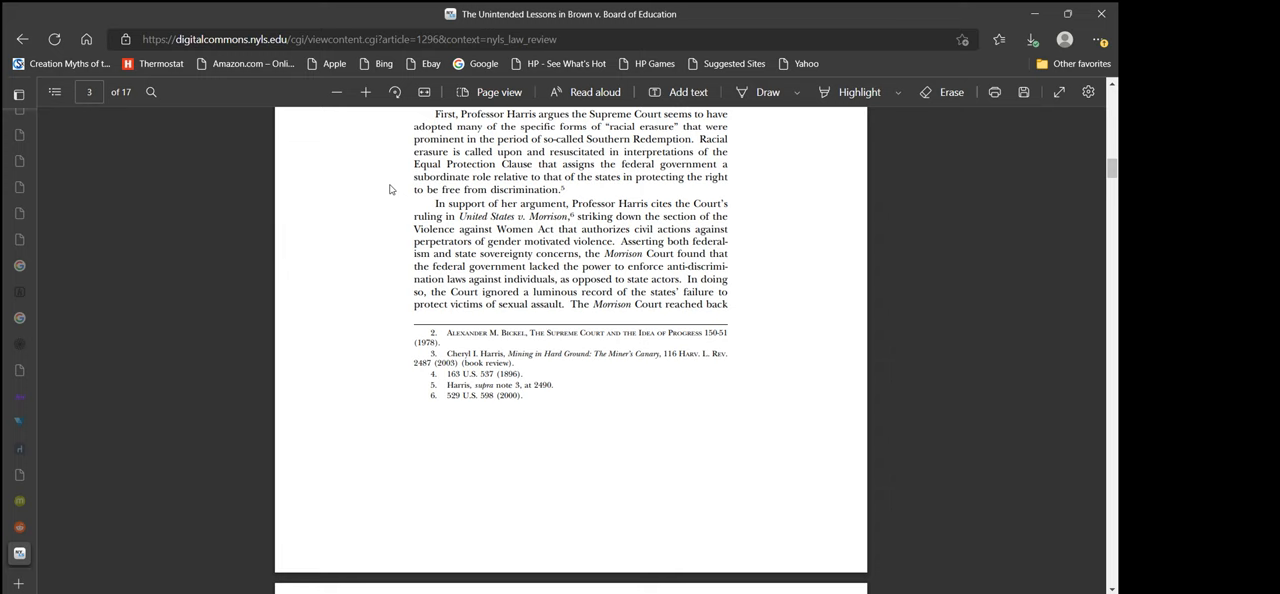
{"action": "scroll", "scroll_direction": "down", "scroll_amount": 3}
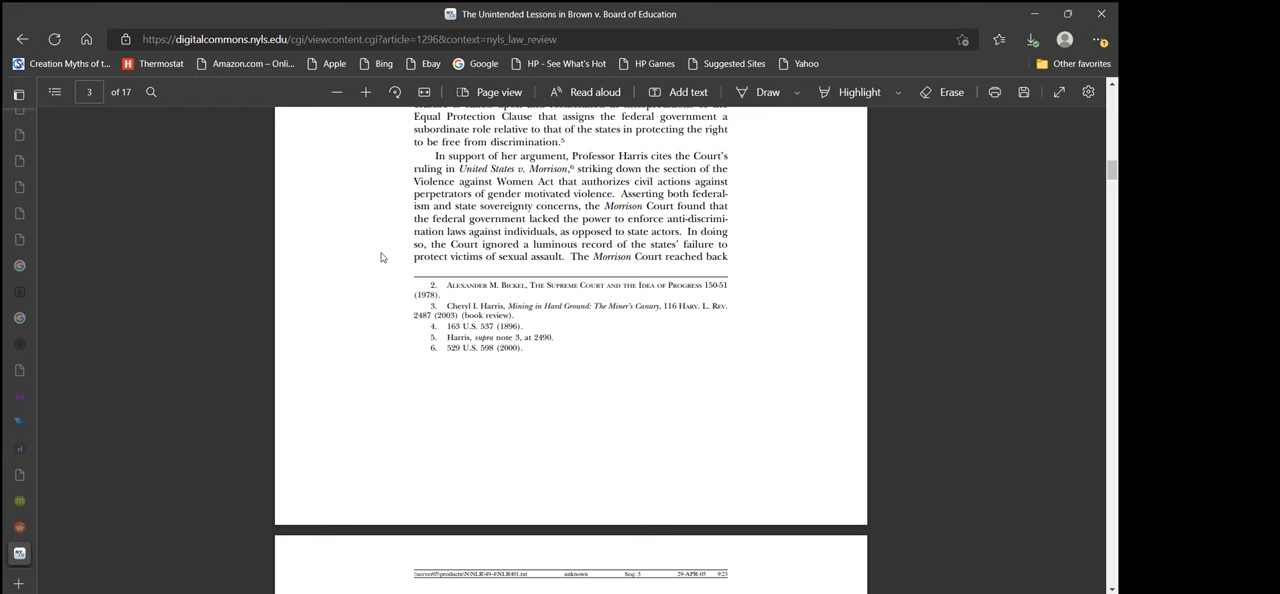
- Scroll through page 4's passage on Brown's demise and the Harvard resegregation study
{"action": "scroll", "scroll_direction": "down", "scroll_amount": 3}
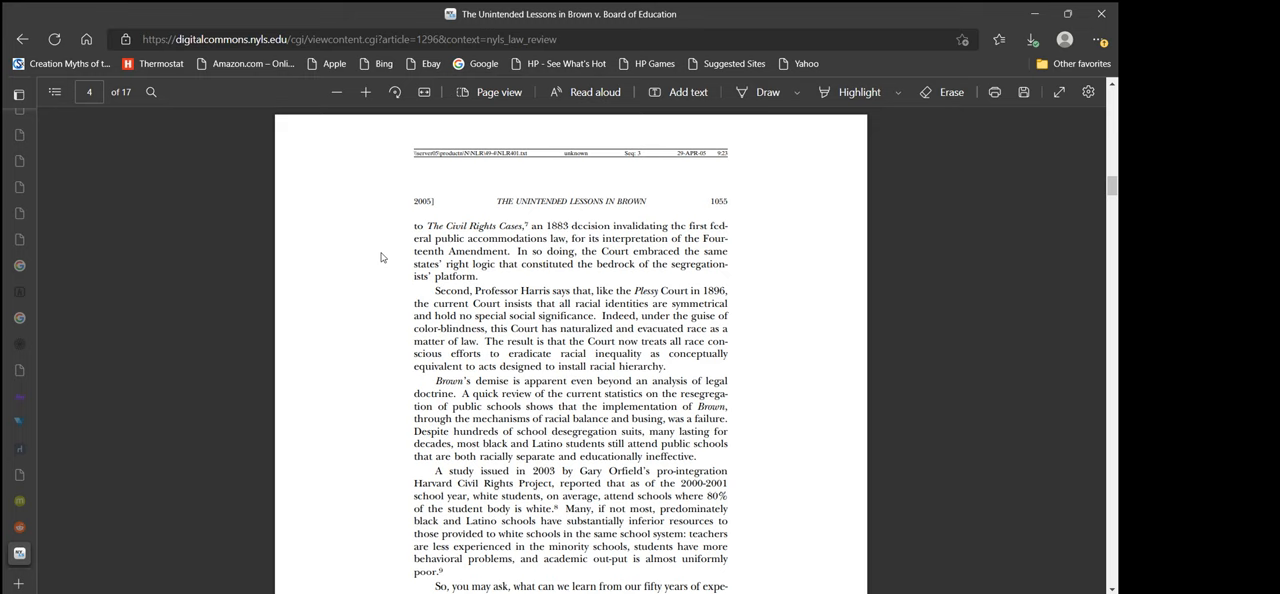
{"action": "scroll", "scroll_direction": "down", "scroll_amount": 3}
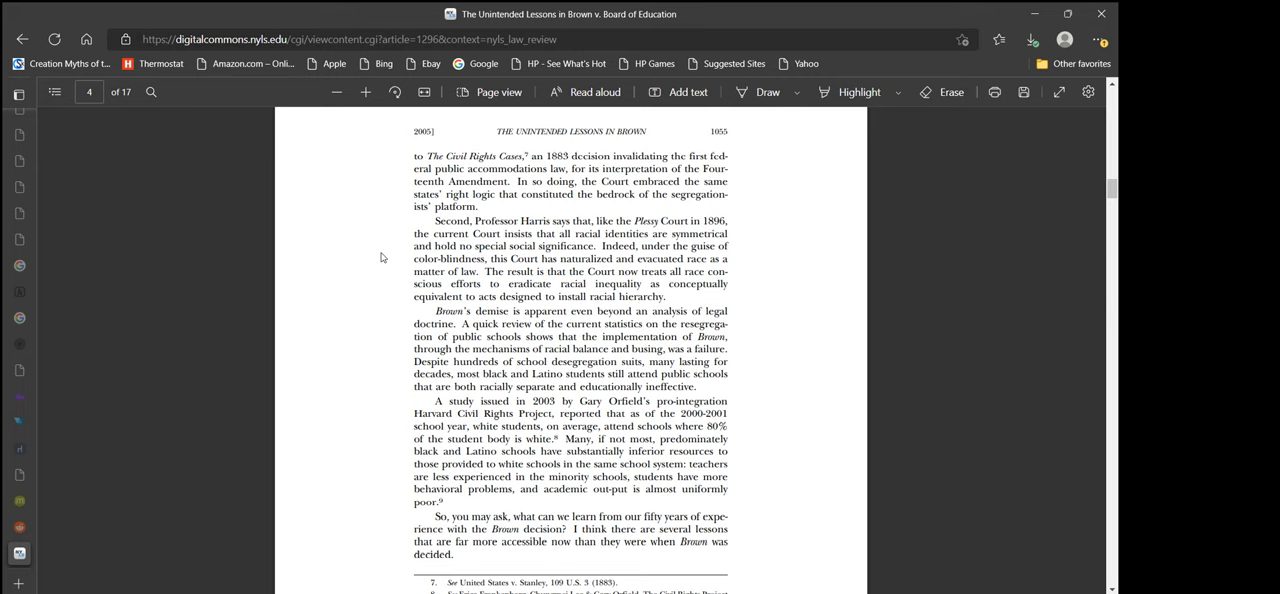
{"action": "scroll", "scroll_direction": "down", "scroll_amount": 3}
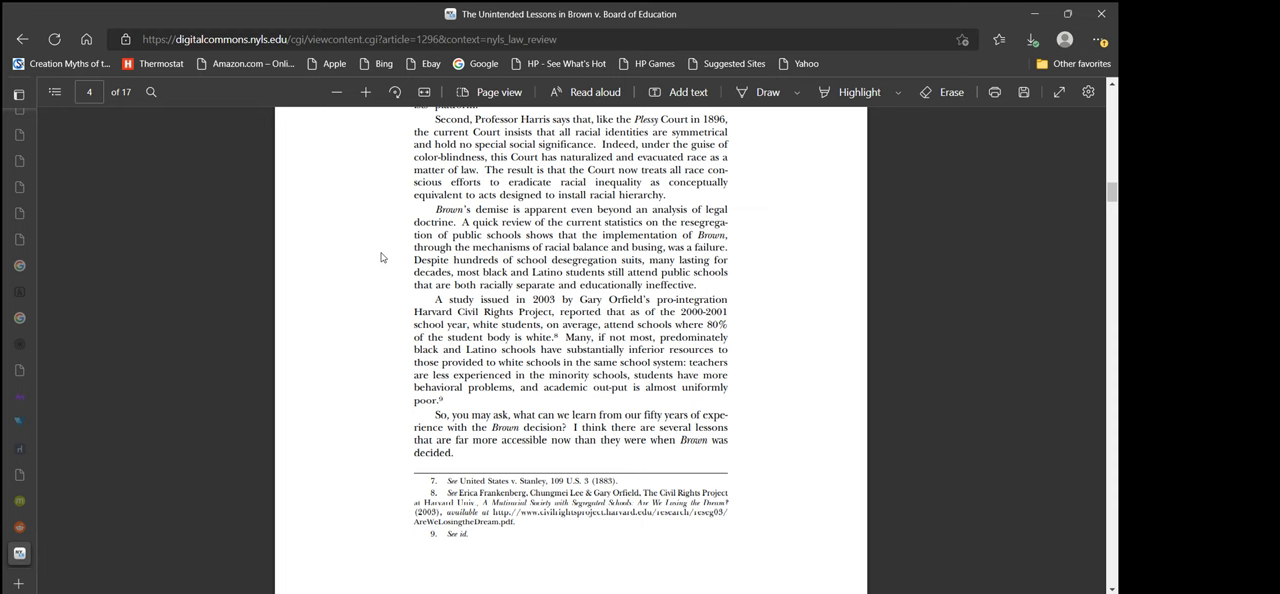
{"action": "scroll", "scroll_direction": "up", "scroll_amount": 3}
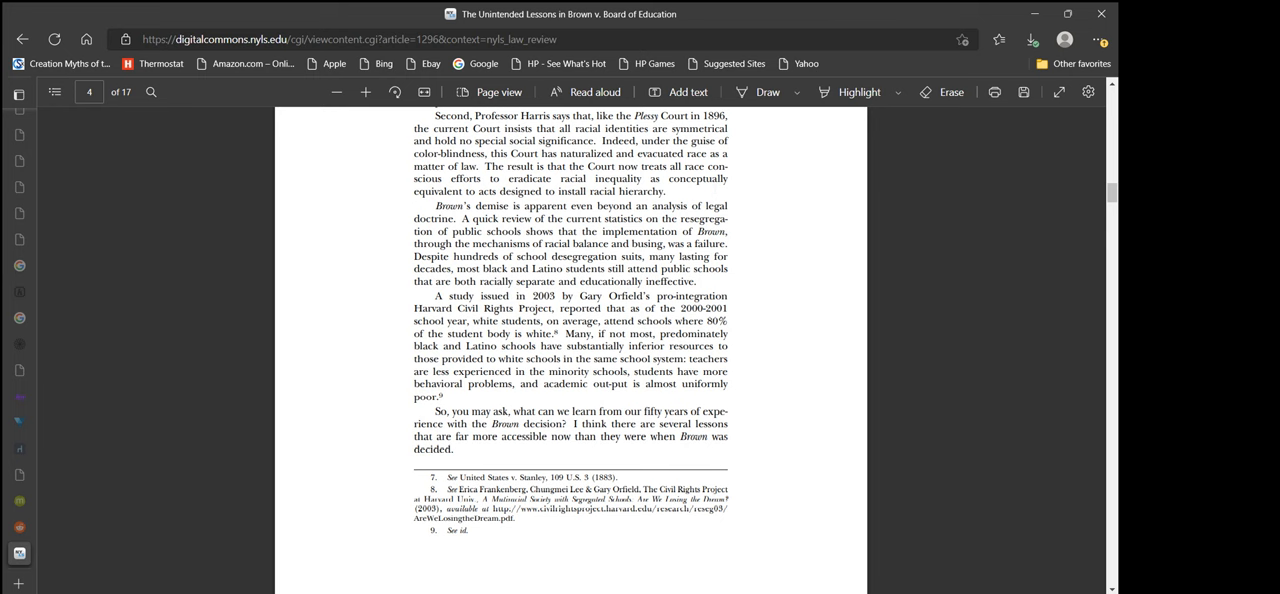
{"action": "scroll", "scroll_direction": "up", "scroll_amount": 3}
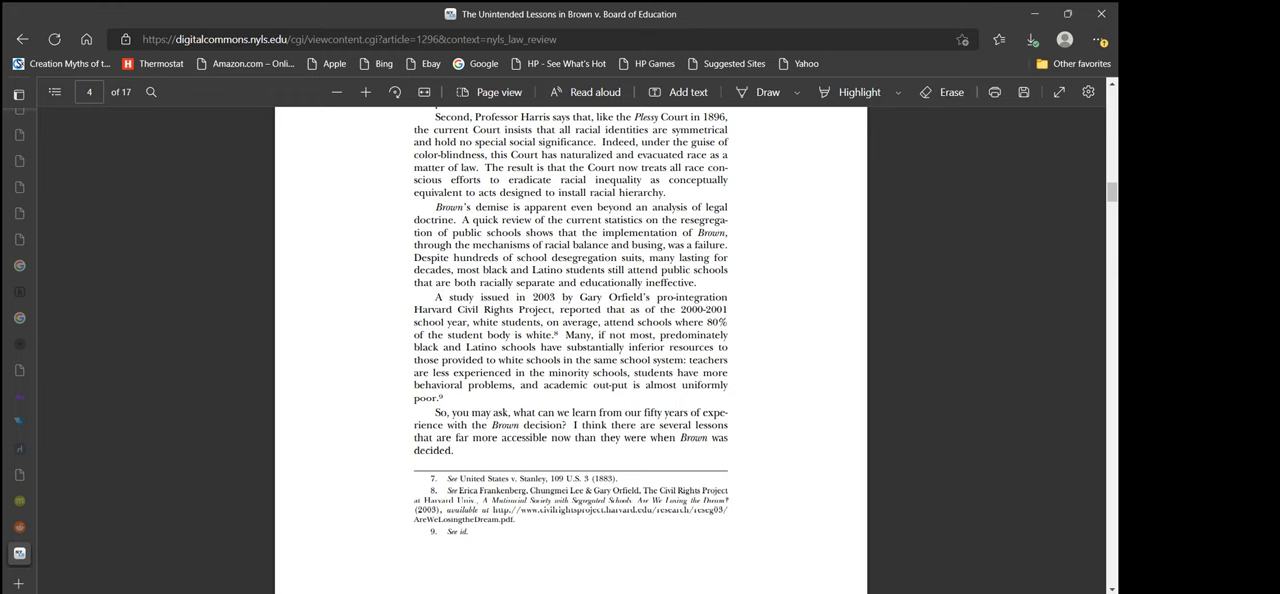
- Scroll so the 'Brown's demise' paragraph leads the view on page 4
{"action": "scroll", "scroll_direction": "down", "scroll_amount": 3}
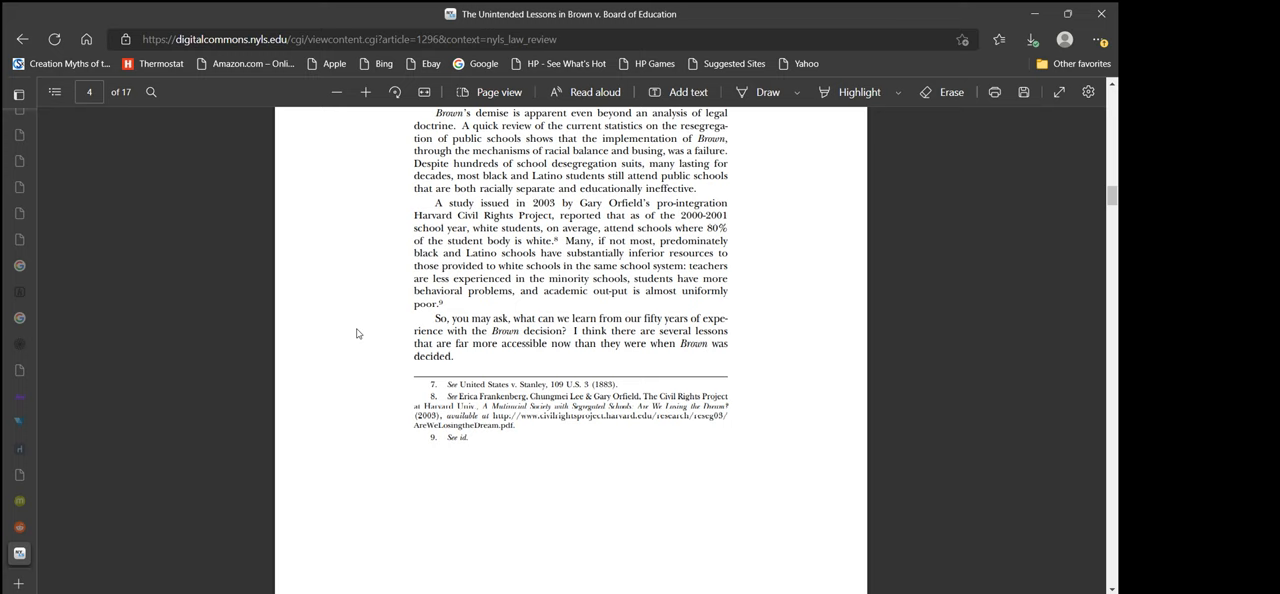
- Scroll to page 4's closing question and footnotes 7–9 above the page break
{"action": "scroll", "scroll_direction": "down", "scroll_amount": 3}
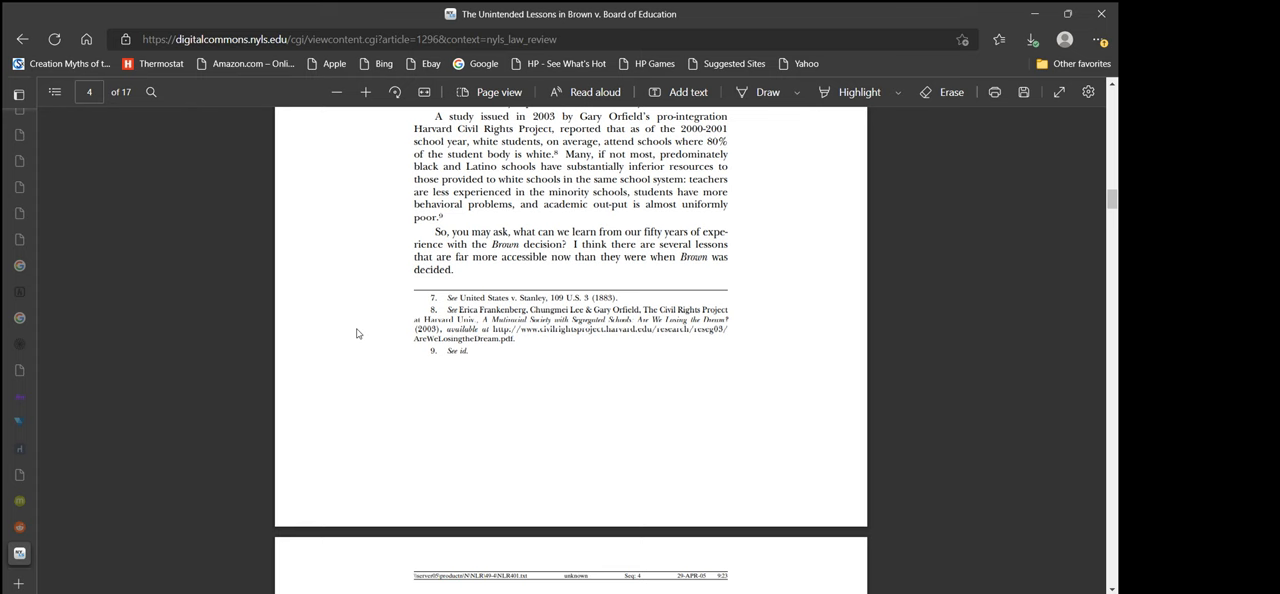
{"action": "scroll", "scroll_direction": "up", "scroll_amount": 3}
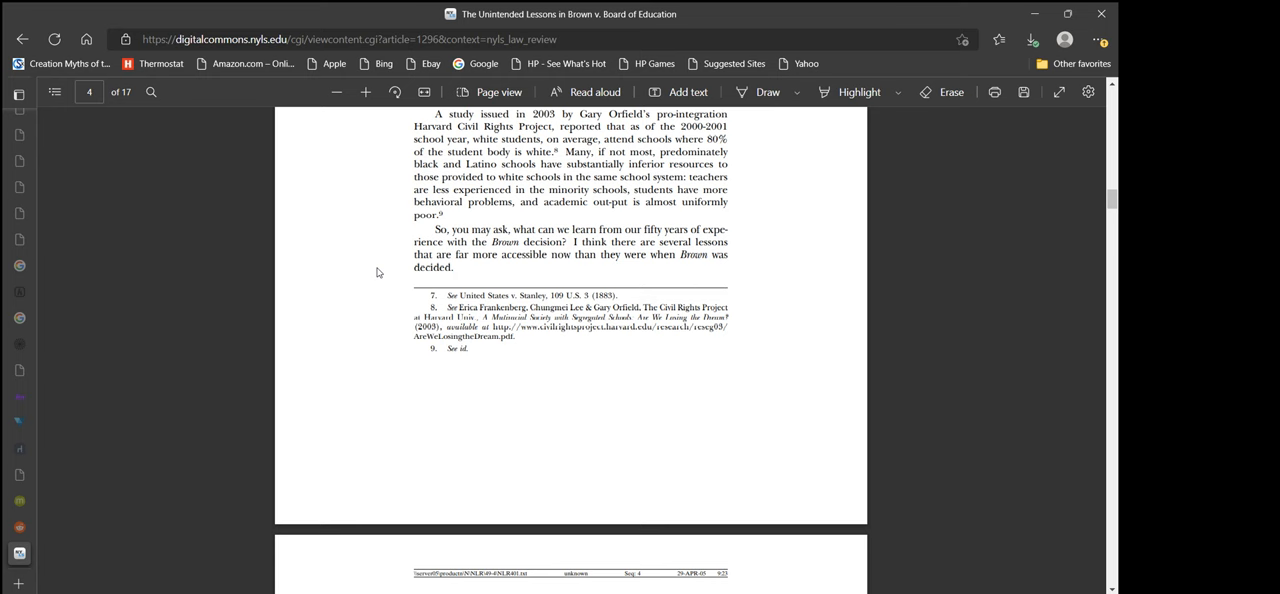
- Scroll past the break to page 5's header and 'Lesson 1' heading
{"action": "scroll", "scroll_direction": "up", "scroll_amount": 3}
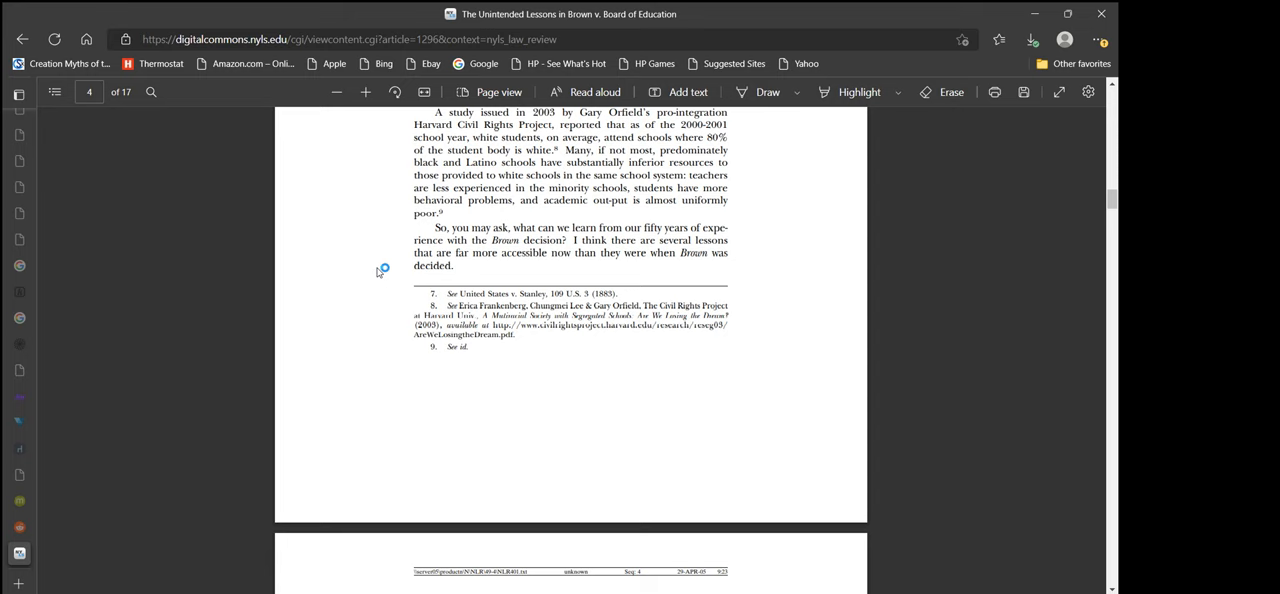
{"action": "scroll", "scroll_direction": "down", "scroll_amount": 3}
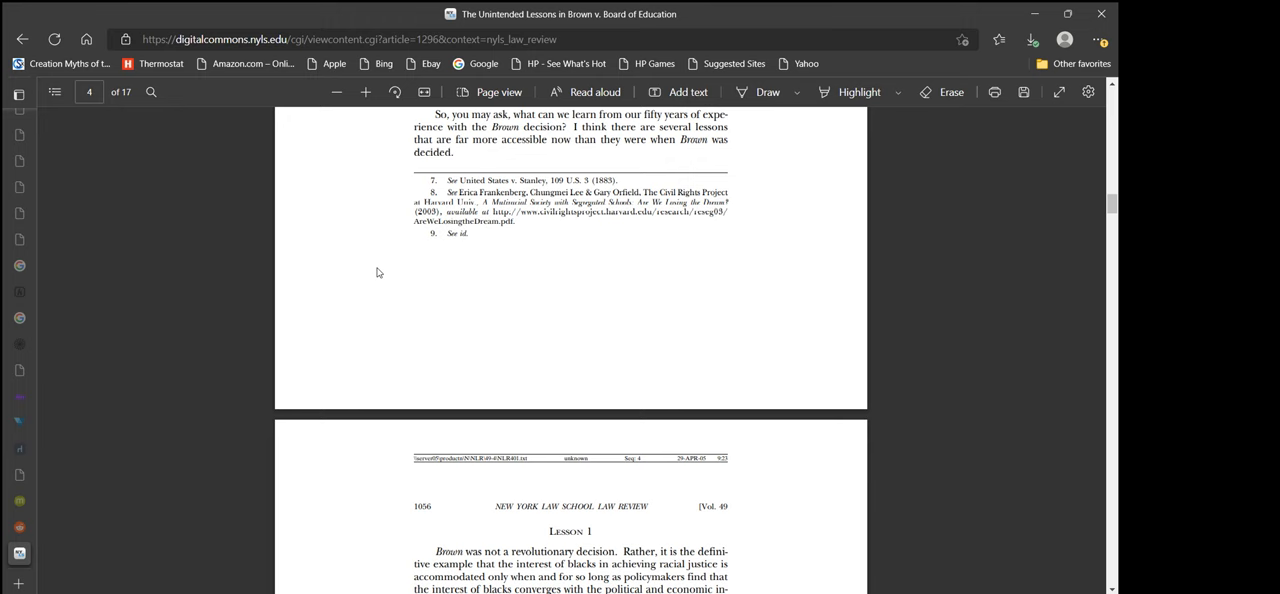
- Scroll down page 5's Lesson 1 text to the Justice Department amicus brief passage
{"action": "scroll", "scroll_direction": "down", "scroll_amount": 3}
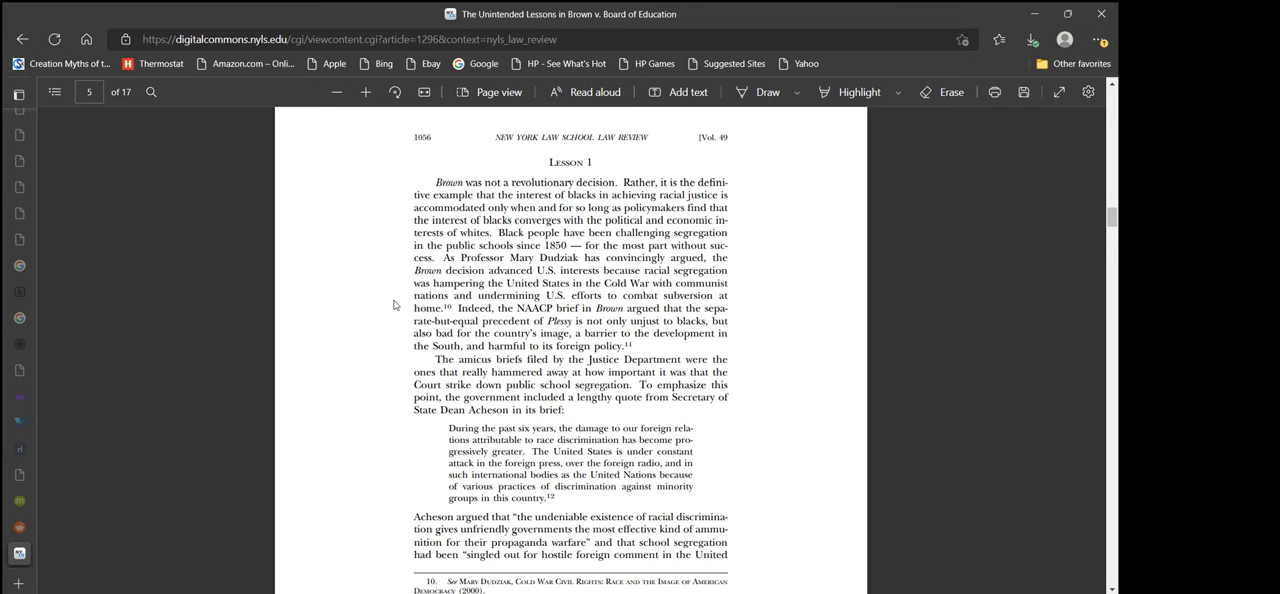
{"action": "mouse_move", "coordinate": [364, 360]}
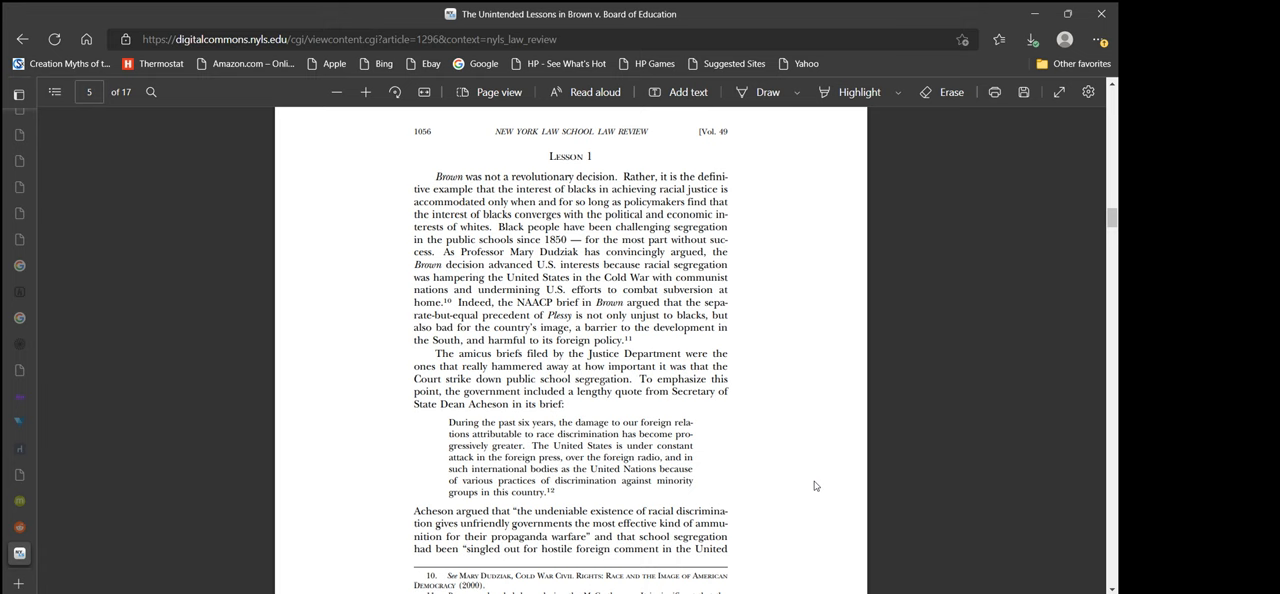
{"action": "scroll", "scroll_direction": "down", "scroll_amount": 3}
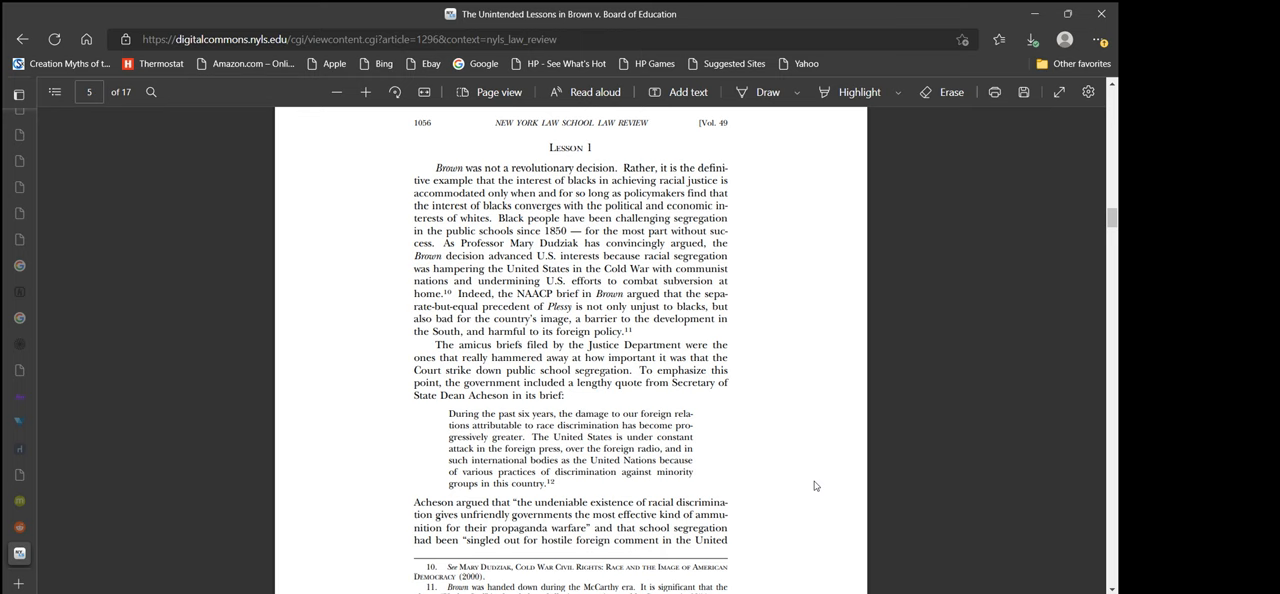
{"action": "mouse_move", "coordinate": [372, 452]}
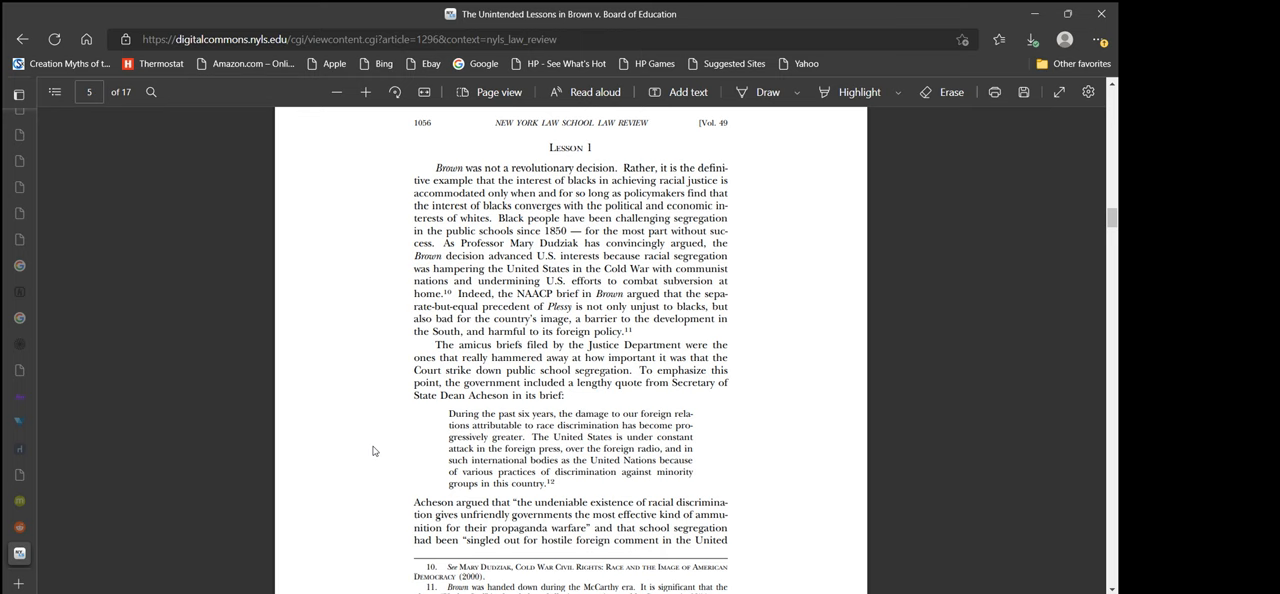
{"action": "scroll", "scroll_direction": "down", "scroll_amount": 3}
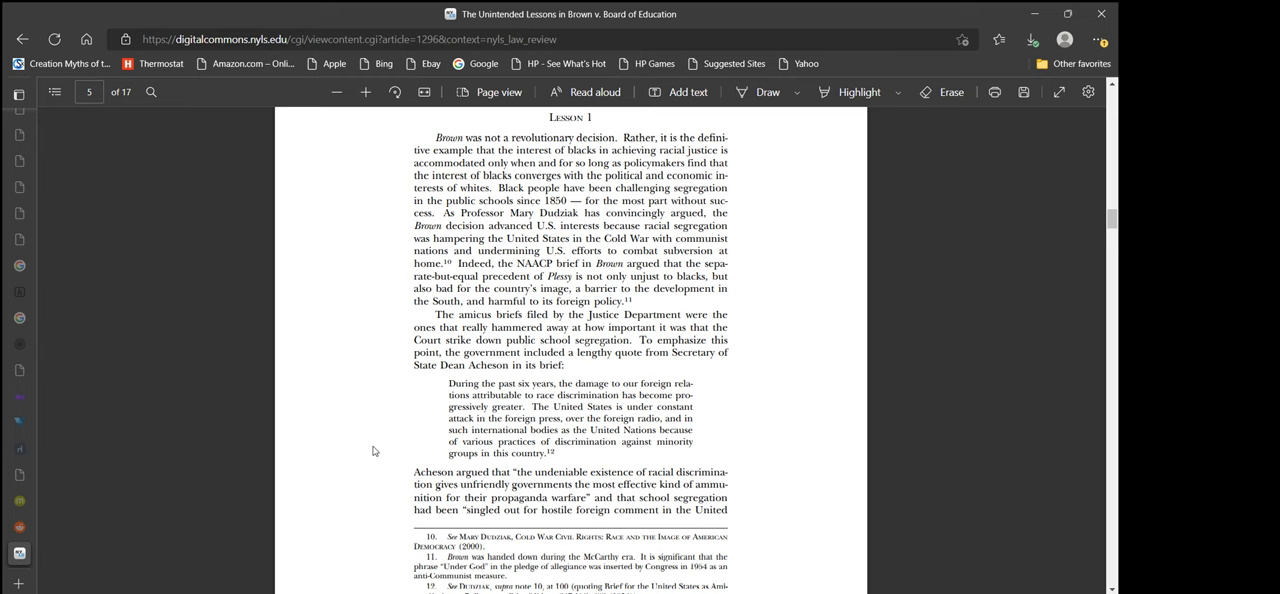
{"action": "scroll", "scroll_direction": "up", "scroll_amount": 3}
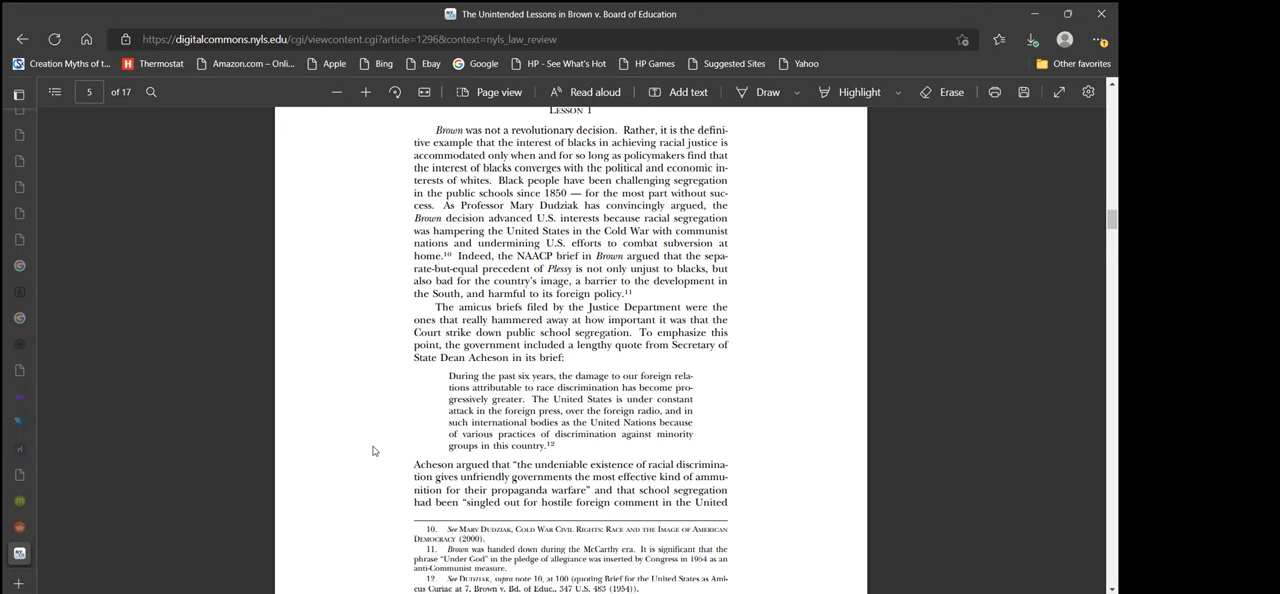
{"action": "scroll", "scroll_direction": "down", "scroll_amount": 3}
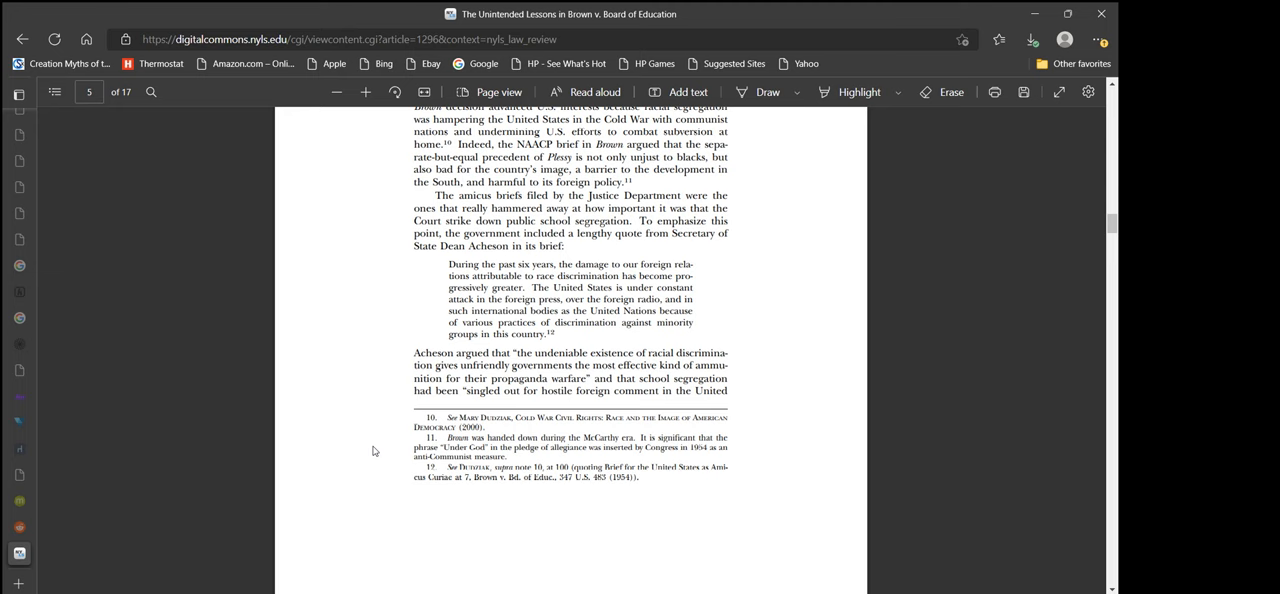
- Re-read the Acheson block quote and settle on footnotes 10–12 at page 5's bottom
{"action": "scroll", "scroll_direction": "up", "scroll_amount": 3}
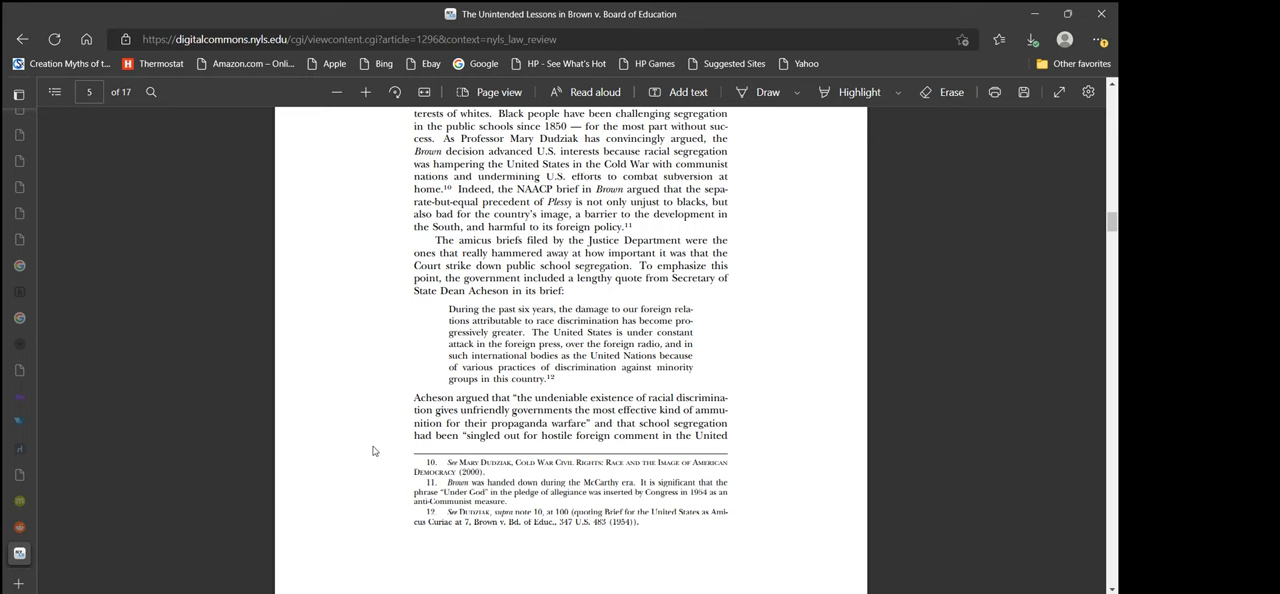
{"action": "scroll", "scroll_direction": "up", "scroll_amount": 3}
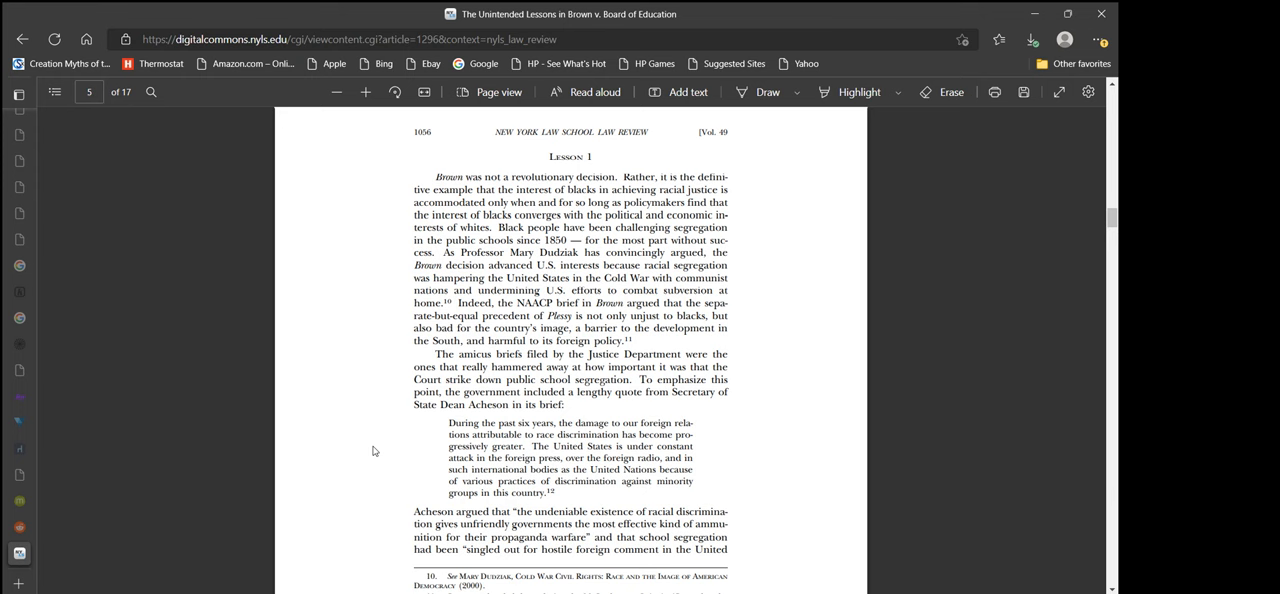
{"action": "scroll", "scroll_direction": "down", "scroll_amount": 3}
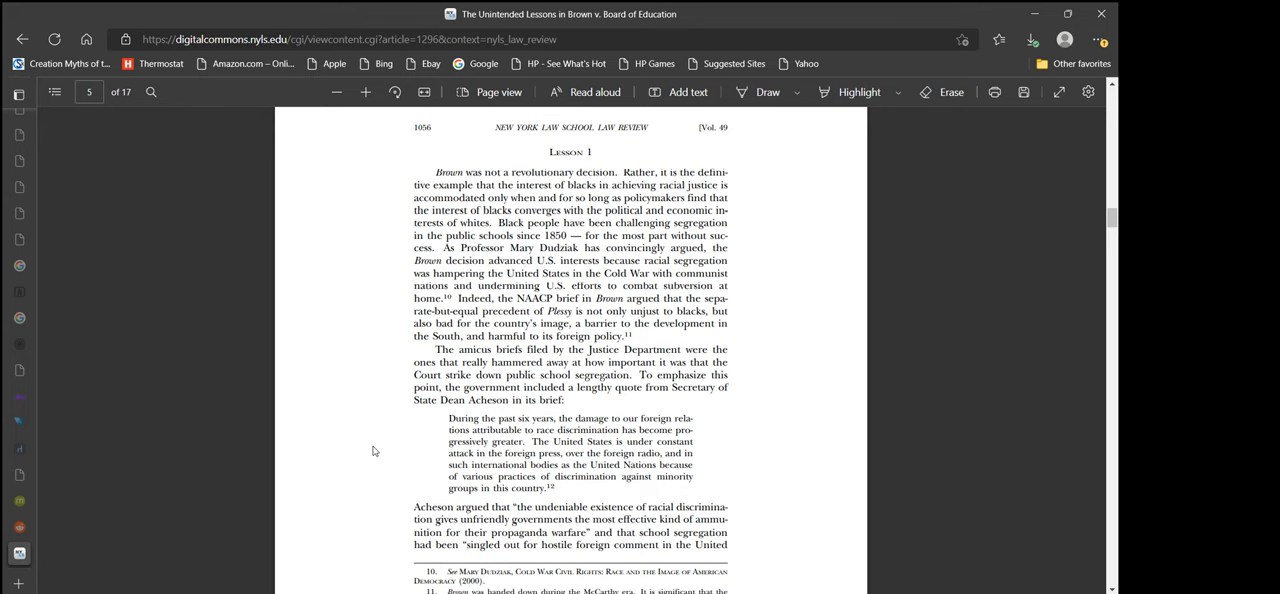
{"action": "scroll", "scroll_direction": "down", "scroll_amount": 3}
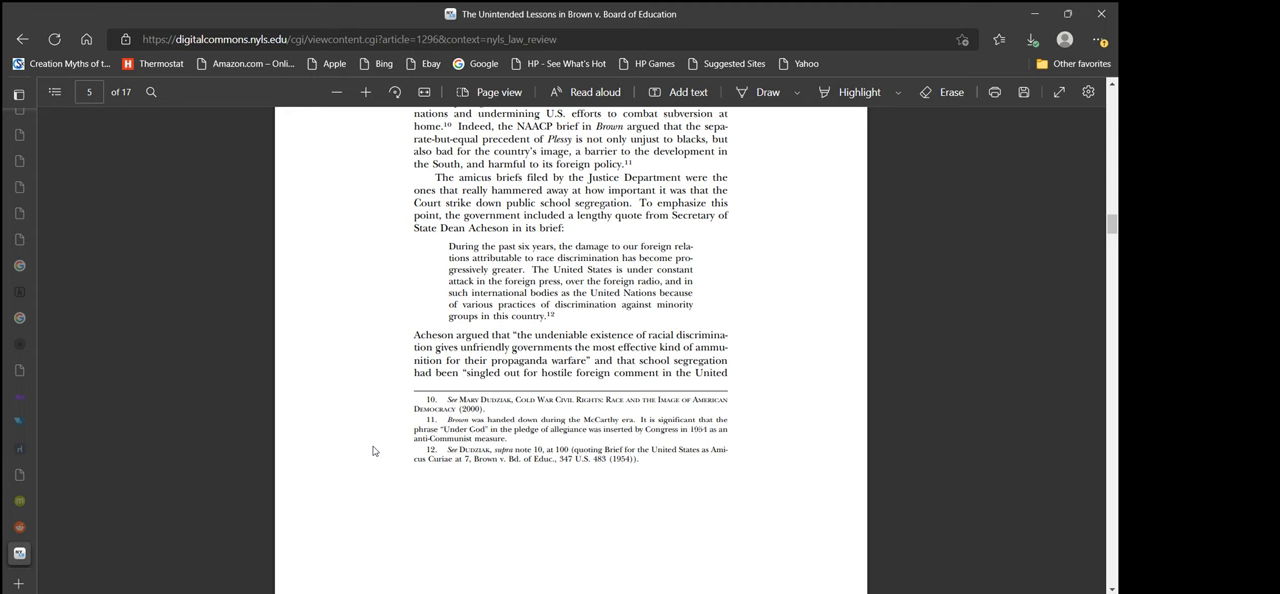
- Scroll past the break to the top of page 6 of 17
{"action": "scroll", "scroll_direction": "down", "scroll_amount": 3}
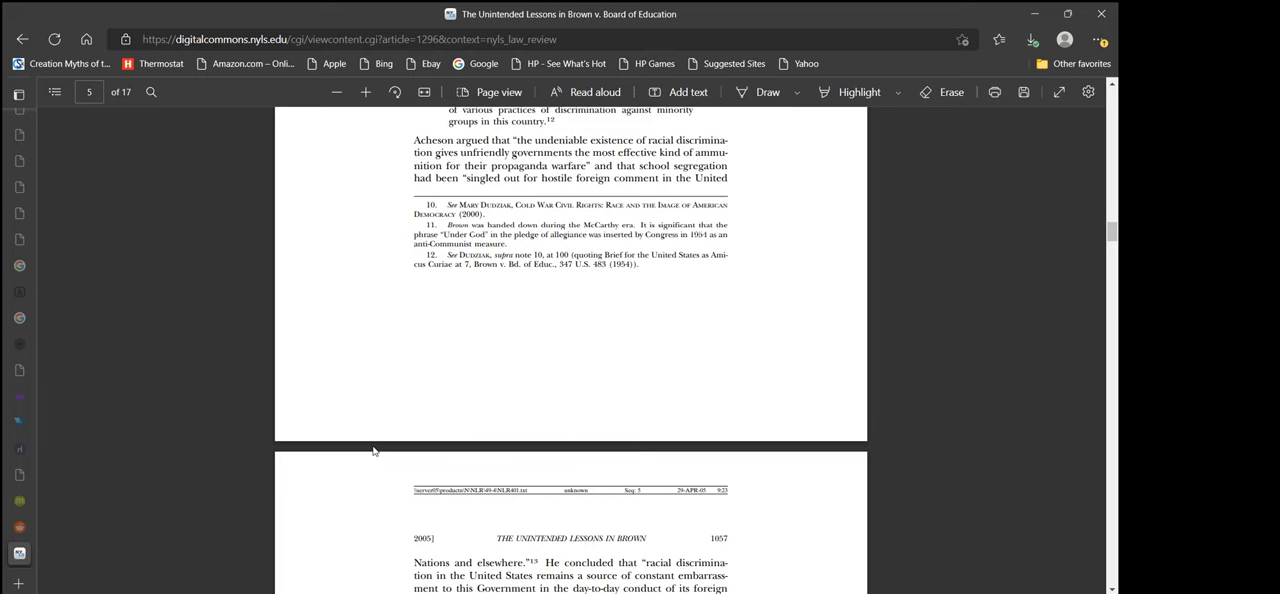
{"action": "scroll", "scroll_direction": "down", "scroll_amount": 3}
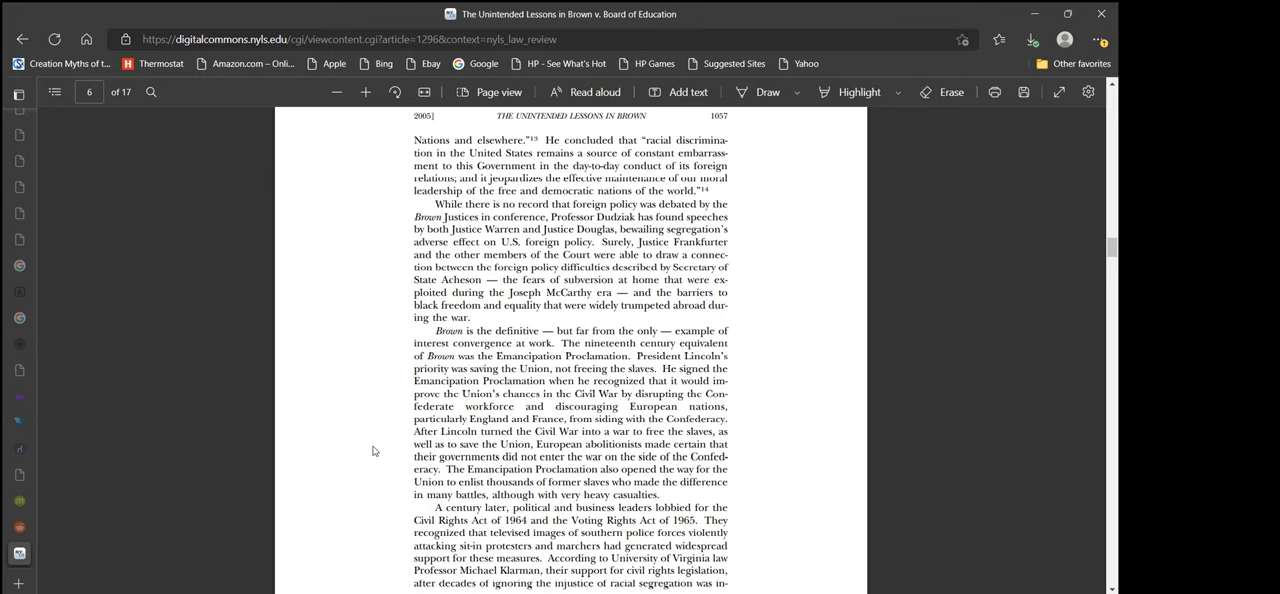
- Scroll page 6 down to the paragraph on the 1964 Civil Rights Act
{"action": "scroll", "scroll_direction": "down", "scroll_amount": 3}
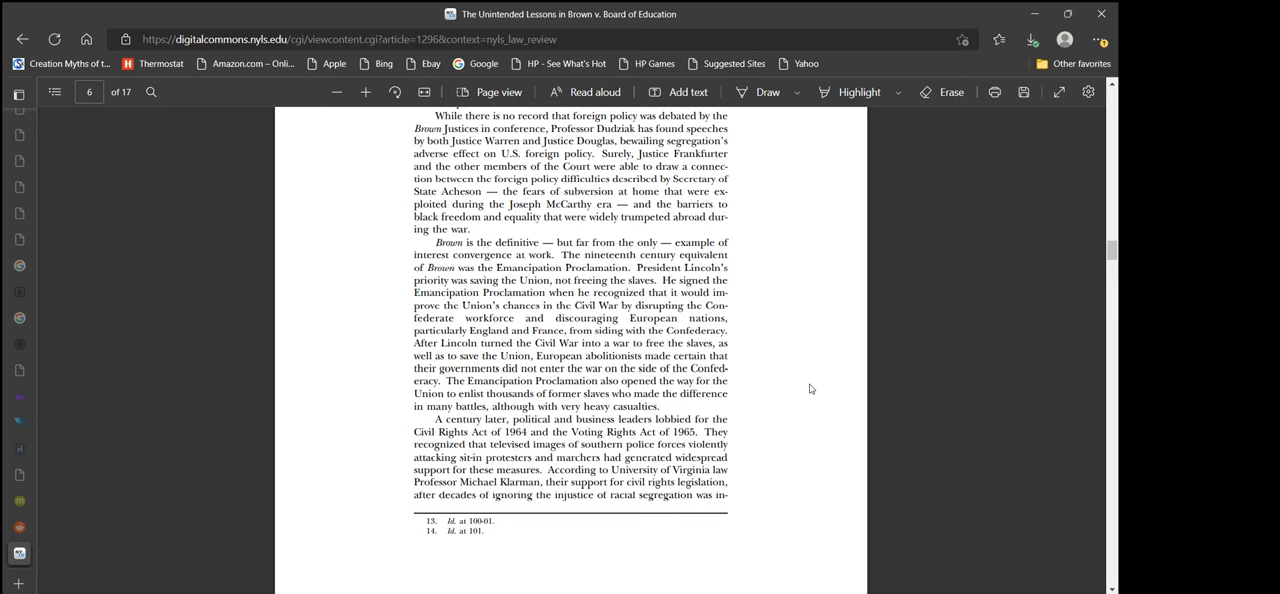
- Scroll to the bottom of page 6 so footnotes 13–14 and the start of page 7 show
{"action": "scroll", "scroll_direction": "down", "scroll_amount": 3}
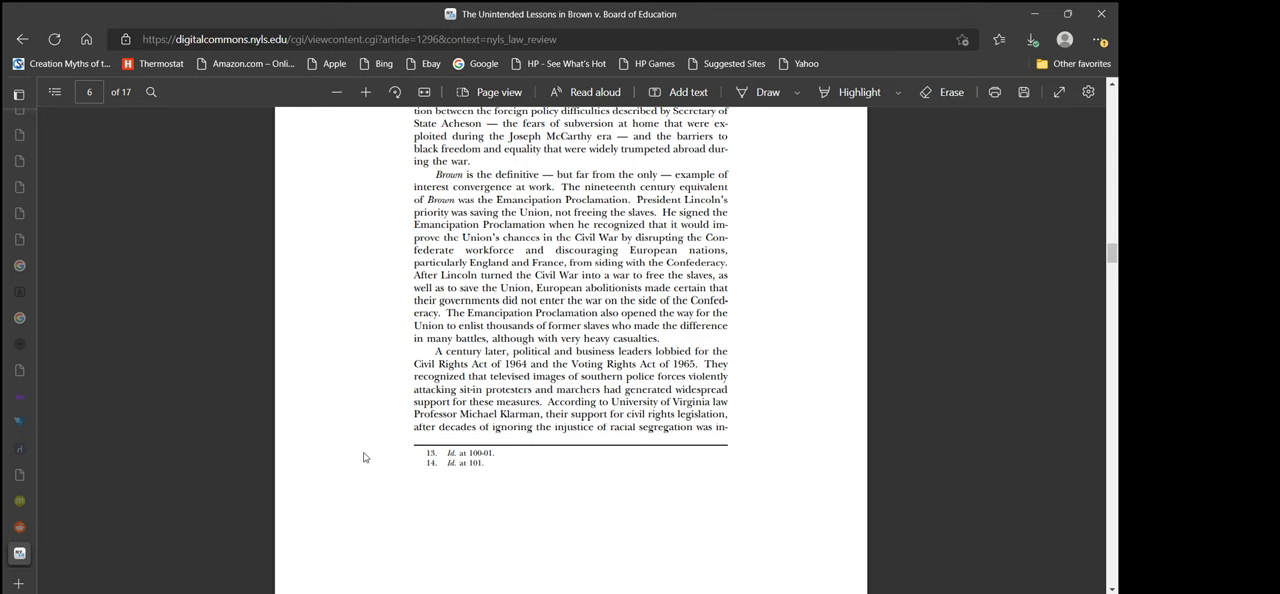
{"action": "scroll", "scroll_direction": "down", "scroll_amount": 3}
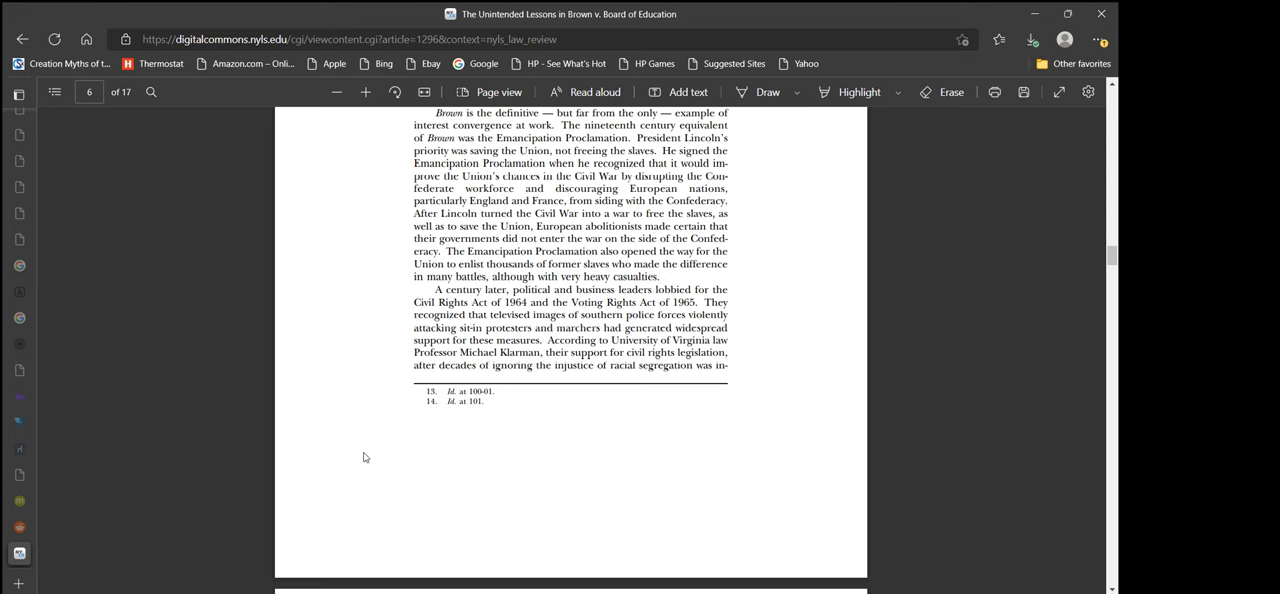
- Scroll through page 7 to footnotes 15–17, then back up to the Lesson 2 heading on interest convergence
{"action": "scroll", "scroll_direction": "down", "scroll_amount": 3}
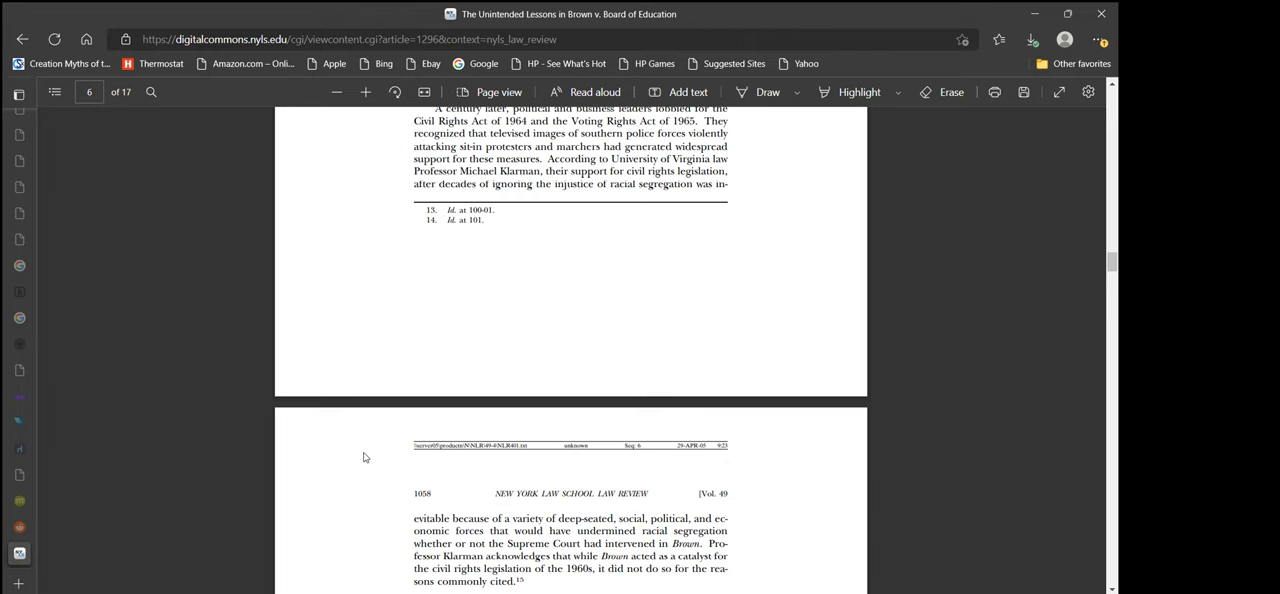
{"action": "scroll", "scroll_direction": "down", "scroll_amount": 3}
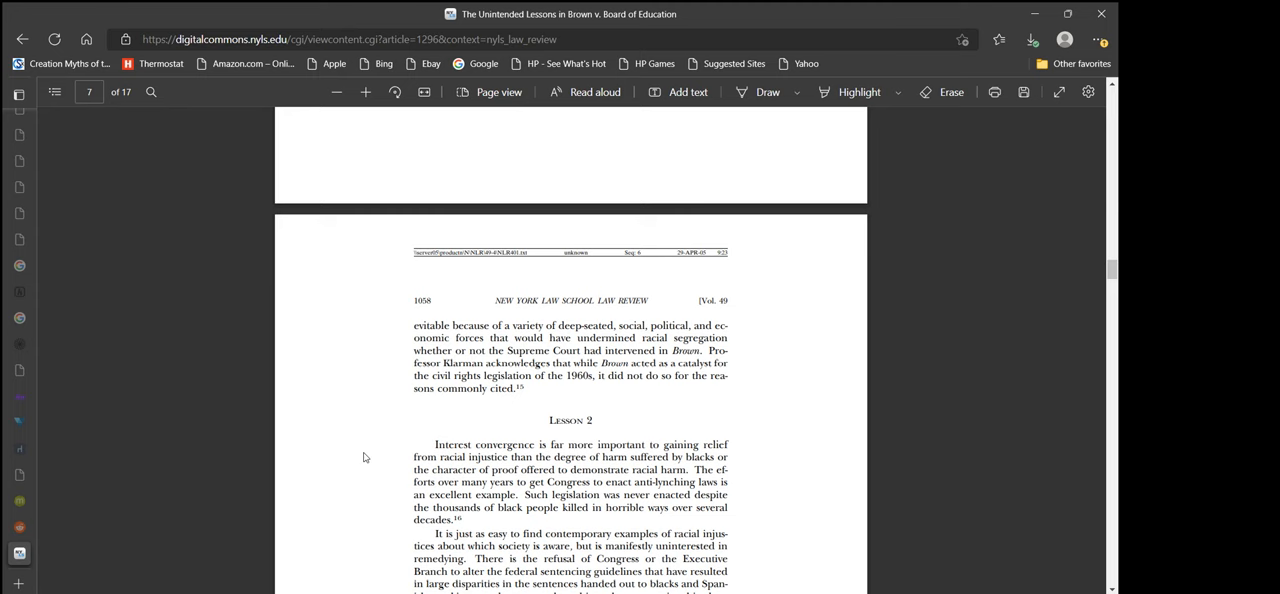
{"action": "scroll", "scroll_direction": "down", "scroll_amount": 3}
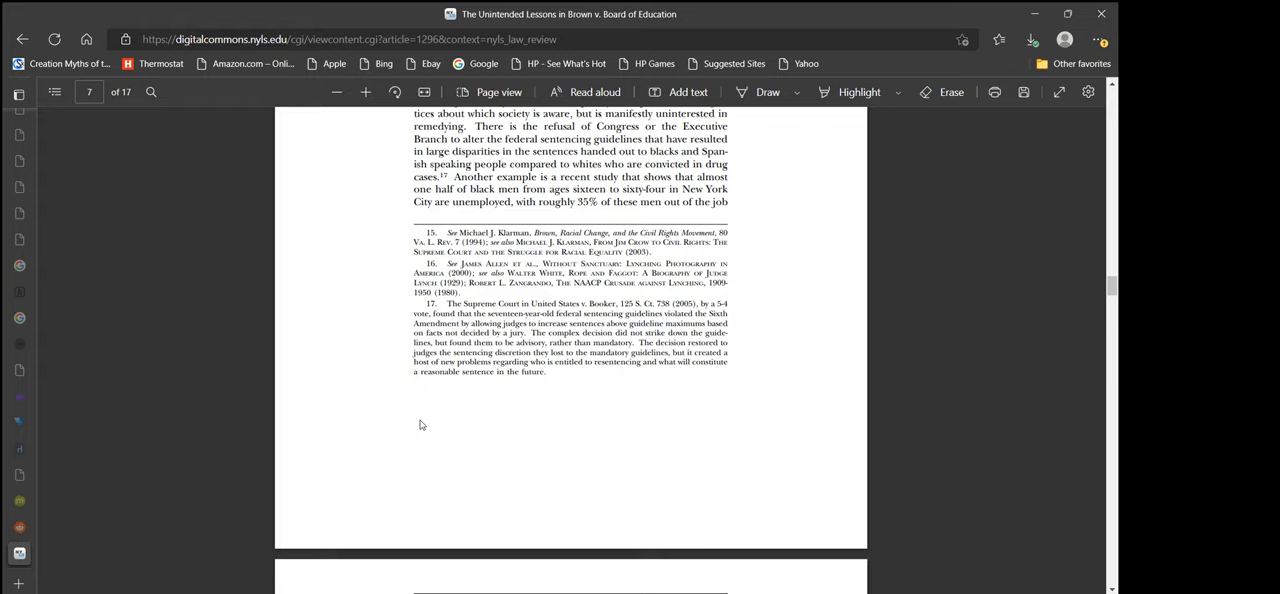
{"action": "scroll", "scroll_direction": "up", "scroll_amount": 3}
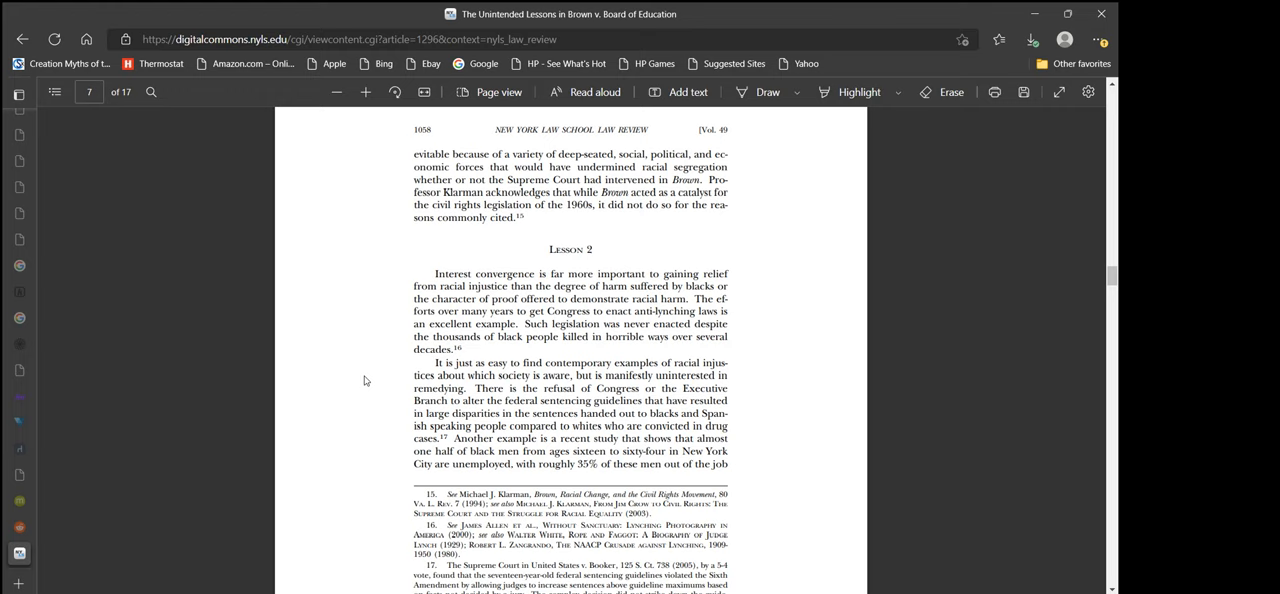
{"action": "scroll", "scroll_direction": "down", "scroll_amount": 3}
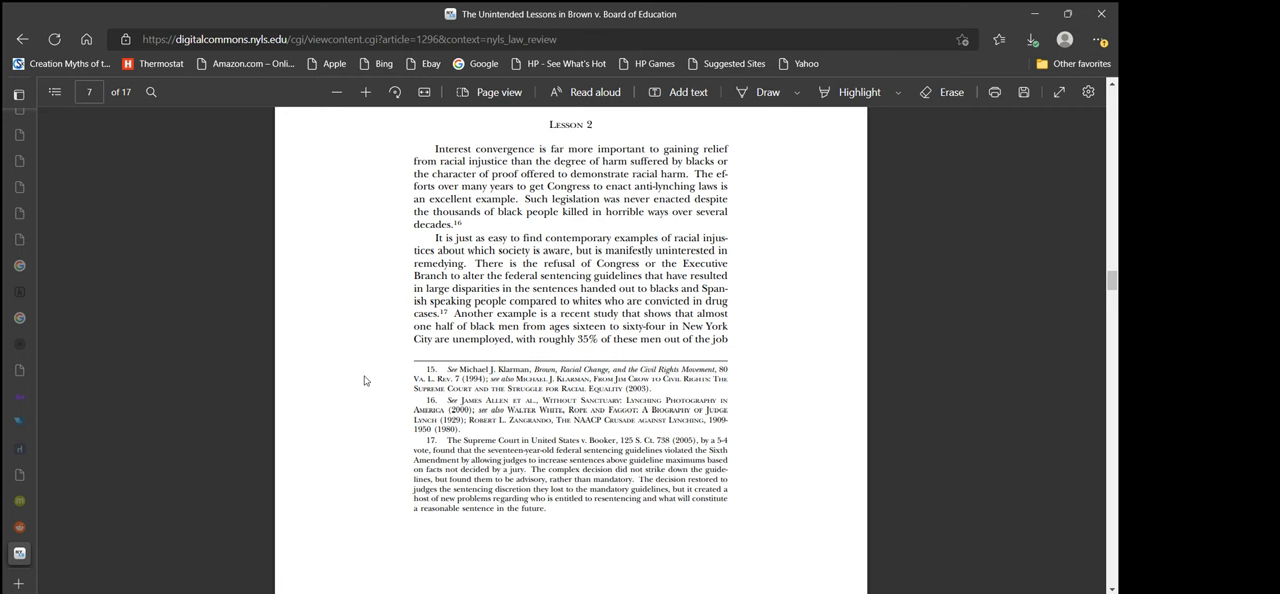
{"action": "mouse_move", "coordinate": [384, 318]}
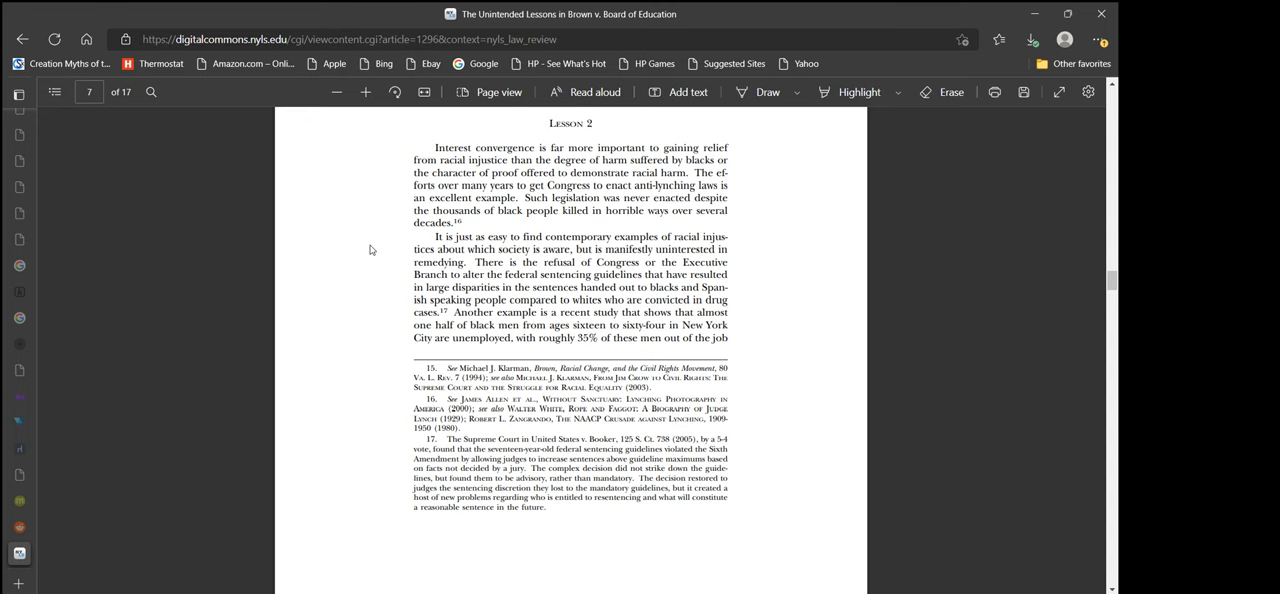
{"action": "scroll", "scroll_direction": "up", "scroll_amount": 3}
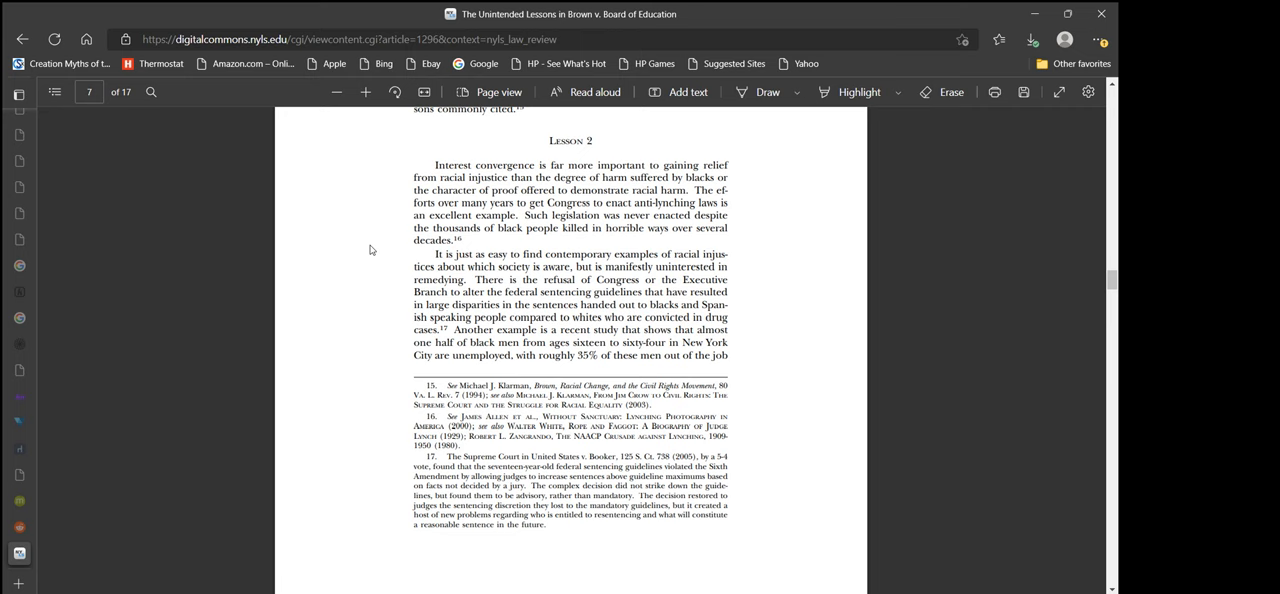
{"action": "scroll", "scroll_direction": "down", "scroll_amount": 3}
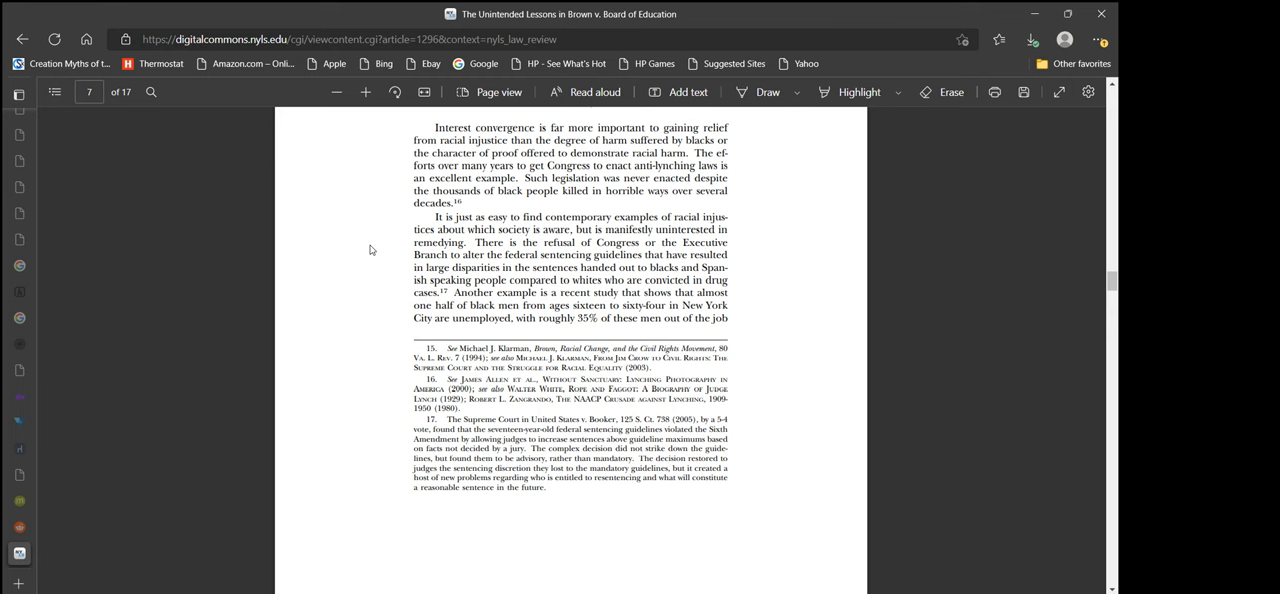
- Scroll past page 7's footnotes onto page 8 and the Lesson 3 heading on Brown's limited enforcement
{"action": "scroll", "scroll_direction": "down", "scroll_amount": 3}
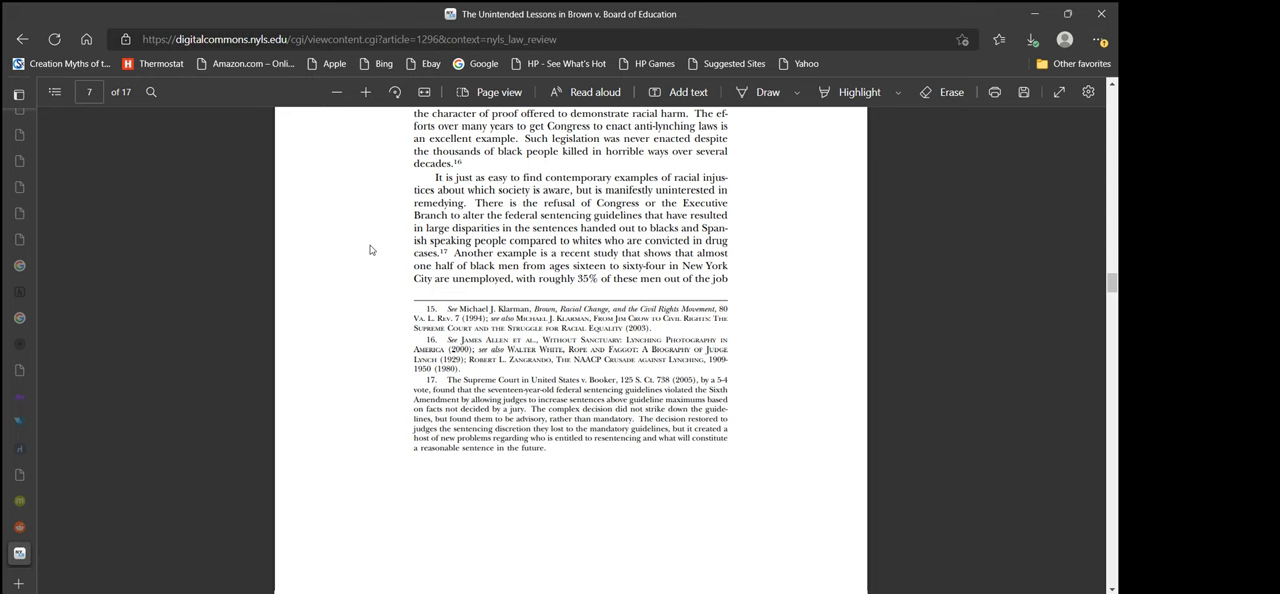
{"action": "scroll", "scroll_direction": "down", "scroll_amount": 3}
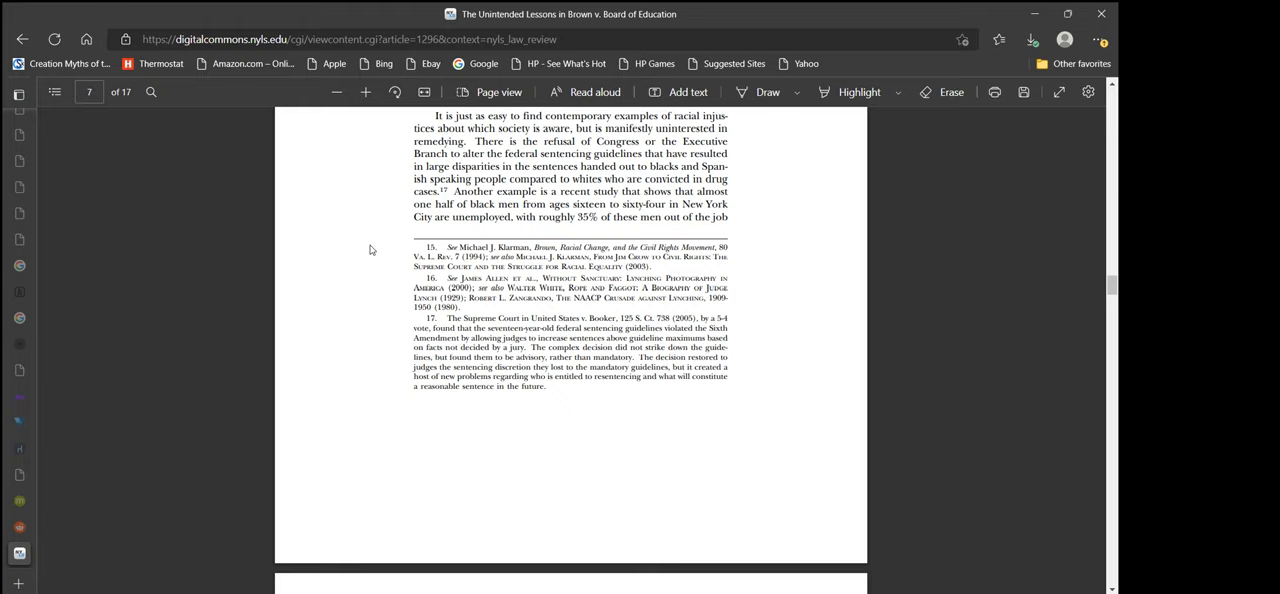
{"action": "scroll", "scroll_direction": "down", "scroll_amount": 3}
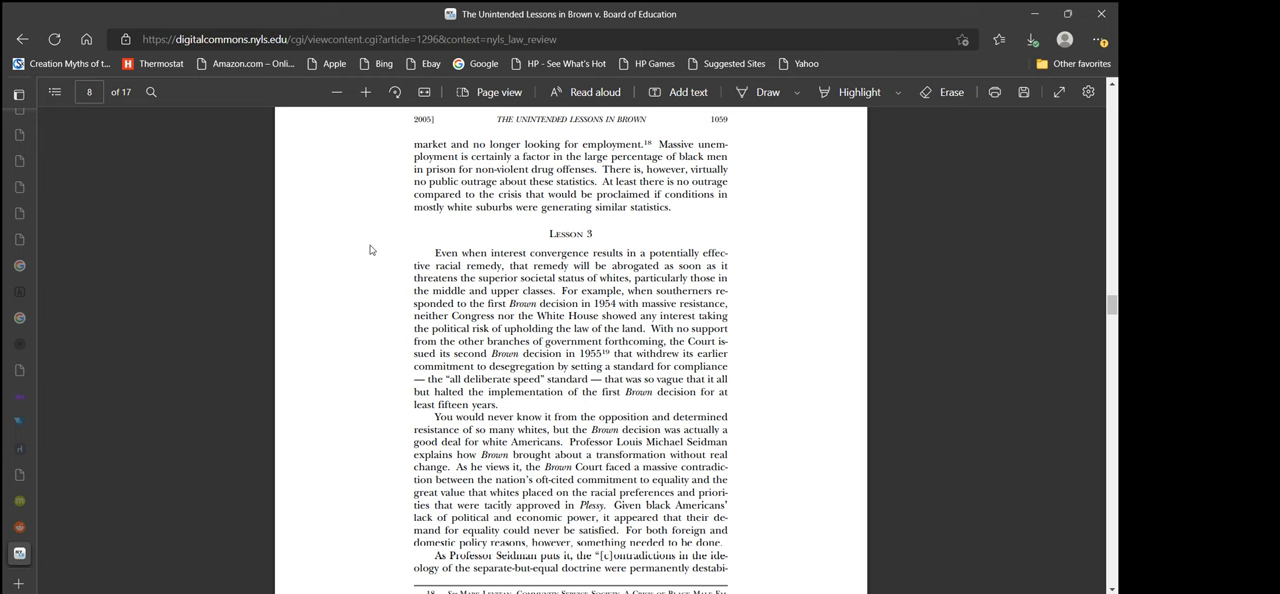
- Scroll back up to reread the page 7 footnotes, then down again to page 8's Lesson 3 passage with footnotes 18–19
{"action": "scroll", "scroll_direction": "up", "scroll_amount": 3}
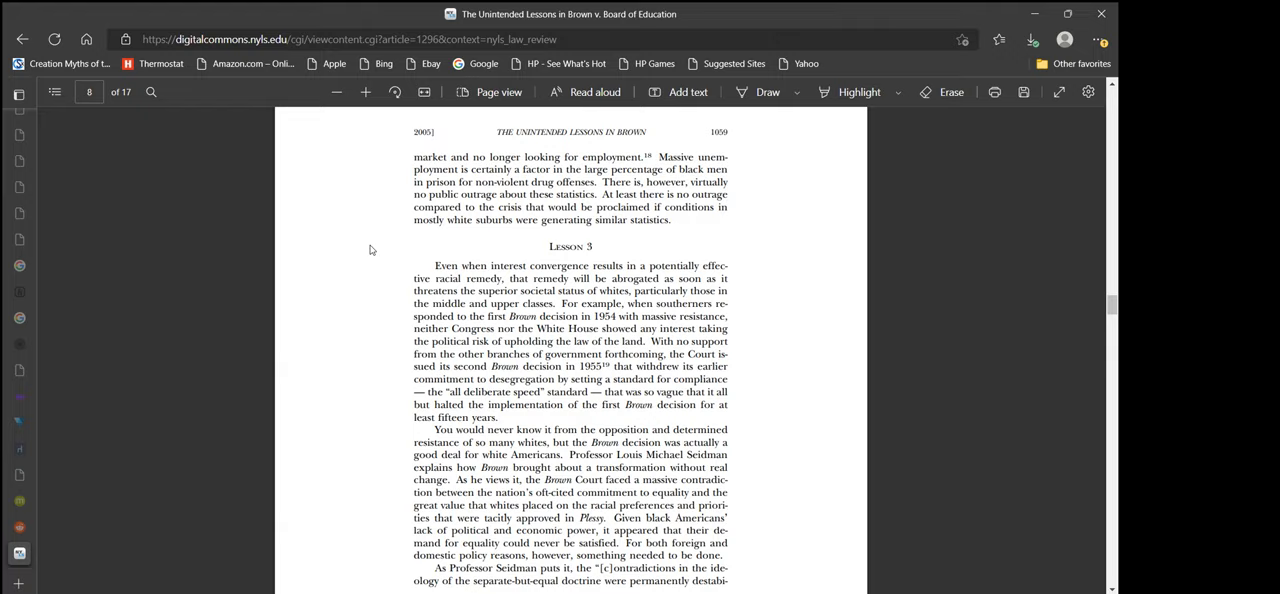
{"action": "scroll", "scroll_direction": "up", "scroll_amount": 3}
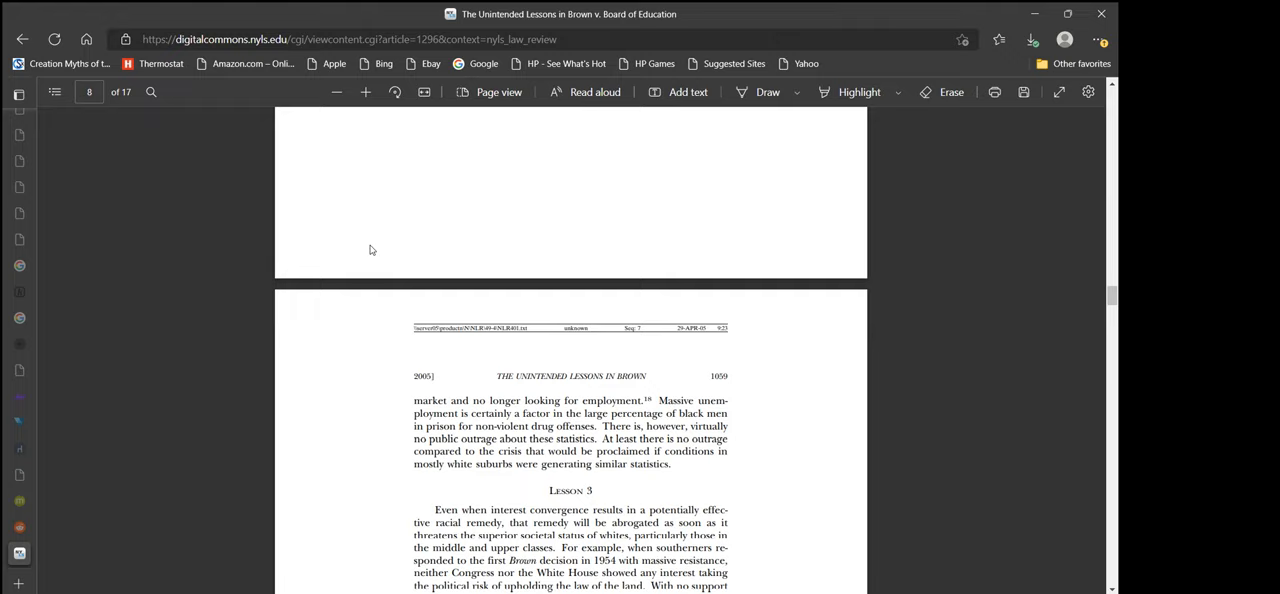
{"action": "scroll", "scroll_direction": "up", "scroll_amount": 3}
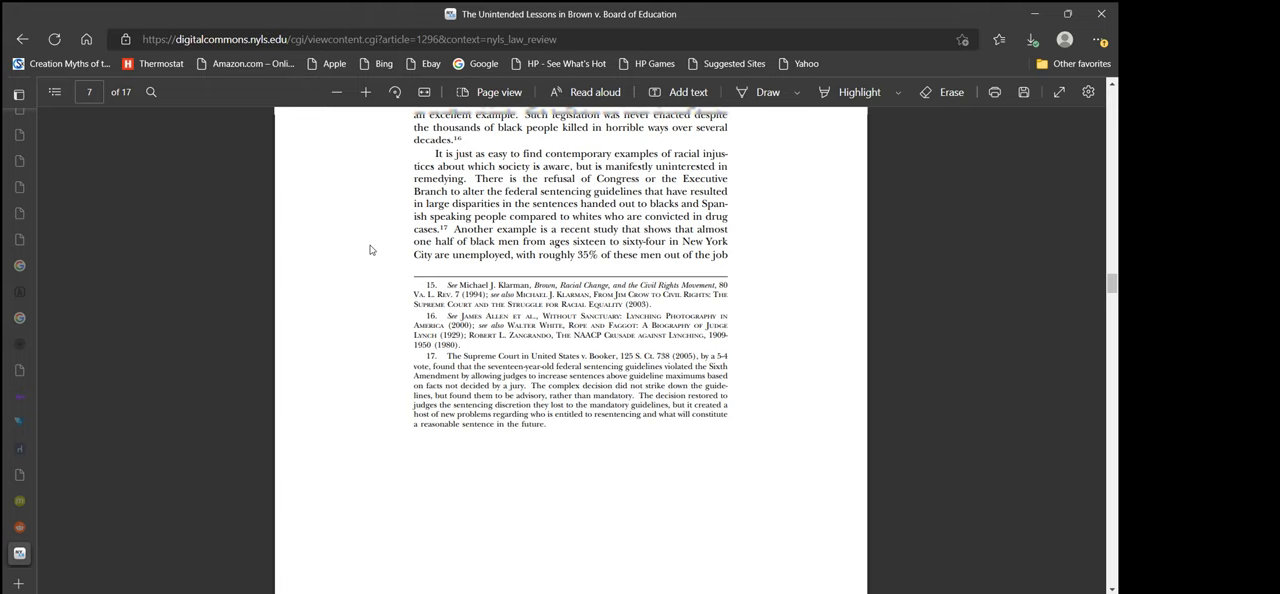
{"action": "scroll", "scroll_direction": "down", "scroll_amount": 3}
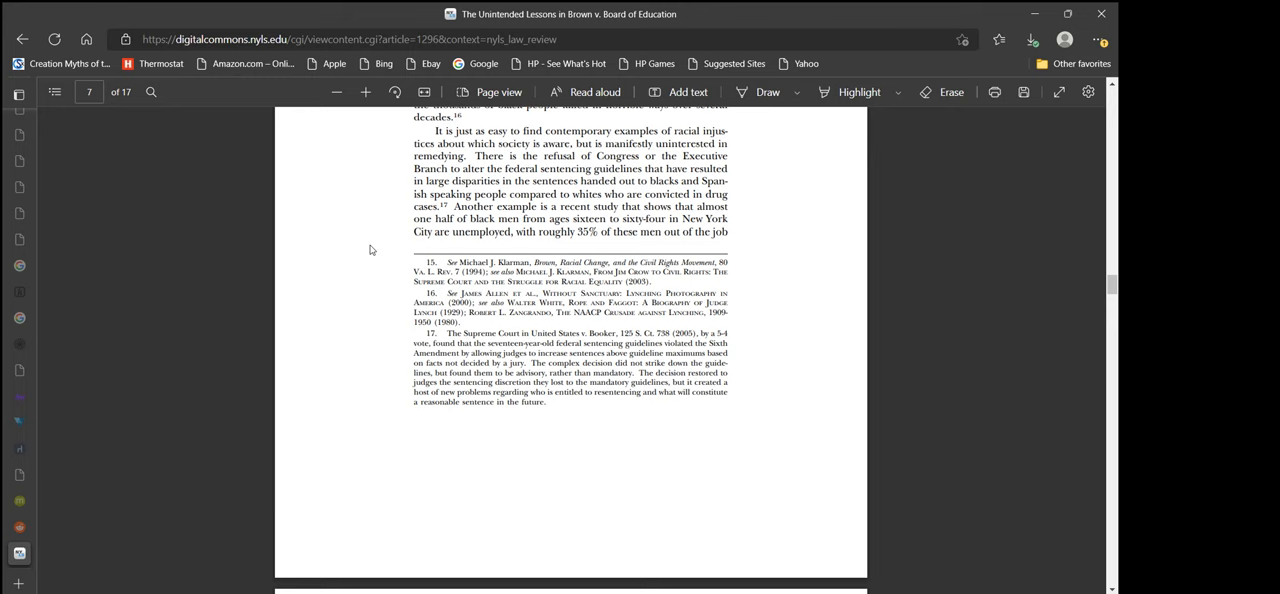
{"action": "scroll", "scroll_direction": "down", "scroll_amount": 3}
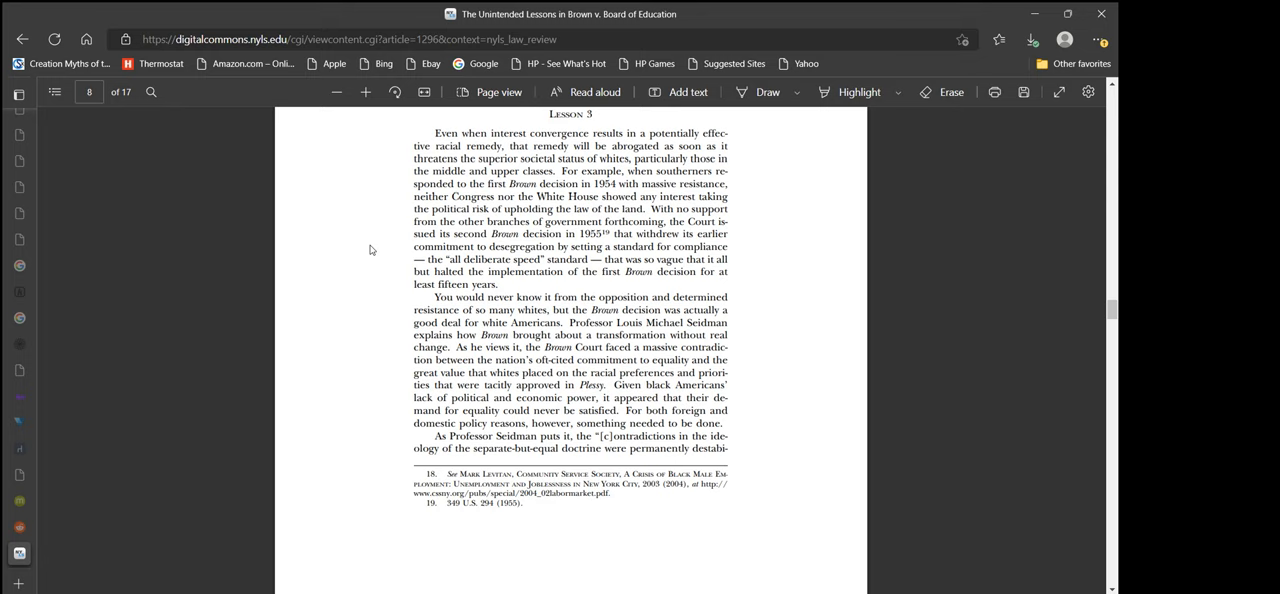
{"action": "scroll", "scroll_direction": "up", "scroll_amount": 3}
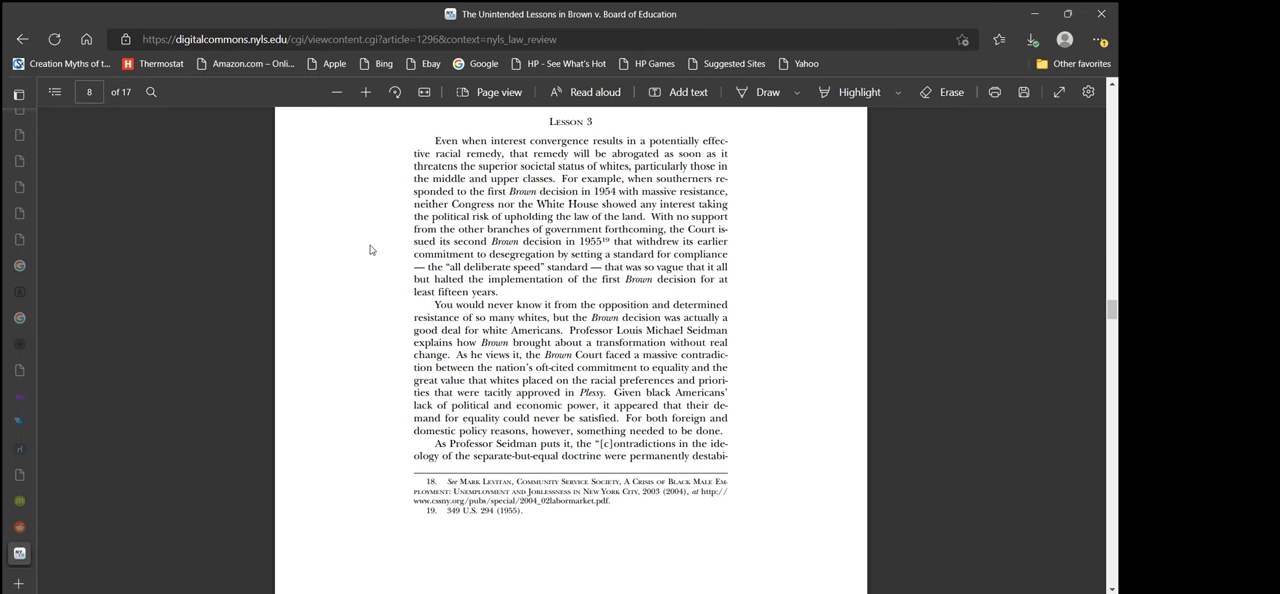
{"action": "scroll", "scroll_direction": "up", "scroll_amount": 3}
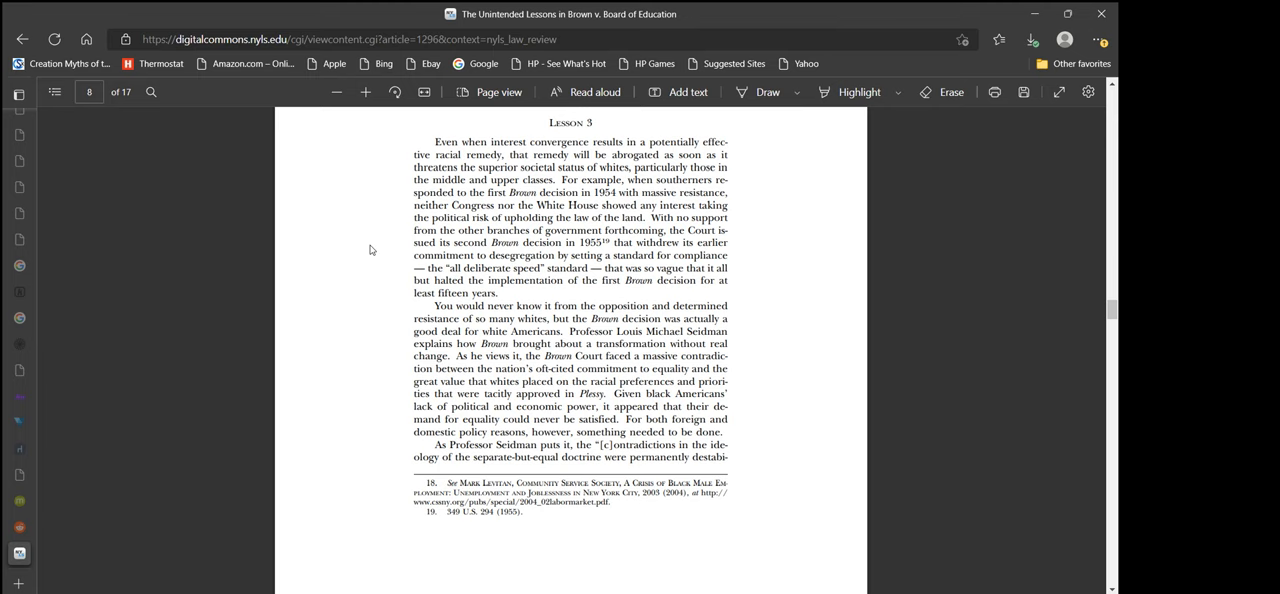
- Scroll around the bottom of page 8 so its closing lines, footnotes 18–19 and page 9's header show
{"action": "scroll", "scroll_direction": "up", "scroll_amount": 3}
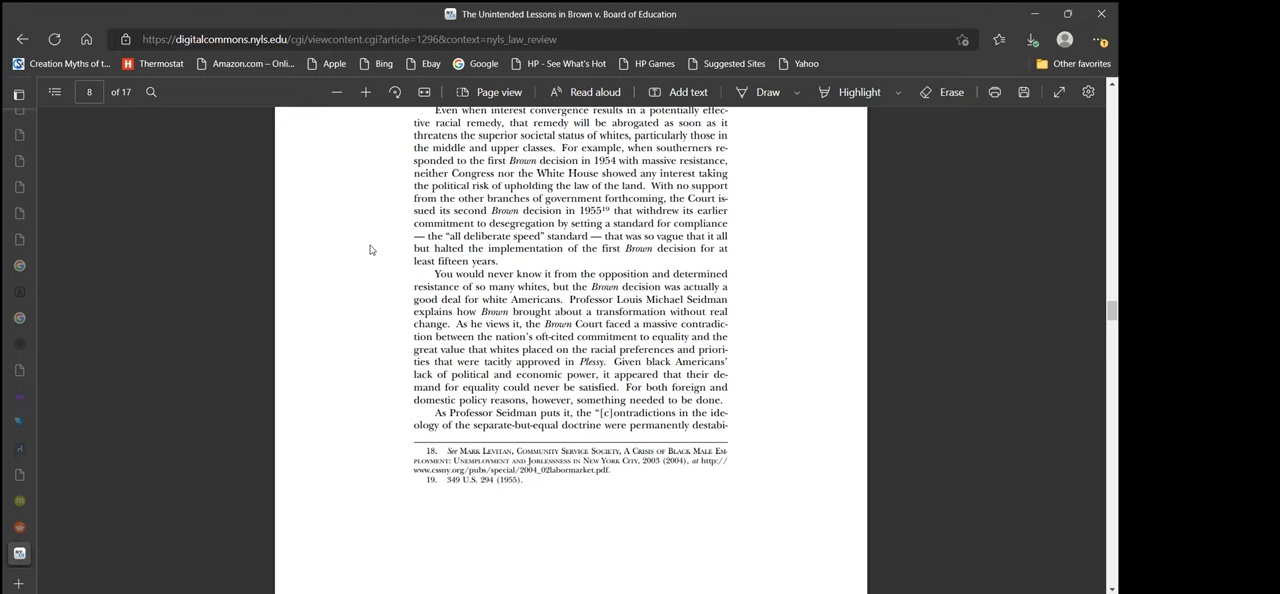
{"action": "scroll", "scroll_direction": "down", "scroll_amount": 3}
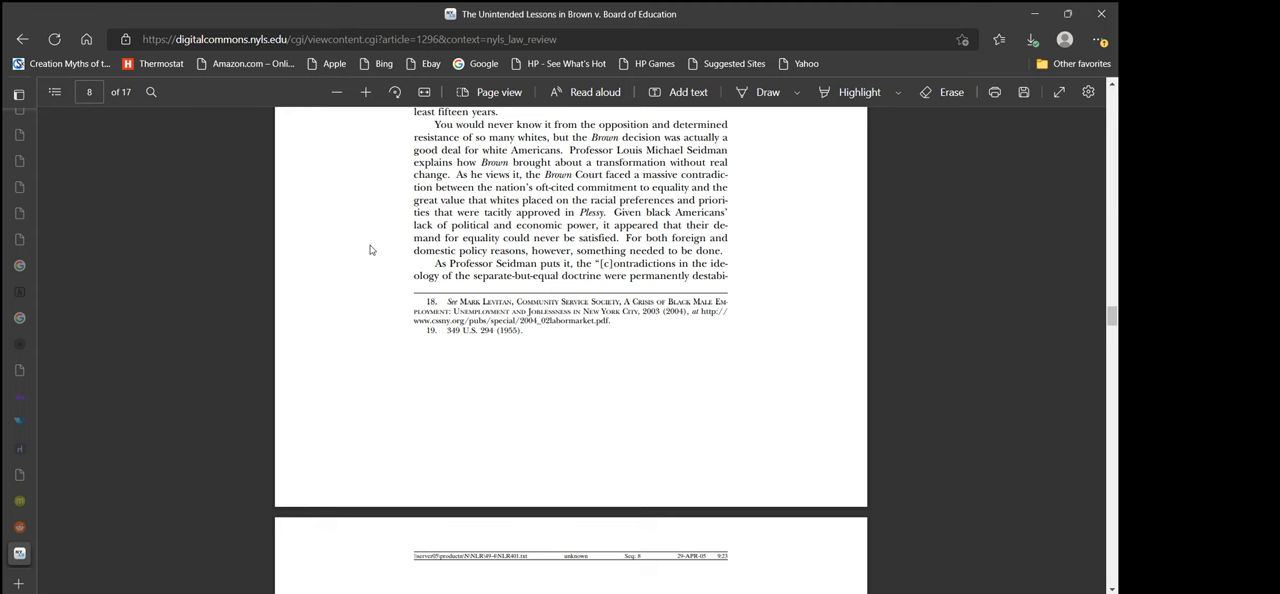
{"action": "scroll", "scroll_direction": "up", "scroll_amount": 3}
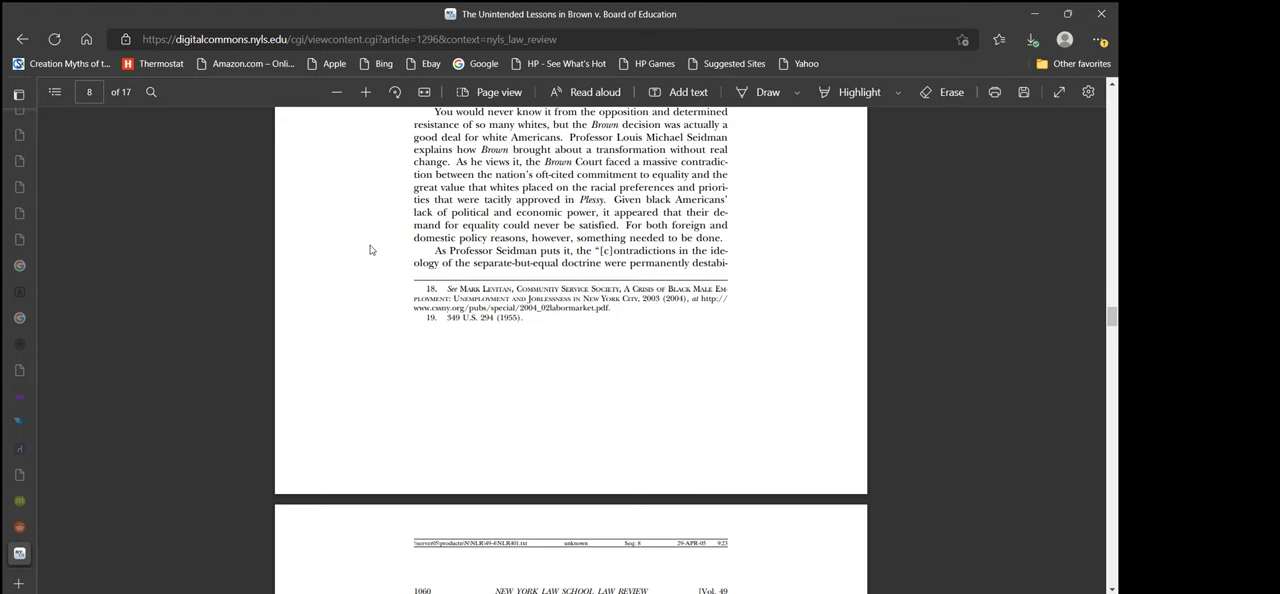
- Scroll onto page 9 to read Seidman's block quote and the paragraph on Brown rejecting racial barriers
{"action": "scroll", "scroll_direction": "down", "scroll_amount": 3}
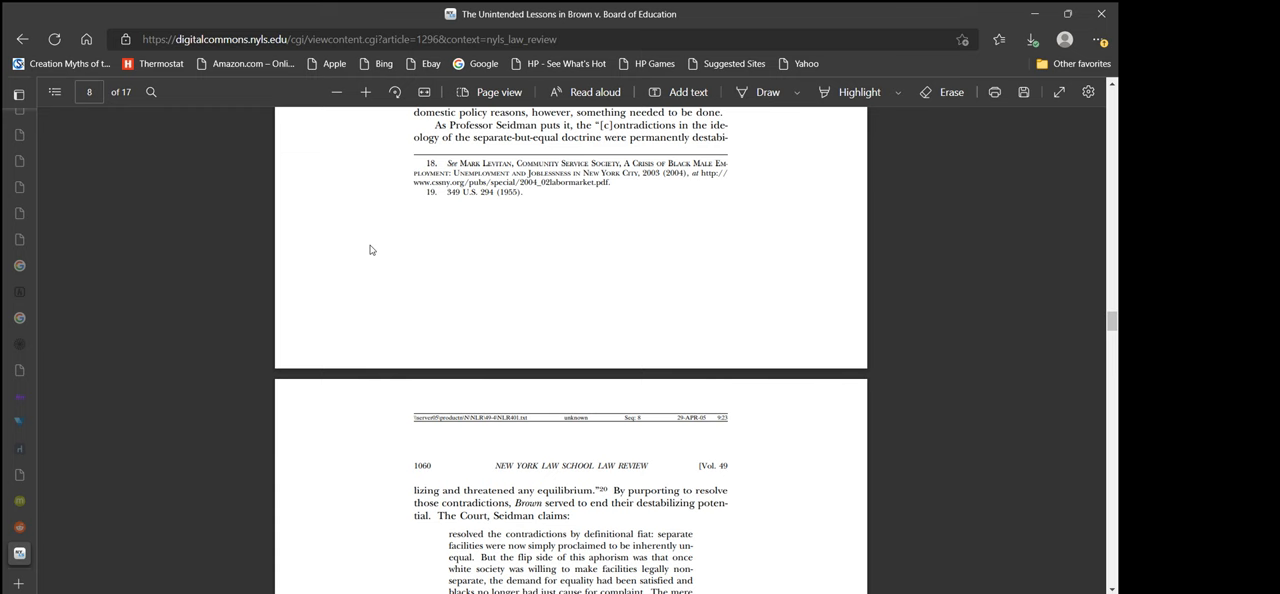
{"action": "scroll", "scroll_direction": "up", "scroll_amount": 3}
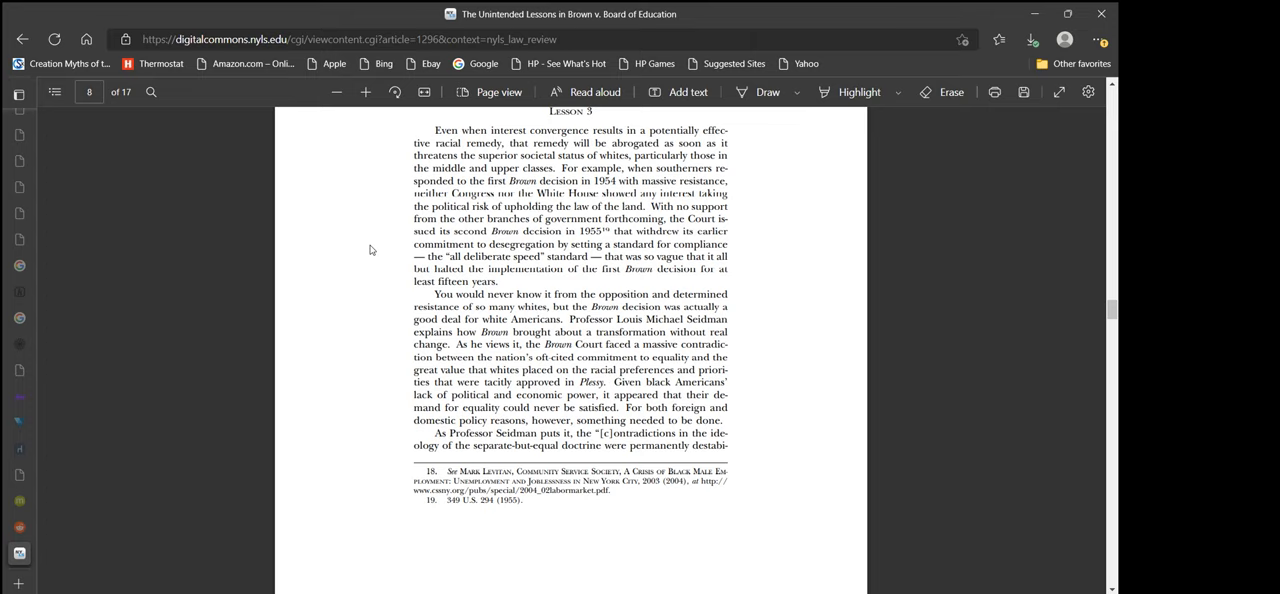
{"action": "scroll", "scroll_direction": "down", "scroll_amount": 3}
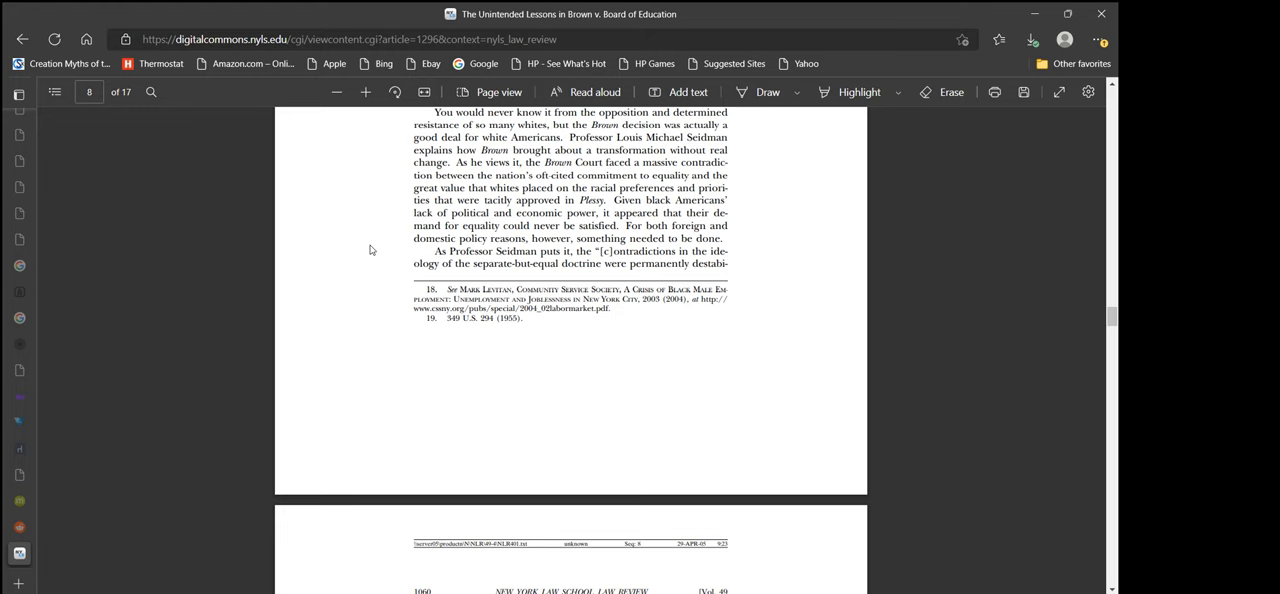
{"action": "scroll", "scroll_direction": "up", "scroll_amount": 3}
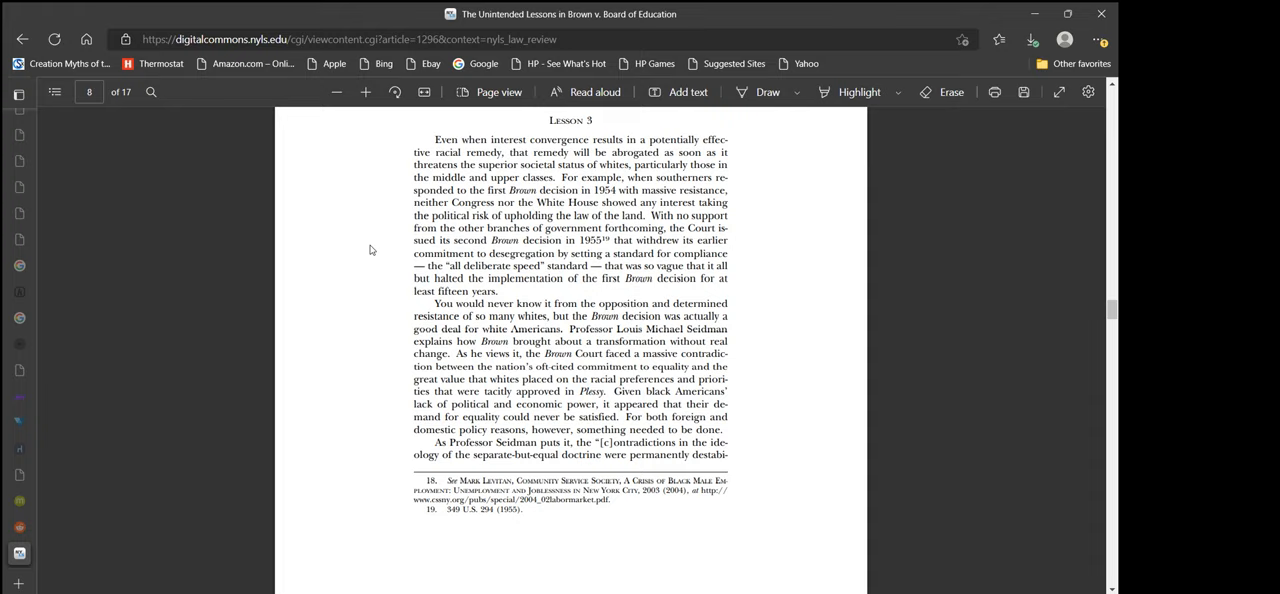
{"action": "scroll", "scroll_direction": "down", "scroll_amount": 3}
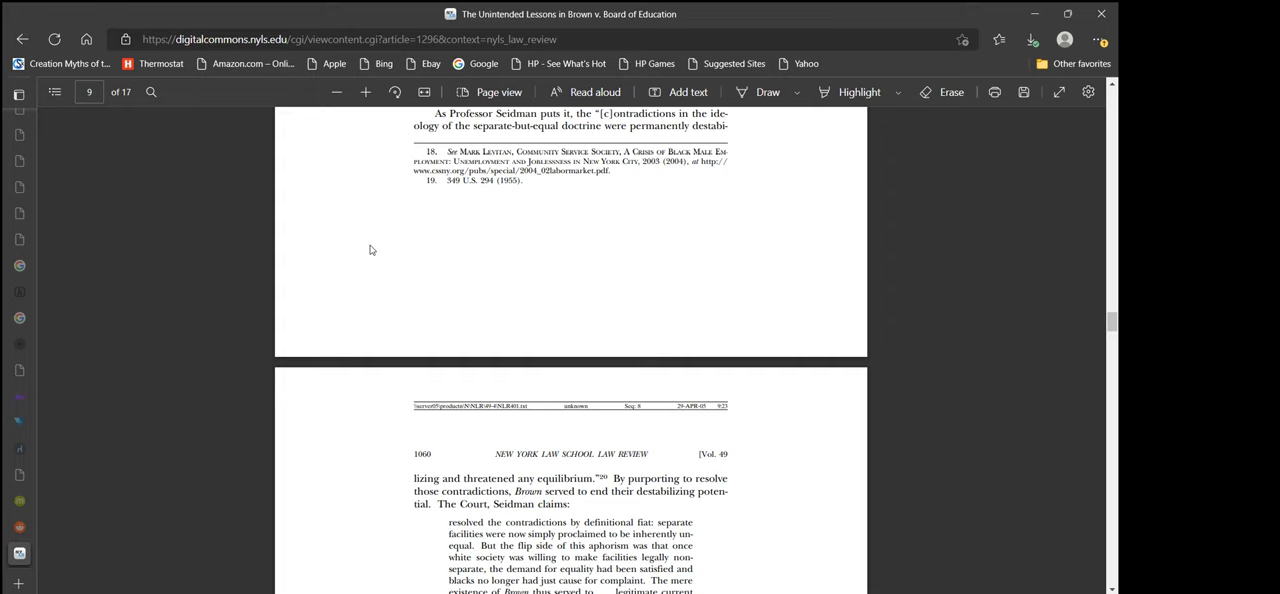
{"action": "scroll", "scroll_direction": "down", "scroll_amount": 3}
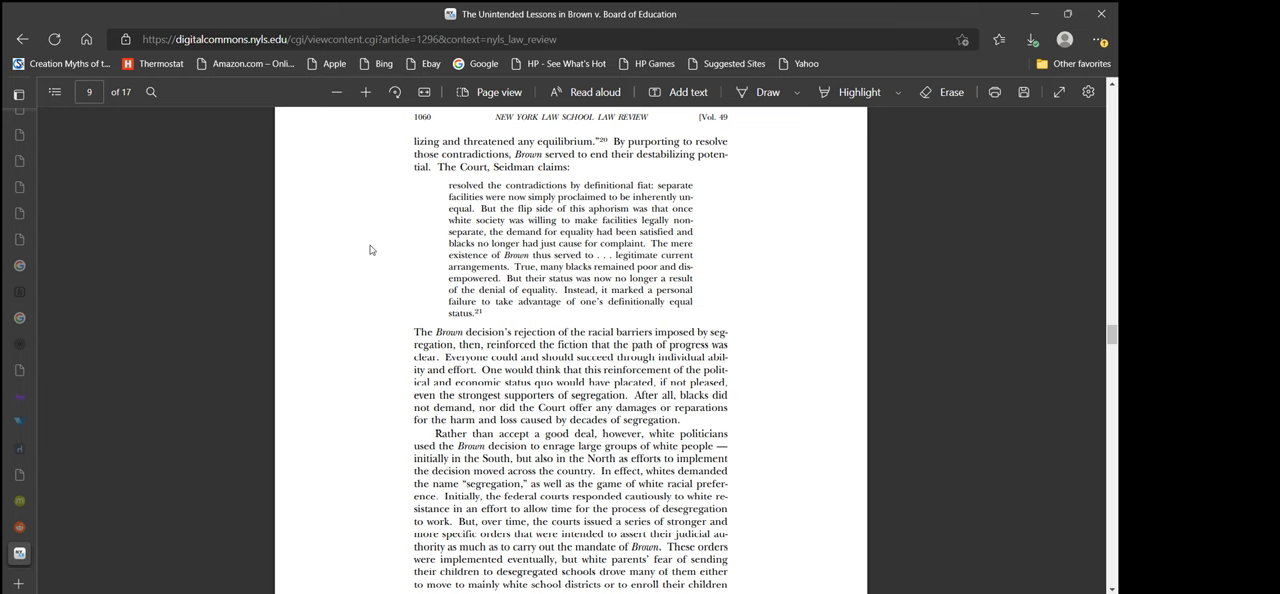
{"action": "scroll", "scroll_direction": "down", "scroll_amount": 3}
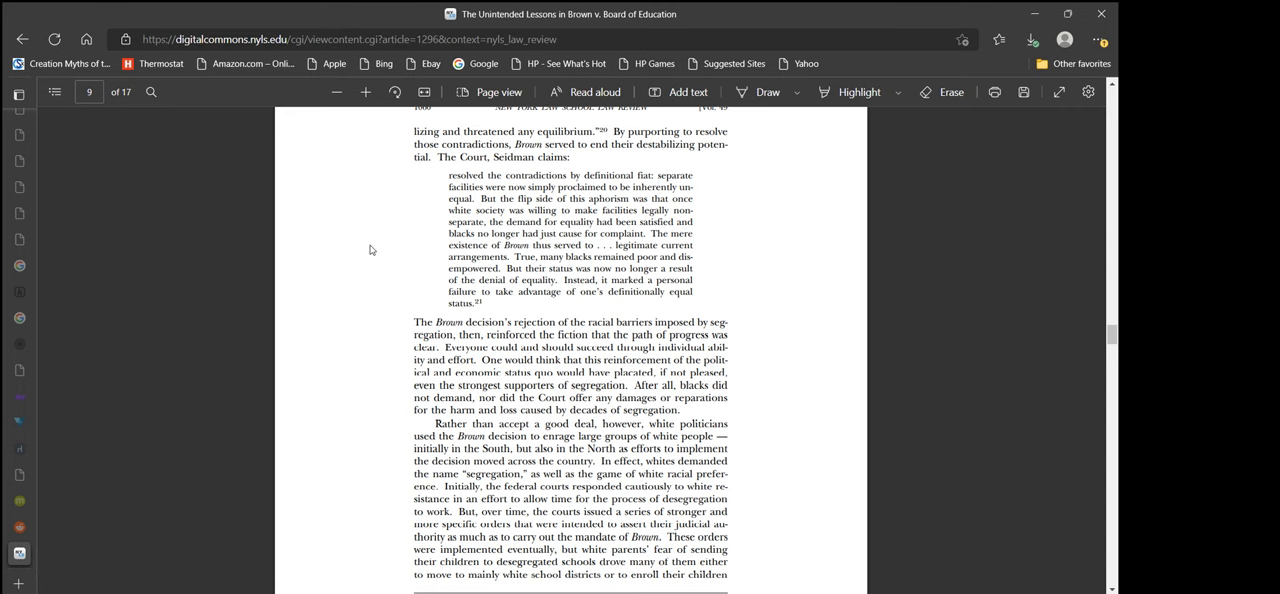
- Scroll past the 'Rather than accept a good deal' paragraph to footnotes 20–21 and page 10's header
{"action": "scroll", "scroll_direction": "down", "scroll_amount": 3}
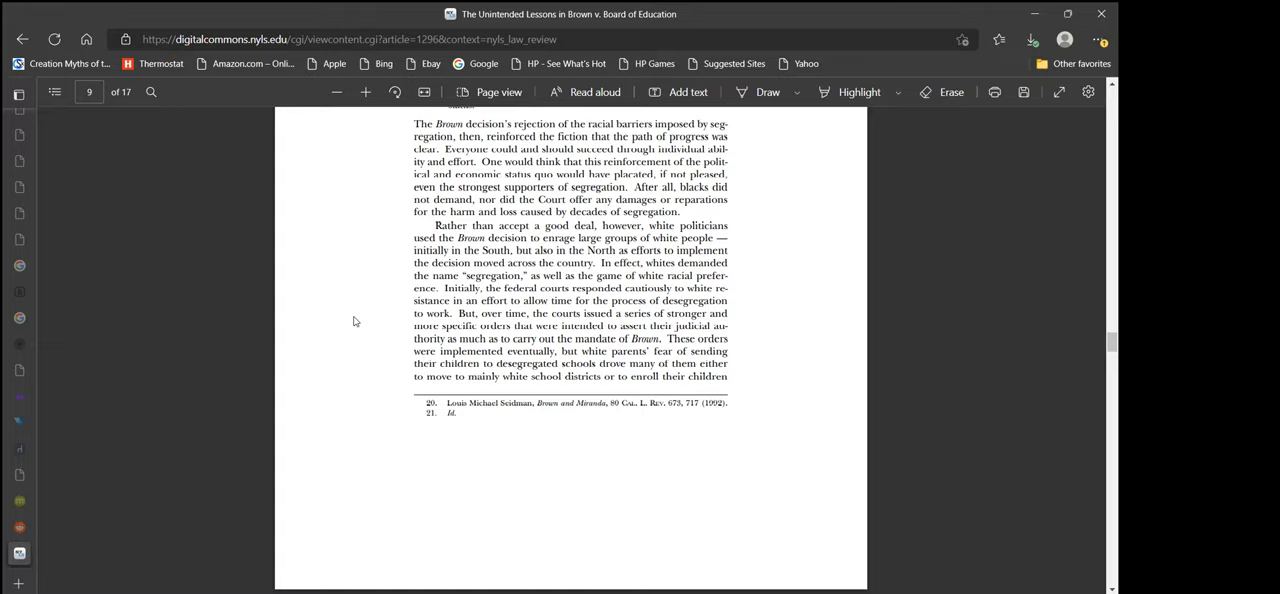
{"action": "scroll", "scroll_direction": "up", "scroll_amount": 3}
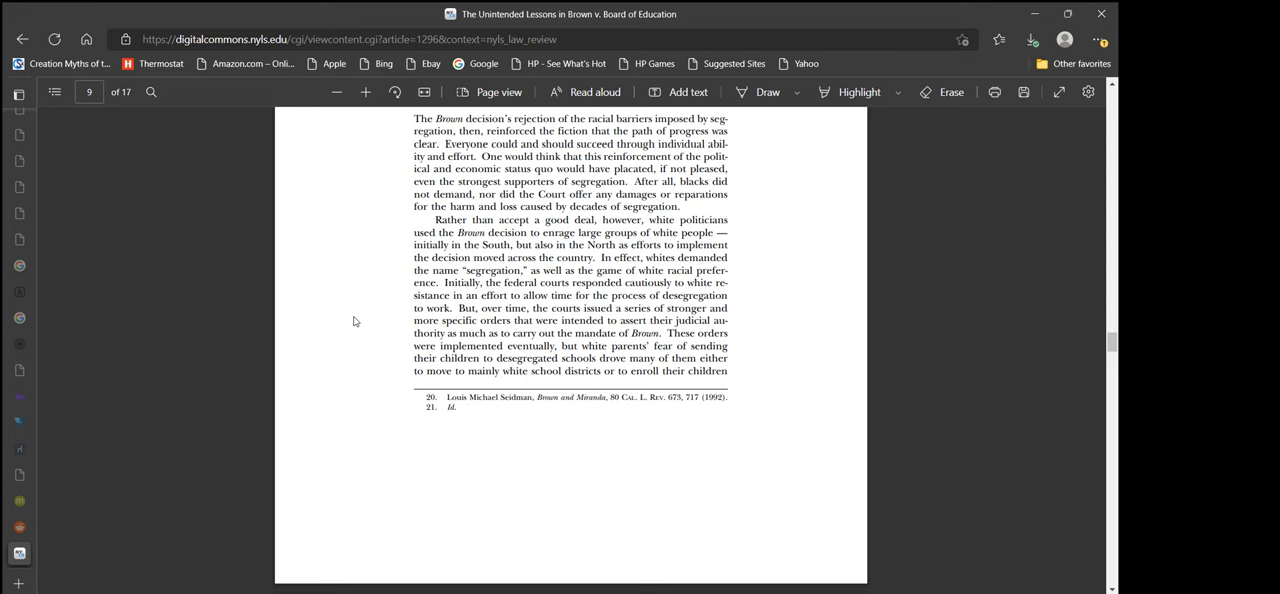
{"action": "scroll", "scroll_direction": "down", "scroll_amount": 3}
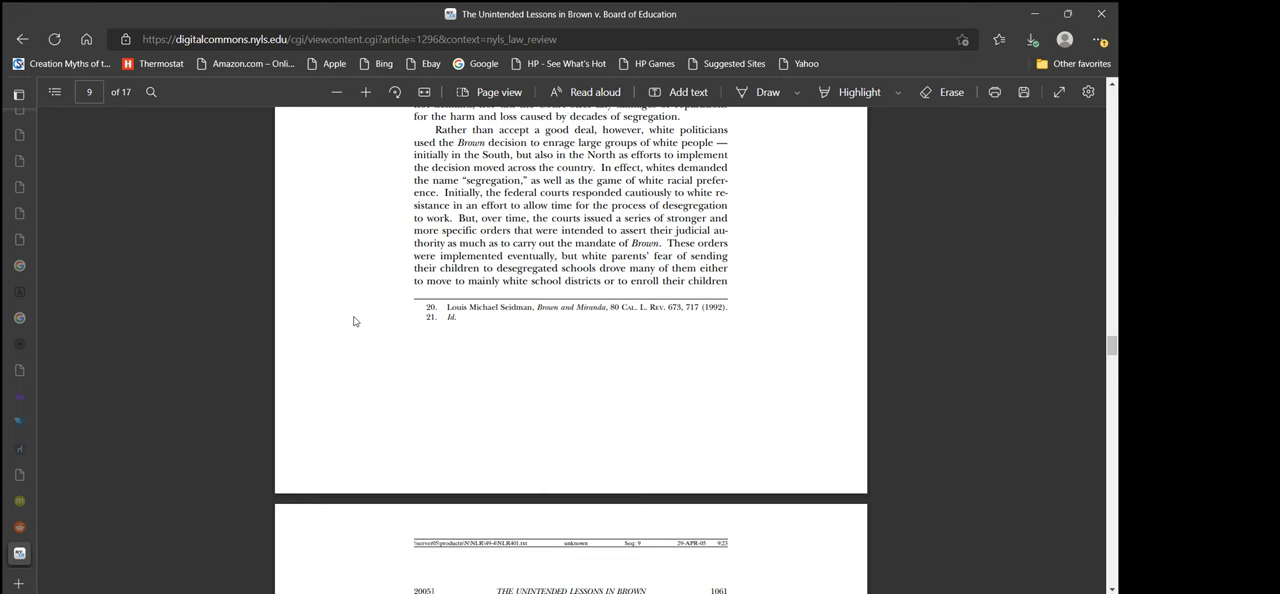
- Scroll down page 10 through the Emancipation-era backlash and The Shadow passages until the Lesson 4 heading appears
{"action": "scroll", "scroll_direction": "down", "scroll_amount": 3}
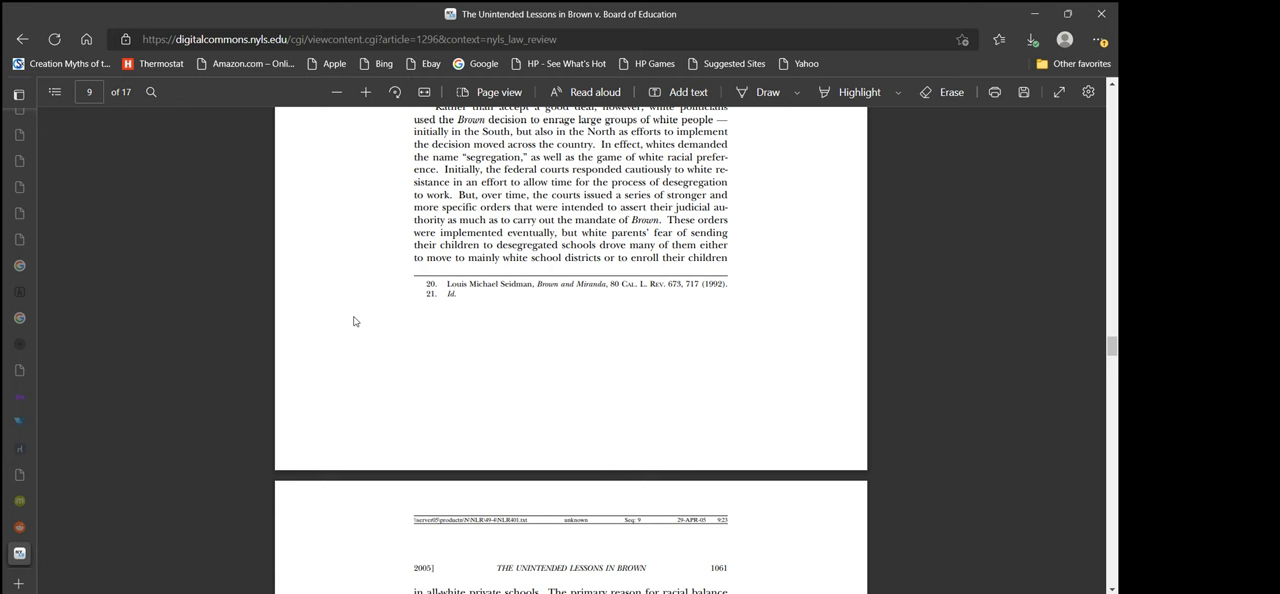
{"action": "scroll", "scroll_direction": "down", "scroll_amount": 3}
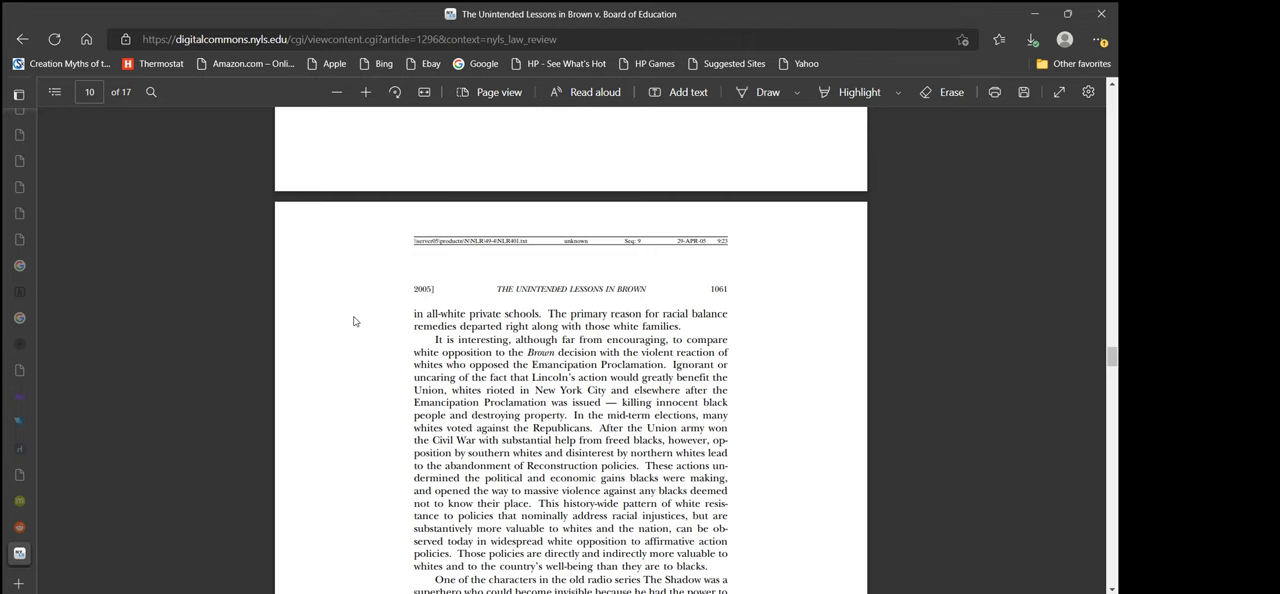
{"action": "scroll", "scroll_direction": "down", "scroll_amount": 3}
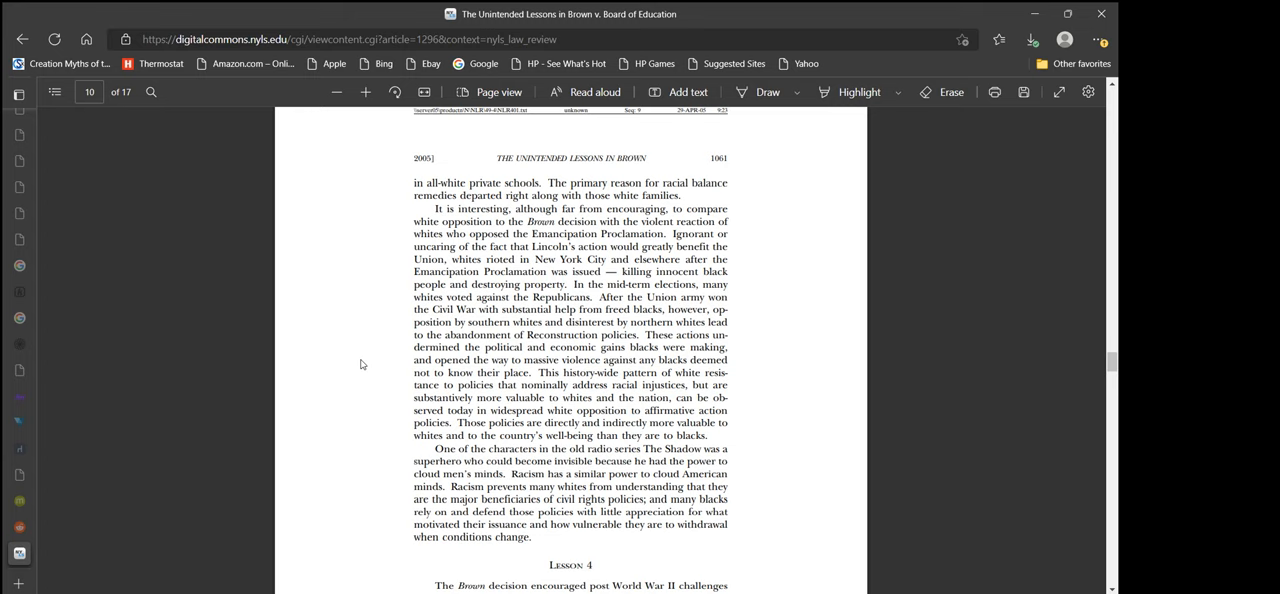
- Scroll slightly further to read Lesson 4's opening paragraph on post-World War II challenges to segregation
{"action": "scroll", "scroll_direction": "down", "scroll_amount": 3}
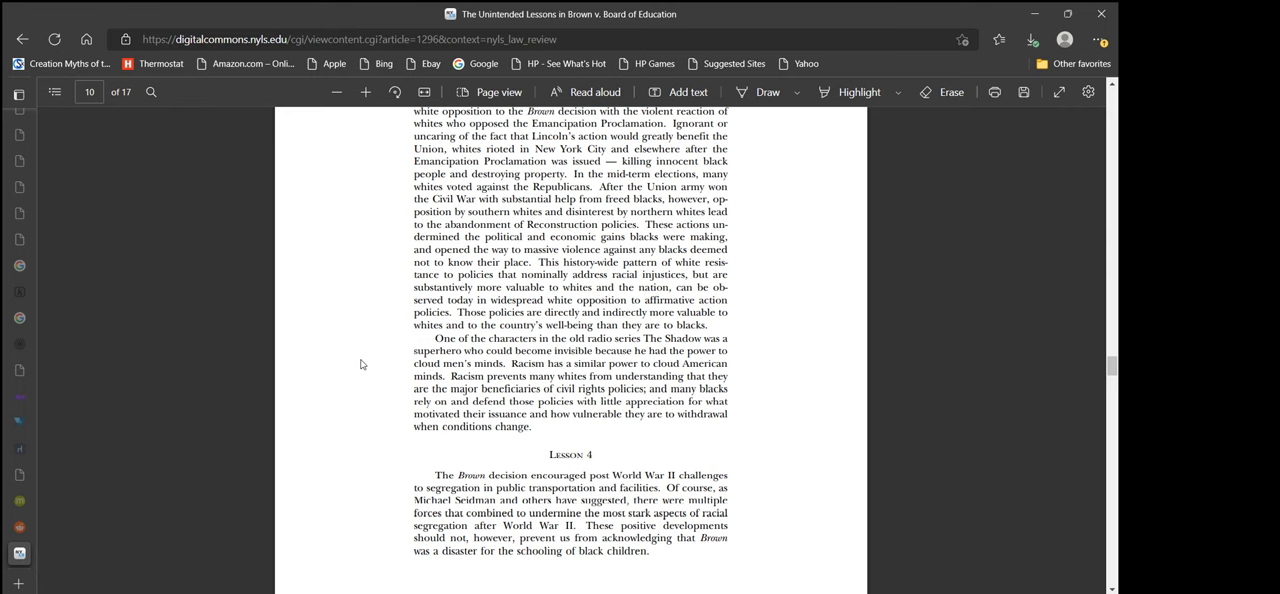
- Scroll down page 10 to the end of Lesson 4's paragraph on Brown as a disaster for black children's schooling
{"action": "scroll", "scroll_direction": "down", "scroll_amount": 3}
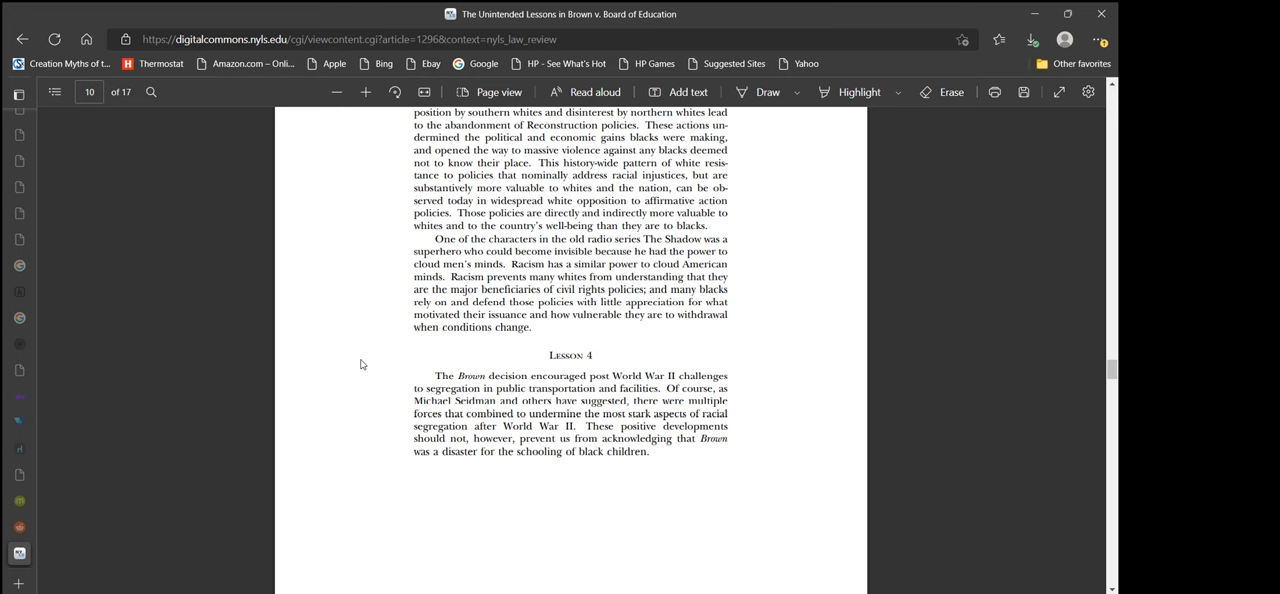
- Scroll ahead past Lesson 4, then back so its paragraph sits above the next page's header
{"action": "scroll", "scroll_direction": "down", "scroll_amount": 3}
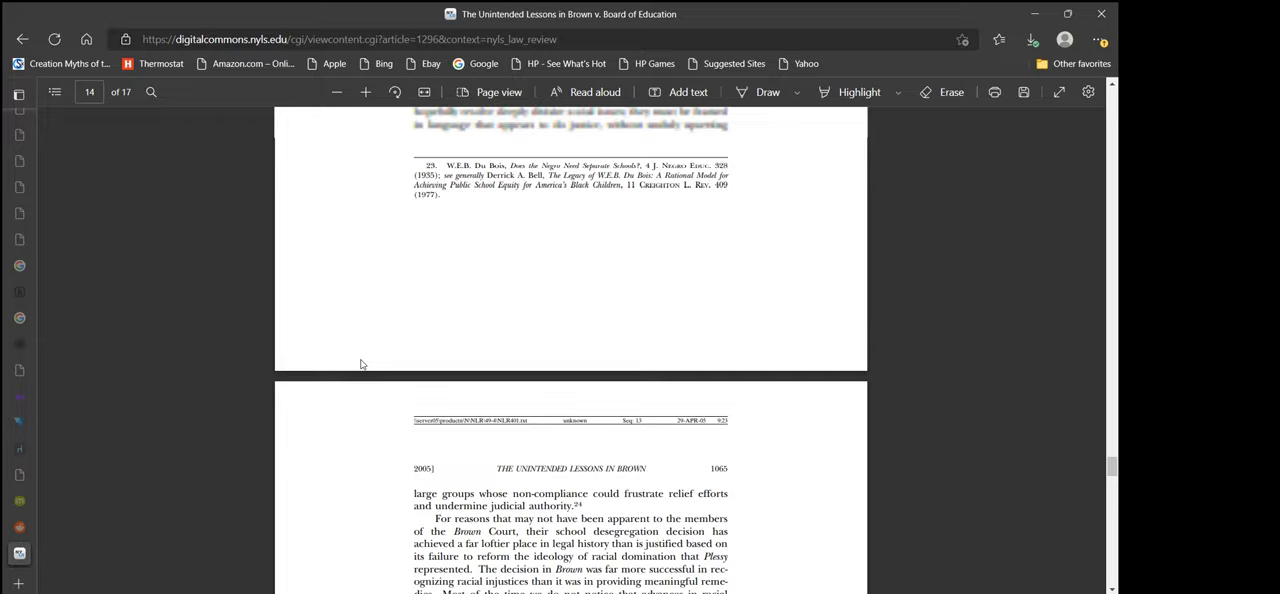
{"action": "scroll", "scroll_direction": "up", "scroll_amount": 3}
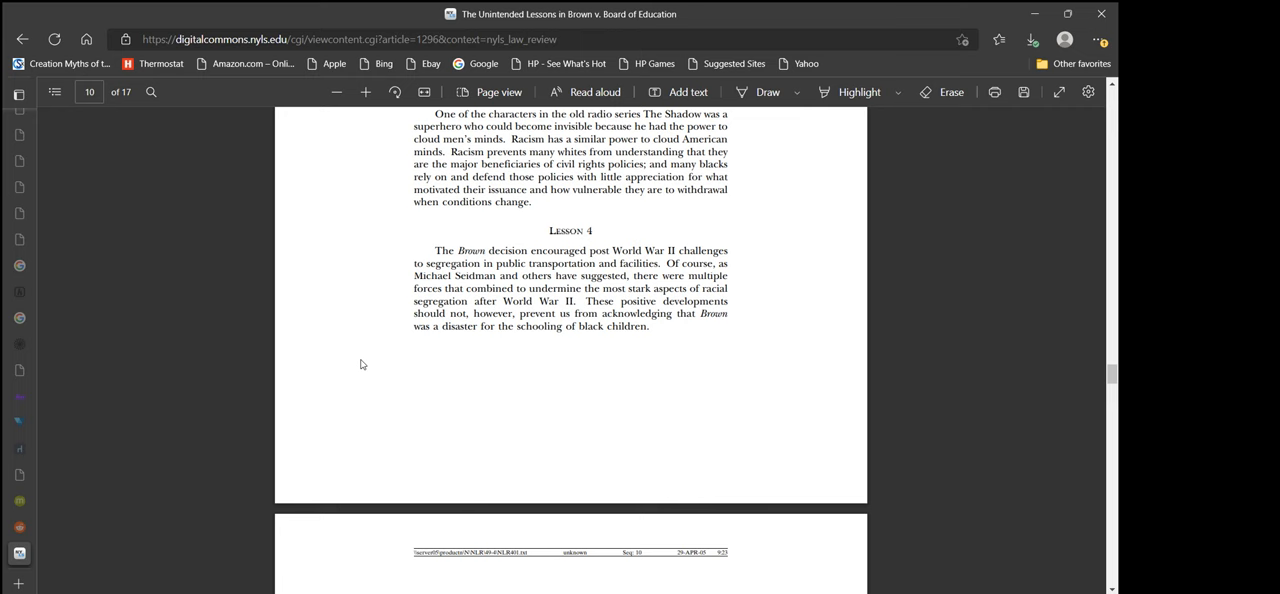
- Scroll up page 10 to reread the Emancipation Proclamation paragraph above The Shadow and Lesson 4
{"action": "scroll", "scroll_direction": "up", "scroll_amount": 3}
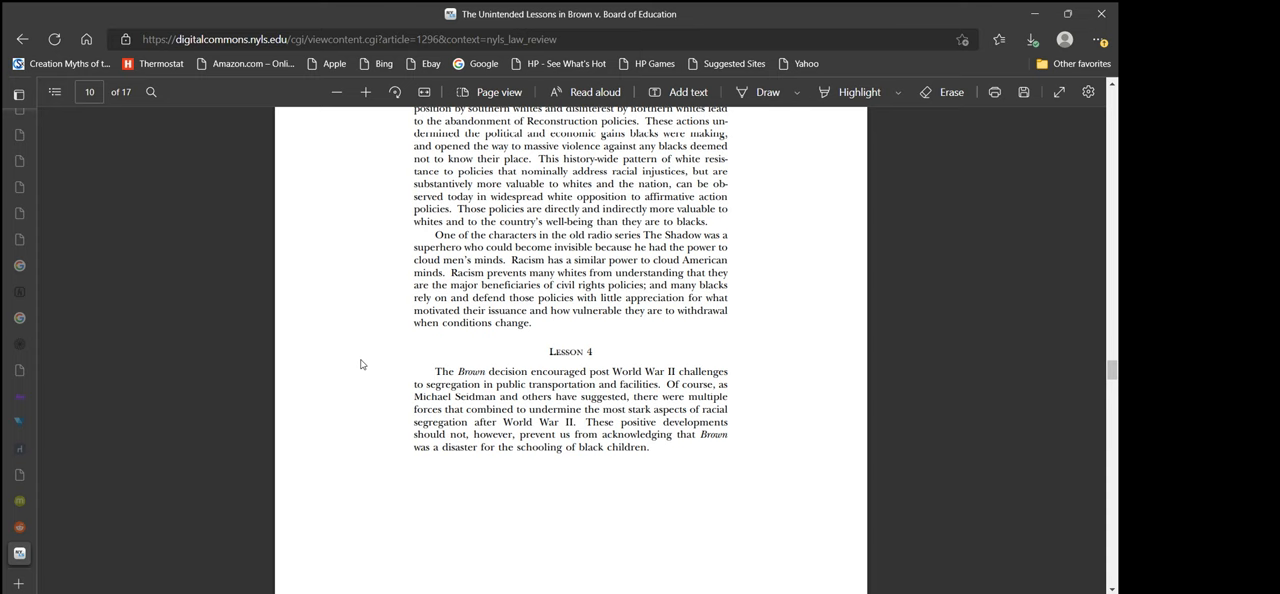
{"action": "scroll", "scroll_direction": "down", "scroll_amount": 3}
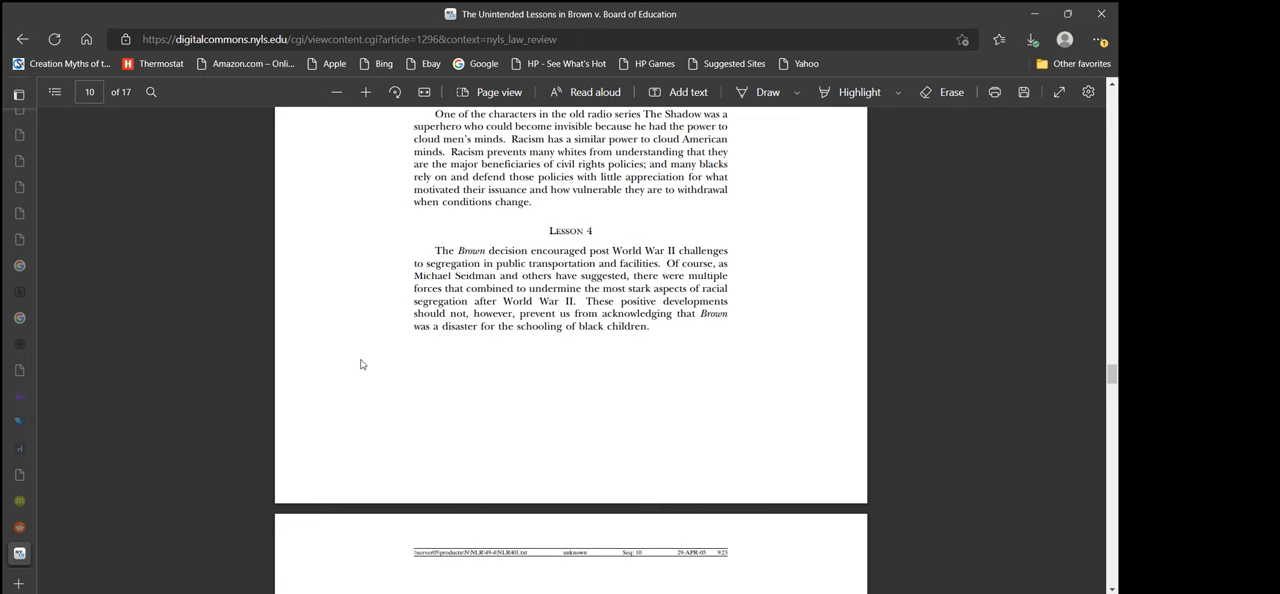
{"action": "scroll", "scroll_direction": "up", "scroll_amount": 3}
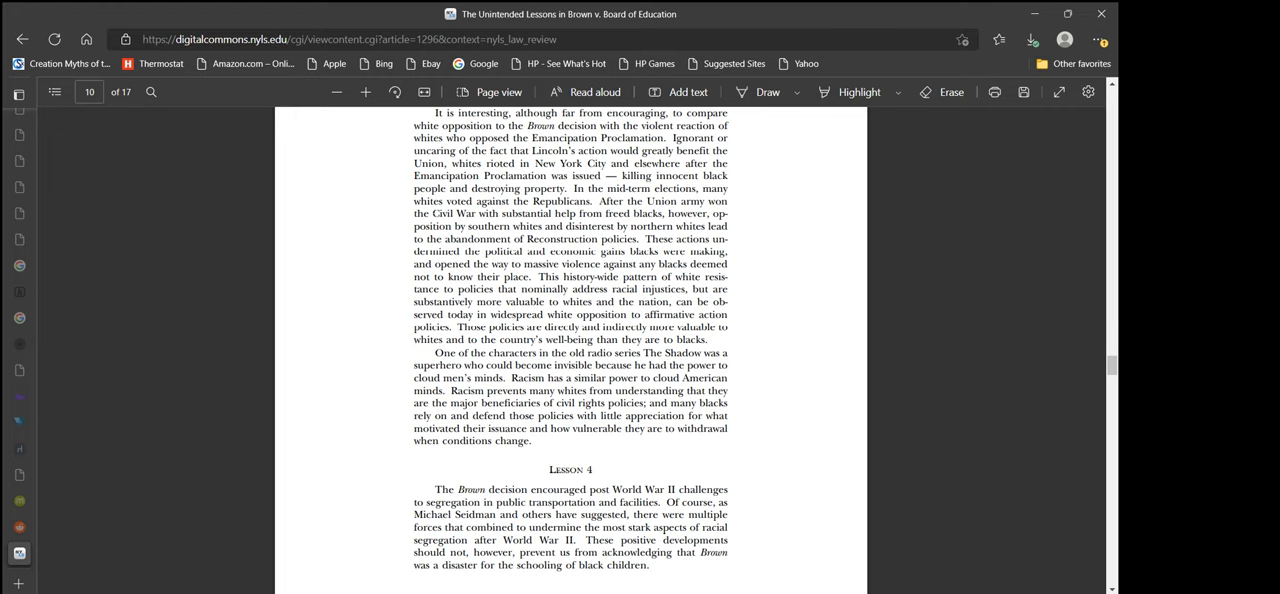
- Scroll down so page 10 ends with The Shadow paragraph and Lesson 4's opening
{"action": "scroll", "scroll_direction": "down", "scroll_amount": 3}
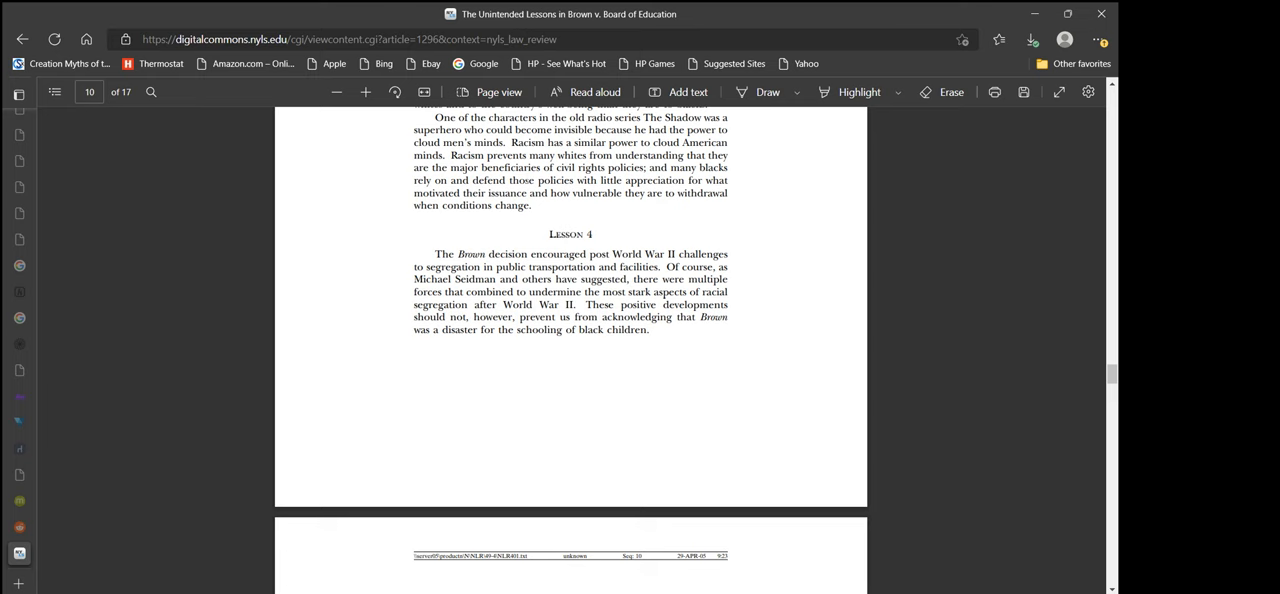
{"action": "mouse_move", "coordinate": [610, 222]}
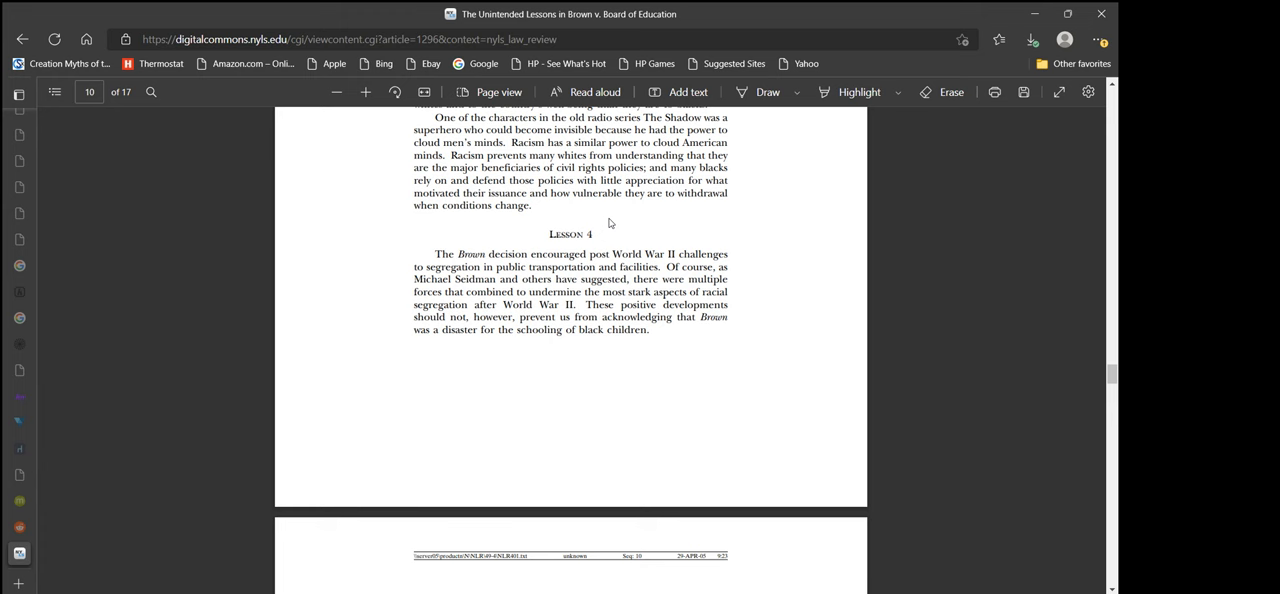
- Scroll onto page 11, opening with Du Bois's warning and the paragraphs on desegregated schools' tracking
{"action": "scroll", "scroll_direction": "down", "scroll_amount": 3}
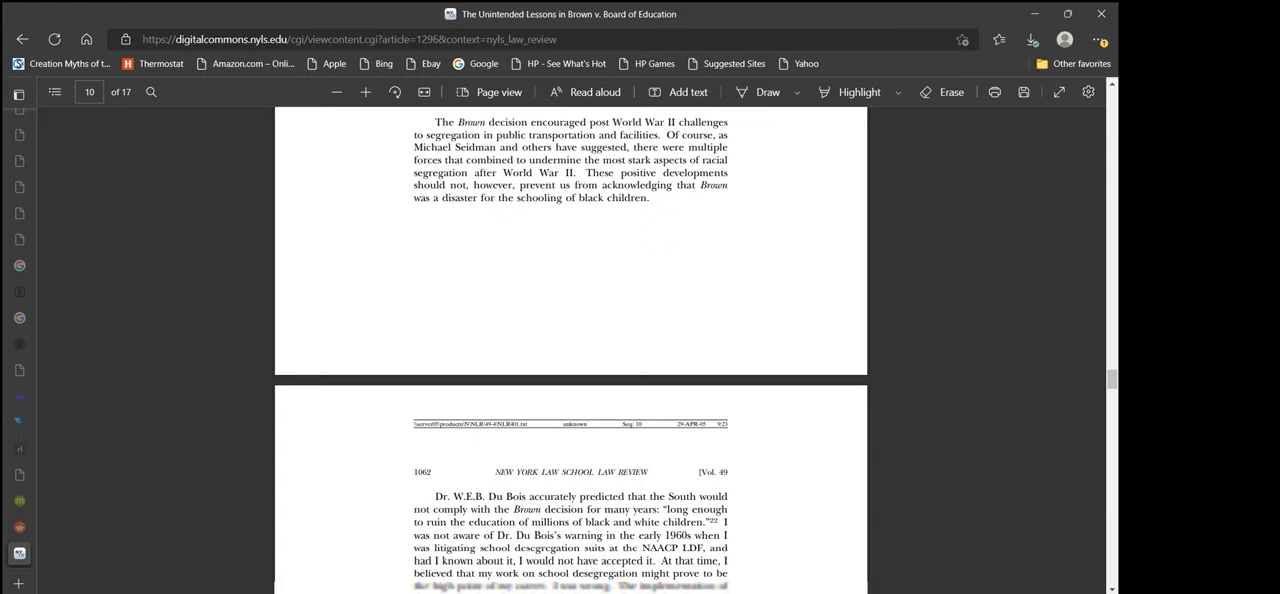
{"action": "scroll", "scroll_direction": "down", "scroll_amount": 3}
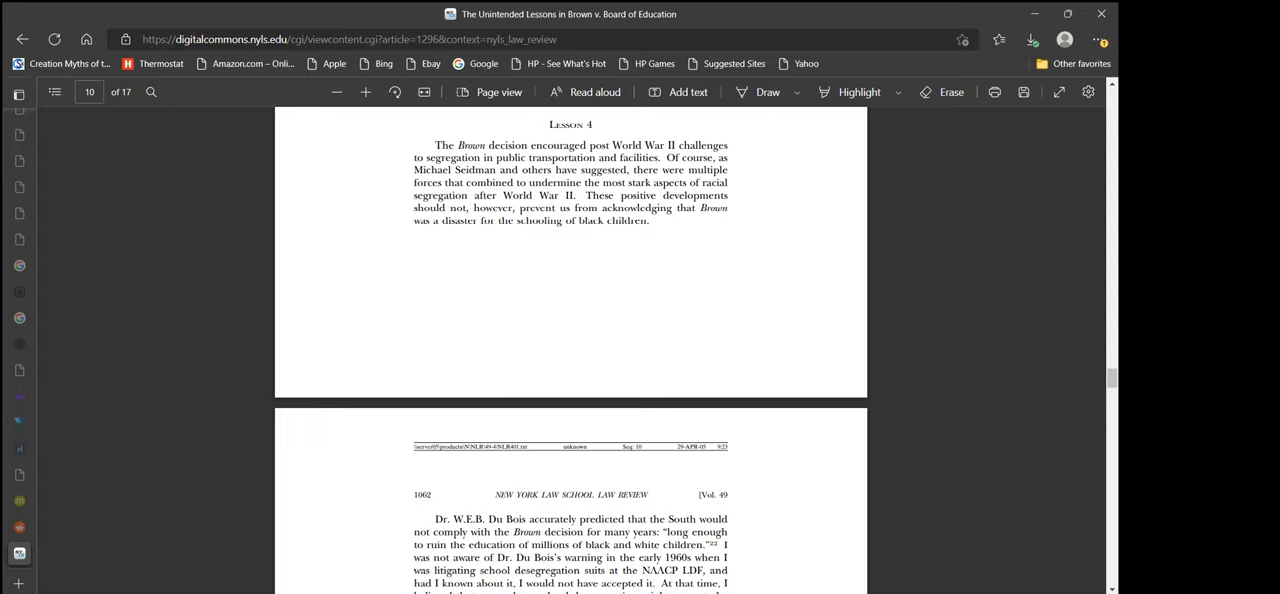
{"action": "scroll", "scroll_direction": "down", "scroll_amount": 3}
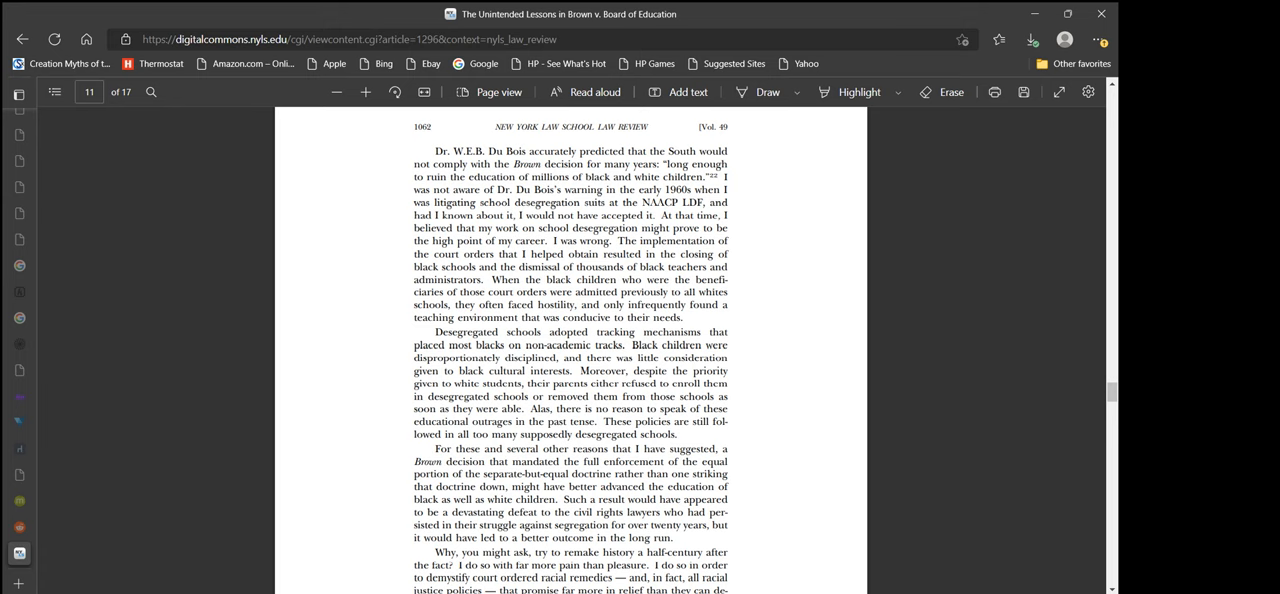
- Scroll down page 11 to the remedies paragraph and footnote 22 on Du Bois's autobiography
{"action": "scroll", "scroll_direction": "down", "scroll_amount": 3}
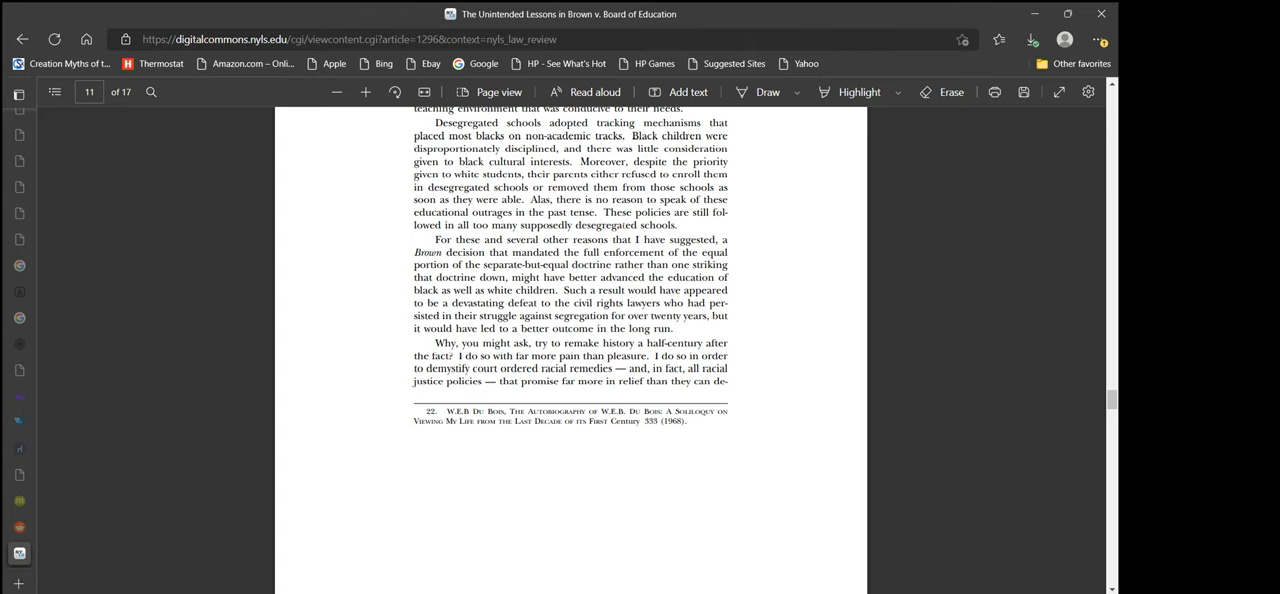
- Scroll on to page 12's opening on racism as society's glue and Brown's undeserved credit for desegregation
{"action": "scroll", "scroll_direction": "down", "scroll_amount": 3}
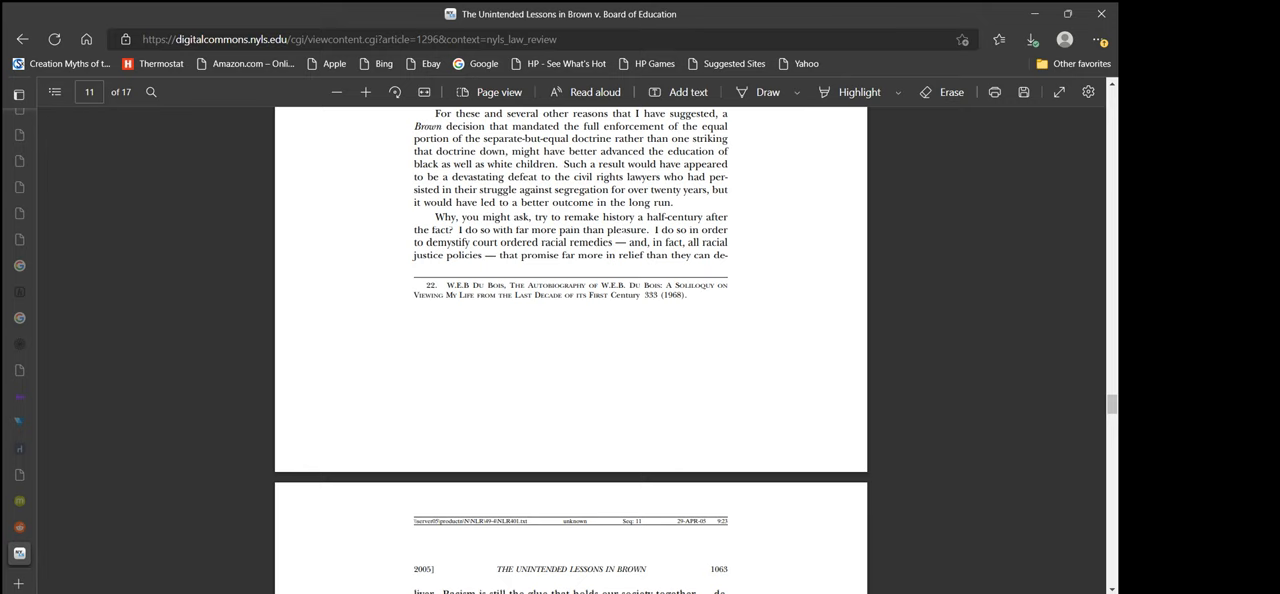
{"action": "scroll", "scroll_direction": "down", "scroll_amount": 3}
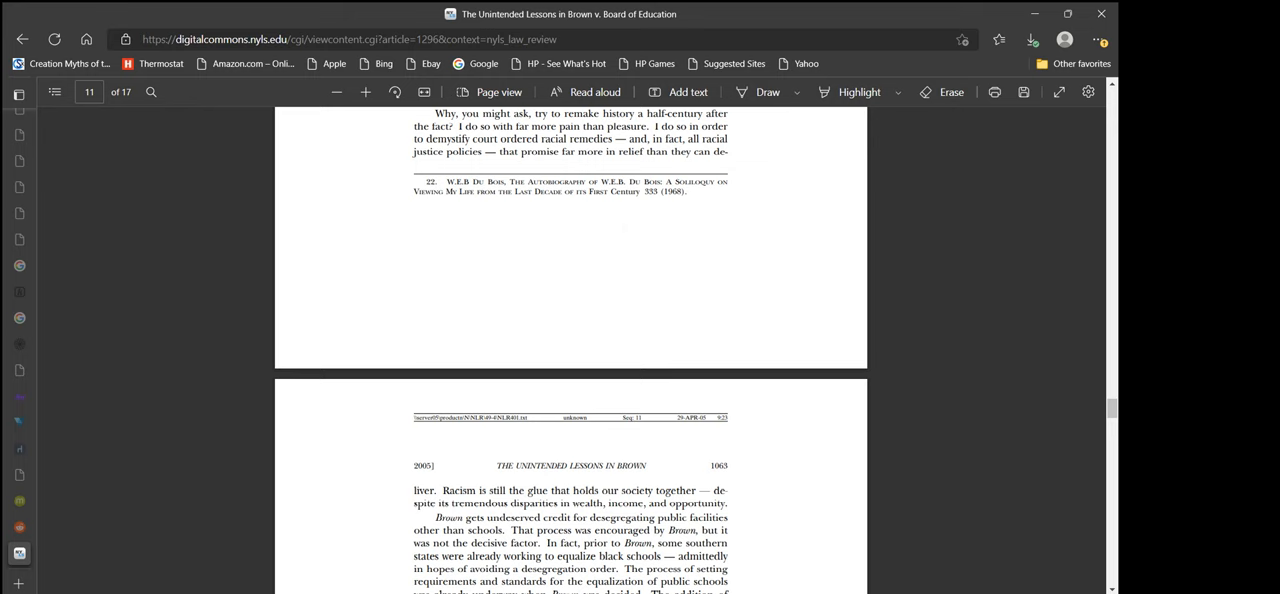
{"action": "scroll", "scroll_direction": "down", "scroll_amount": 3}
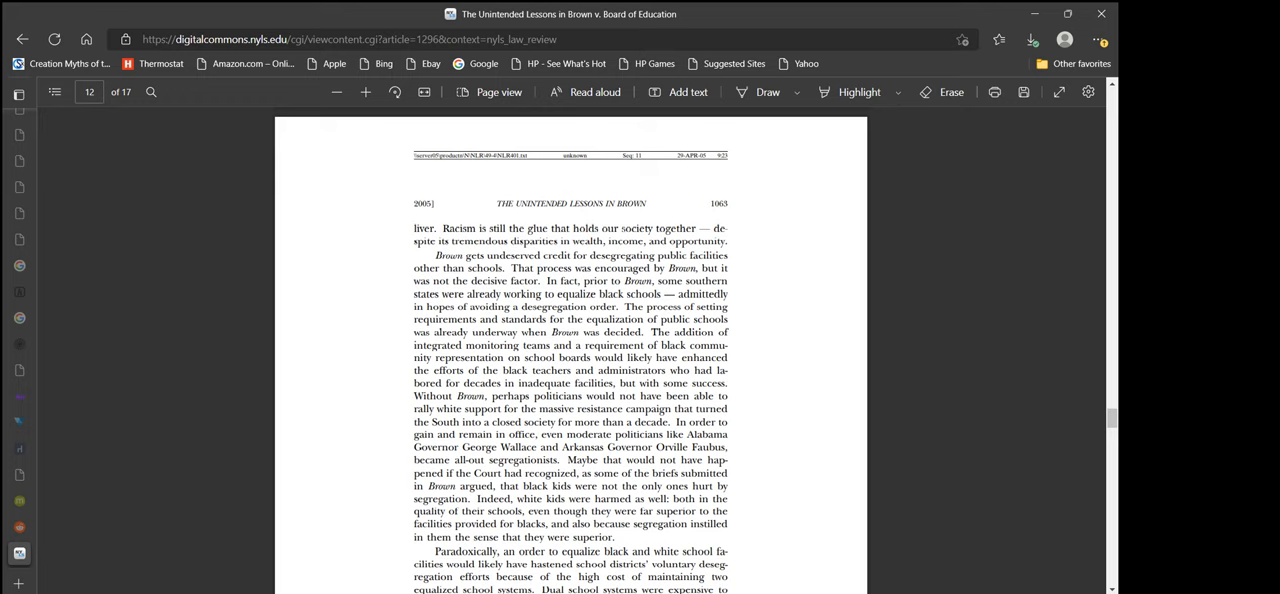
{"action": "scroll", "scroll_direction": "up", "scroll_amount": 3}
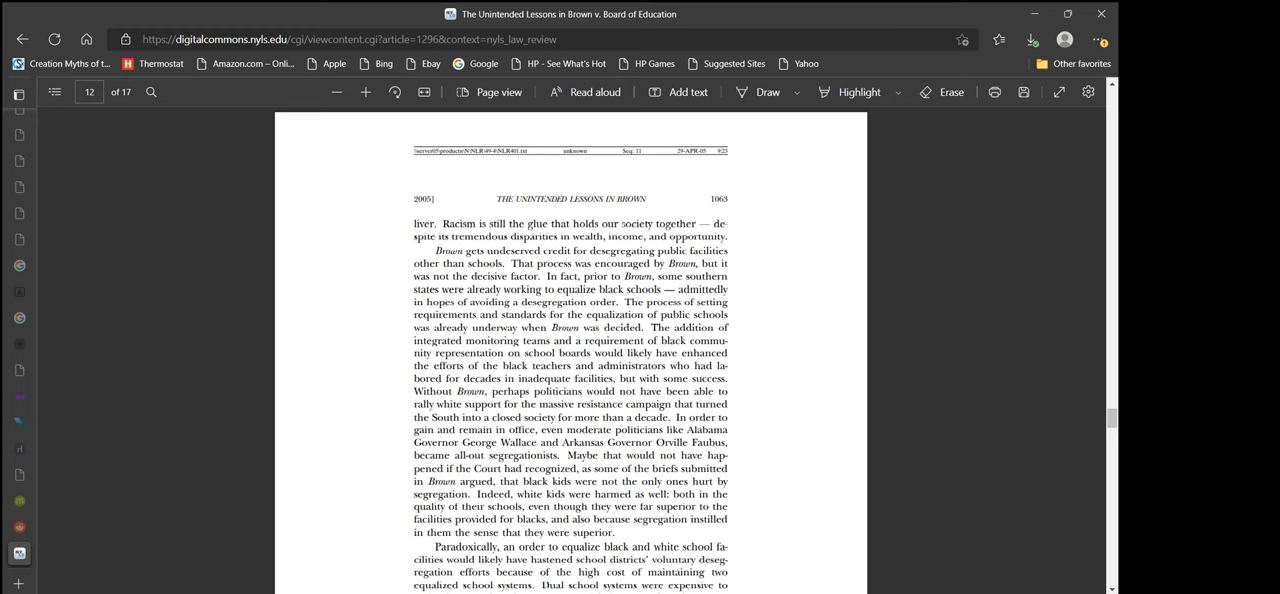
- Scroll down page 12 to the school-board anecdote and Du Bois's 1935 remark on separate schools
{"action": "scroll", "scroll_direction": "down", "scroll_amount": 3}
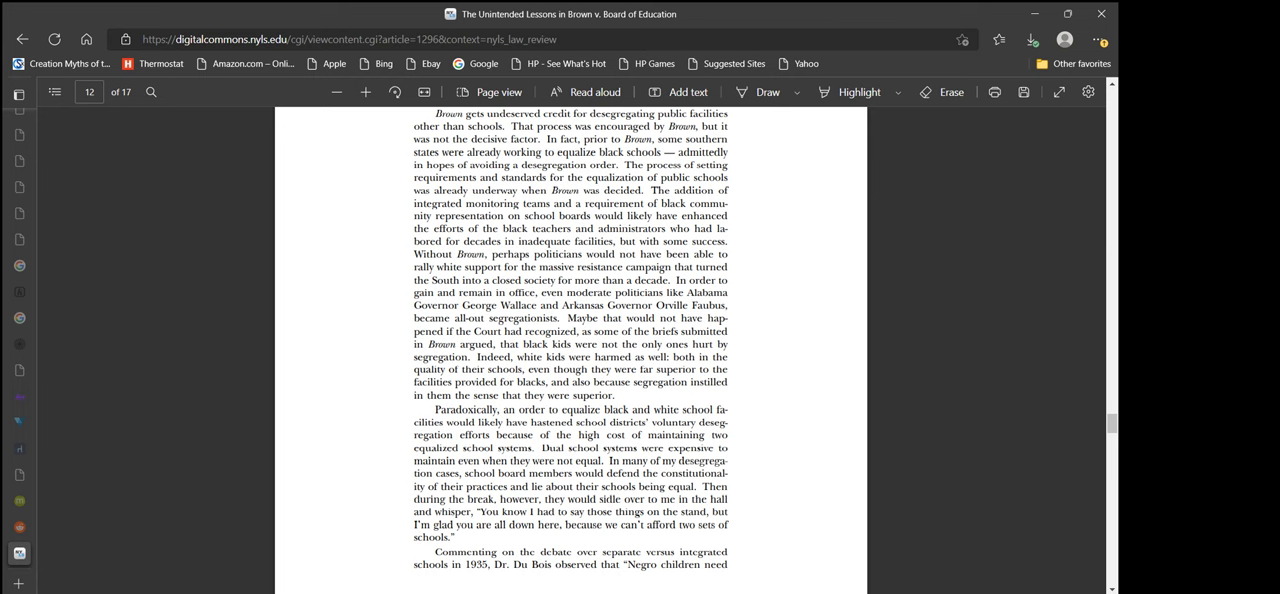
- Scroll forward to page 15's passage on color-blindness, interest convergence and Professor Robert Gordon's remarks
{"action": "scroll", "scroll_direction": "down", "scroll_amount": 3}
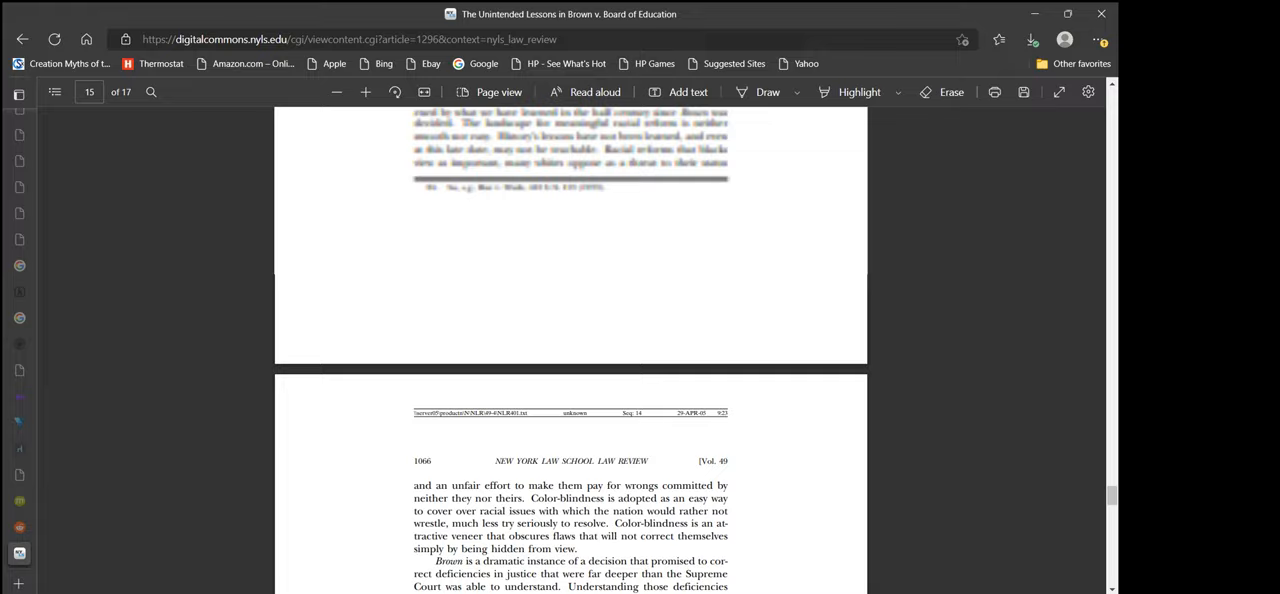
{"action": "scroll", "scroll_direction": "up", "scroll_amount": 3}
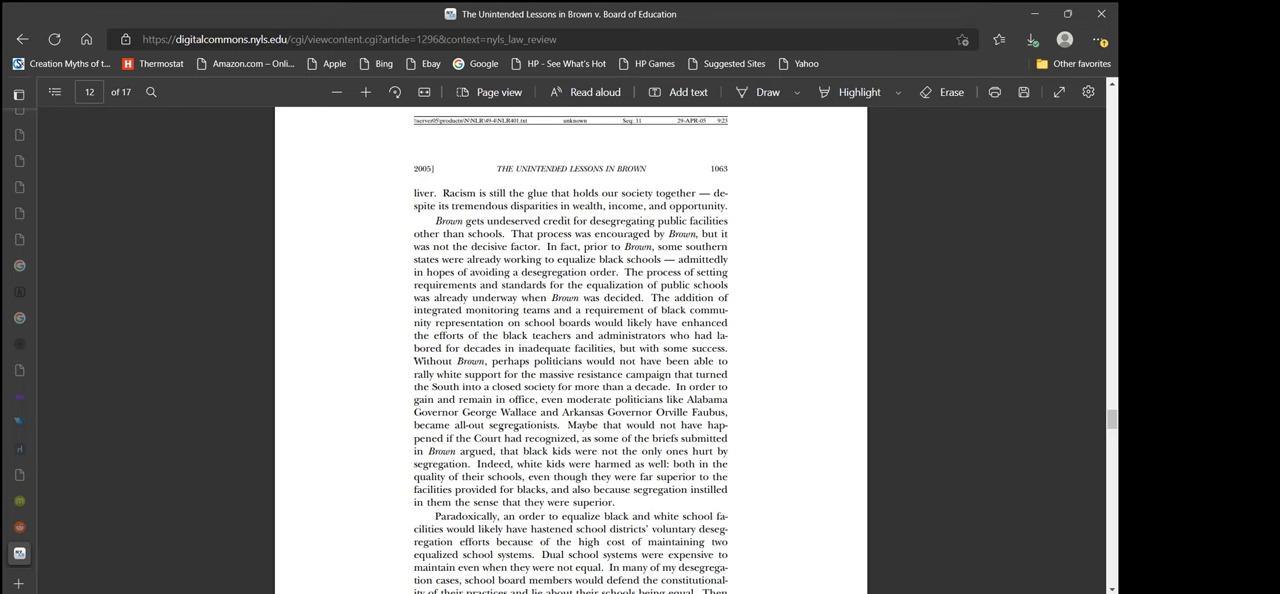
{"action": "scroll", "scroll_direction": "down", "scroll_amount": 3}
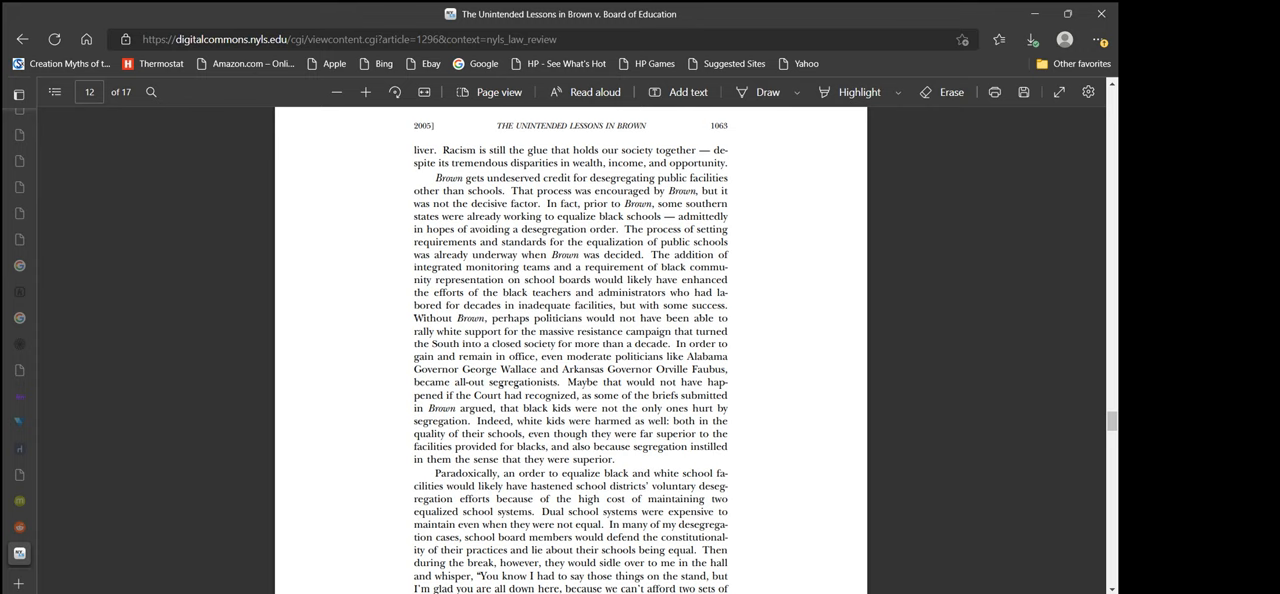
{"action": "scroll", "scroll_direction": "down", "scroll_amount": 3}
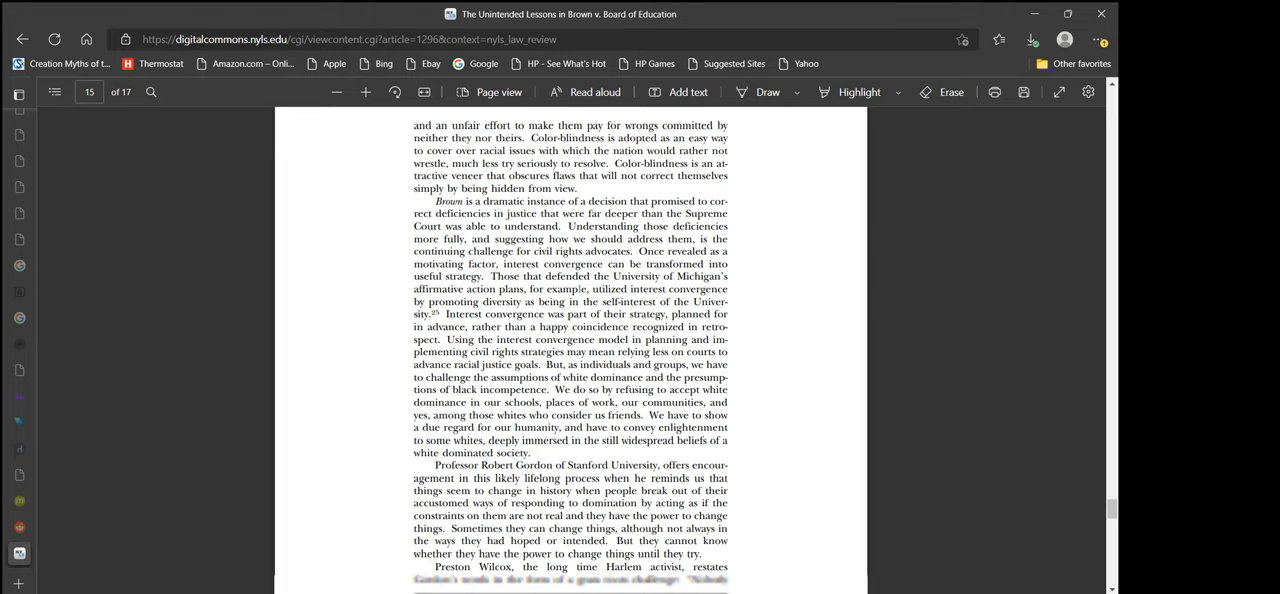
- Scroll past page 15 to page 16, where the article closes on Preston Wilcox's challenge of truth
{"action": "scroll", "scroll_direction": "down", "scroll_amount": 3}
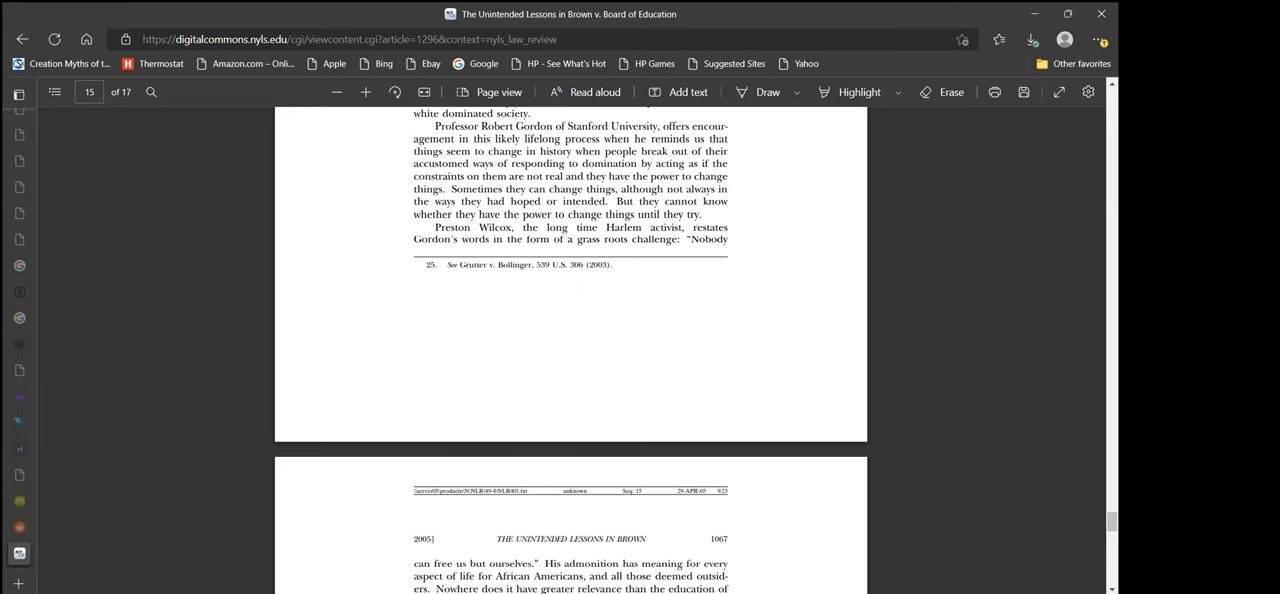
{"action": "scroll", "scroll_direction": "down", "scroll_amount": 3}
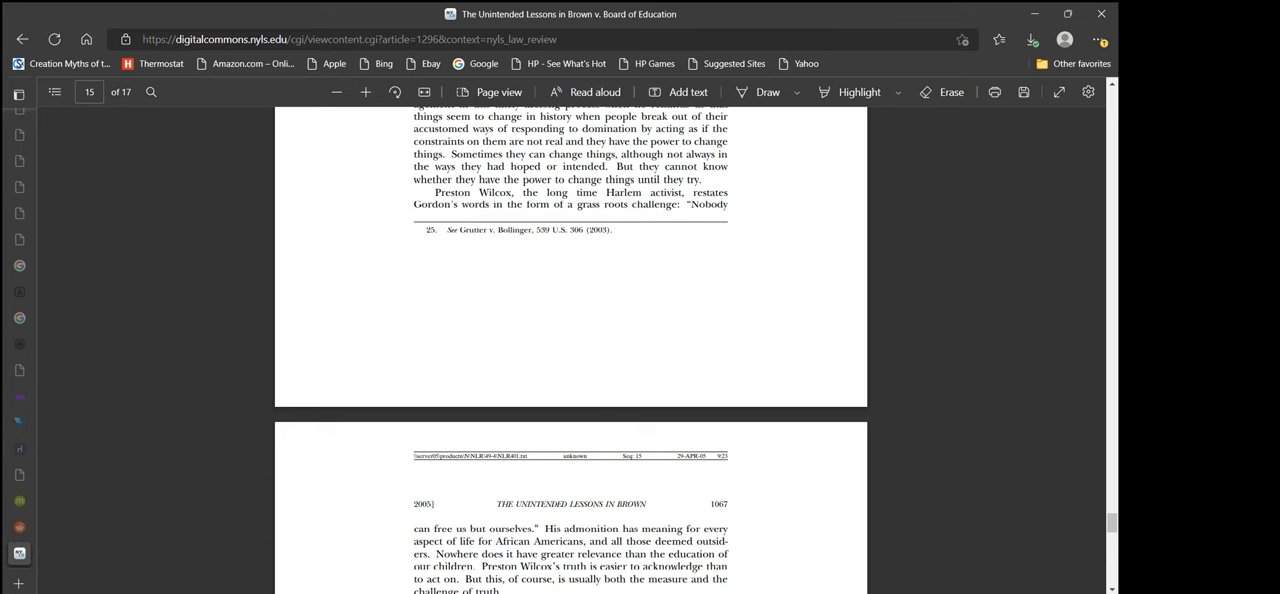
{"action": "scroll", "scroll_direction": "down", "scroll_amount": 3}
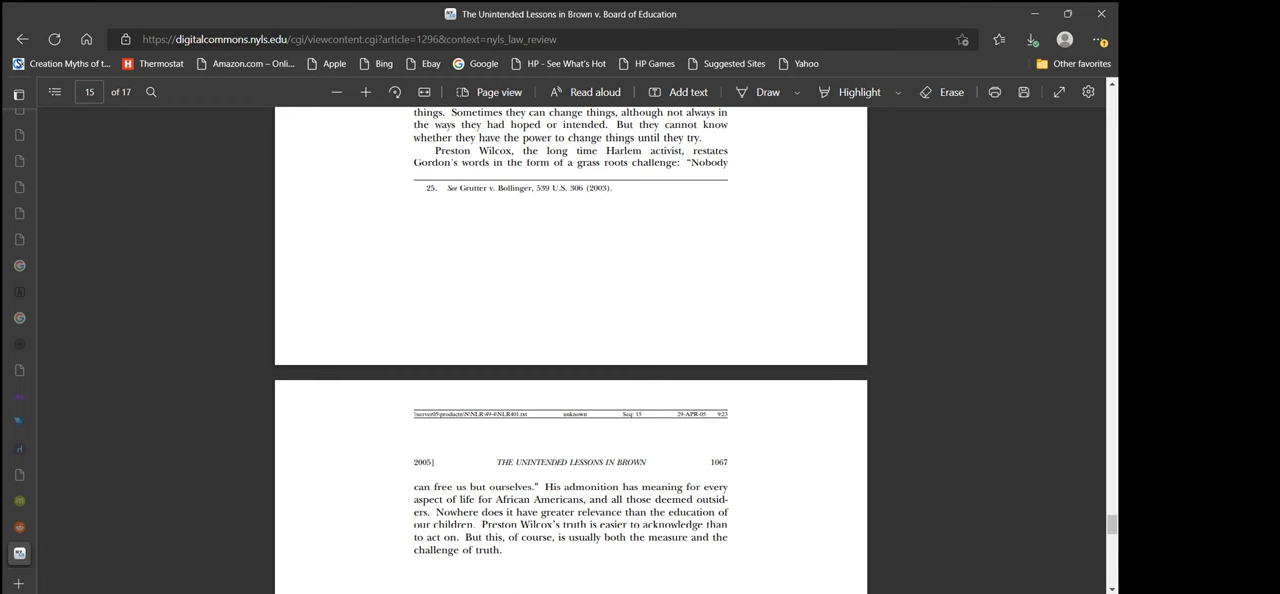
{"action": "scroll", "scroll_direction": "down", "scroll_amount": 3}
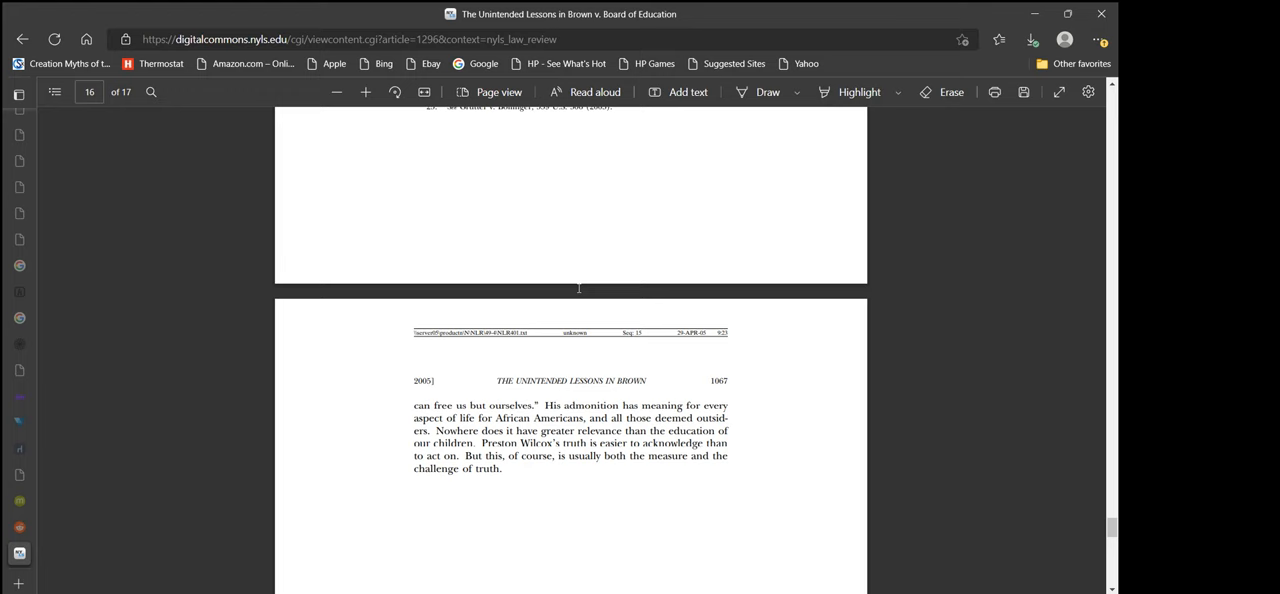
{"action": "scroll", "scroll_direction": "up", "scroll_amount": 3}
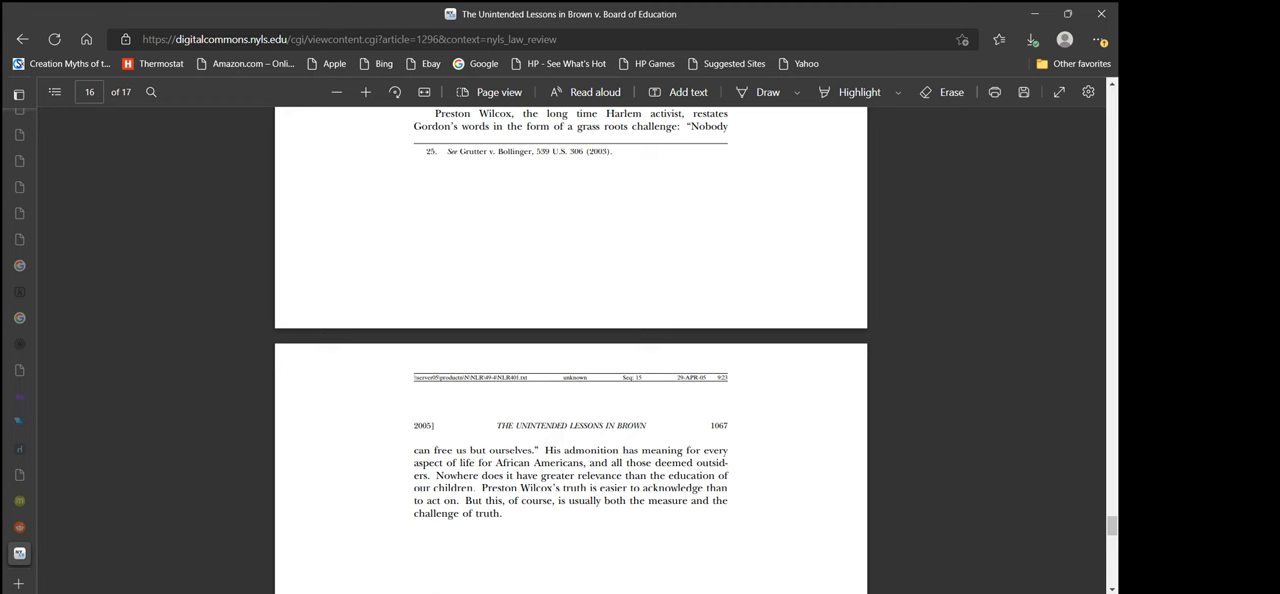
{"action": "mouse_move", "coordinate": [548, 216]}
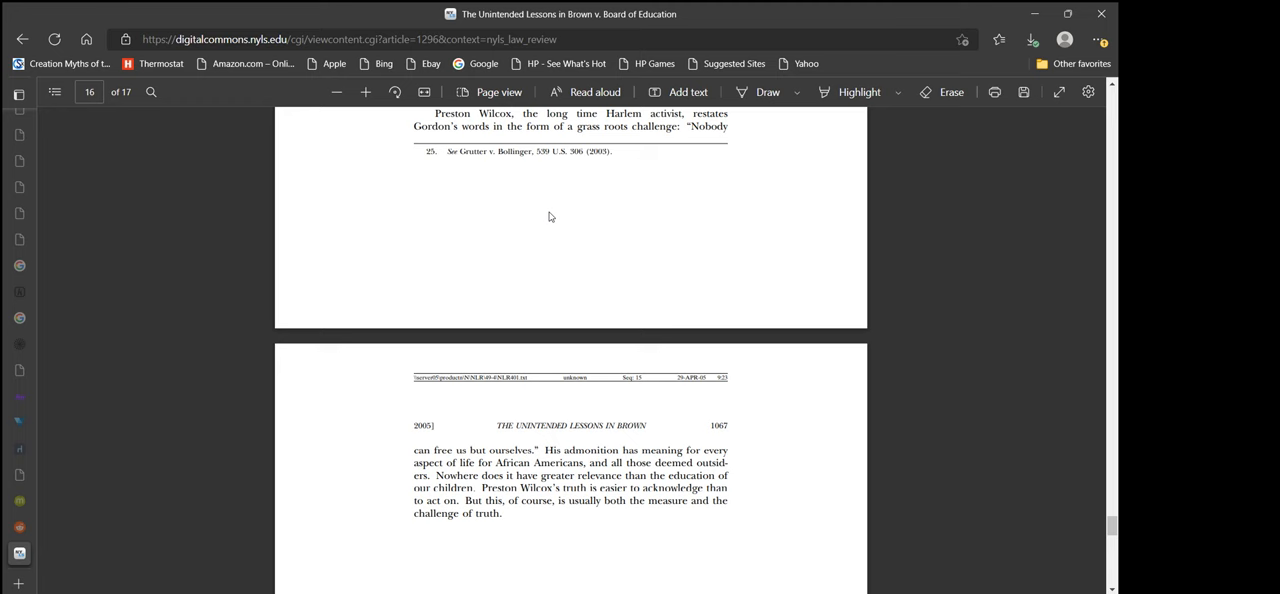
{"action": "mouse_move", "coordinate": [450, 222]}
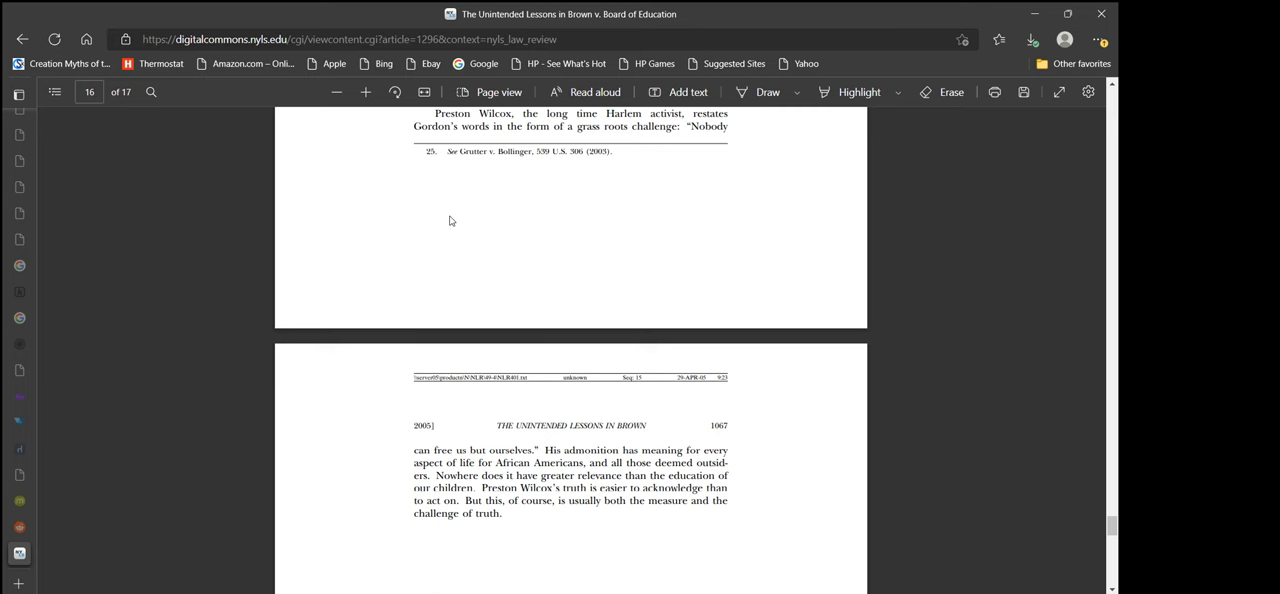
{"action": "mouse_move", "coordinate": [334, 234]}
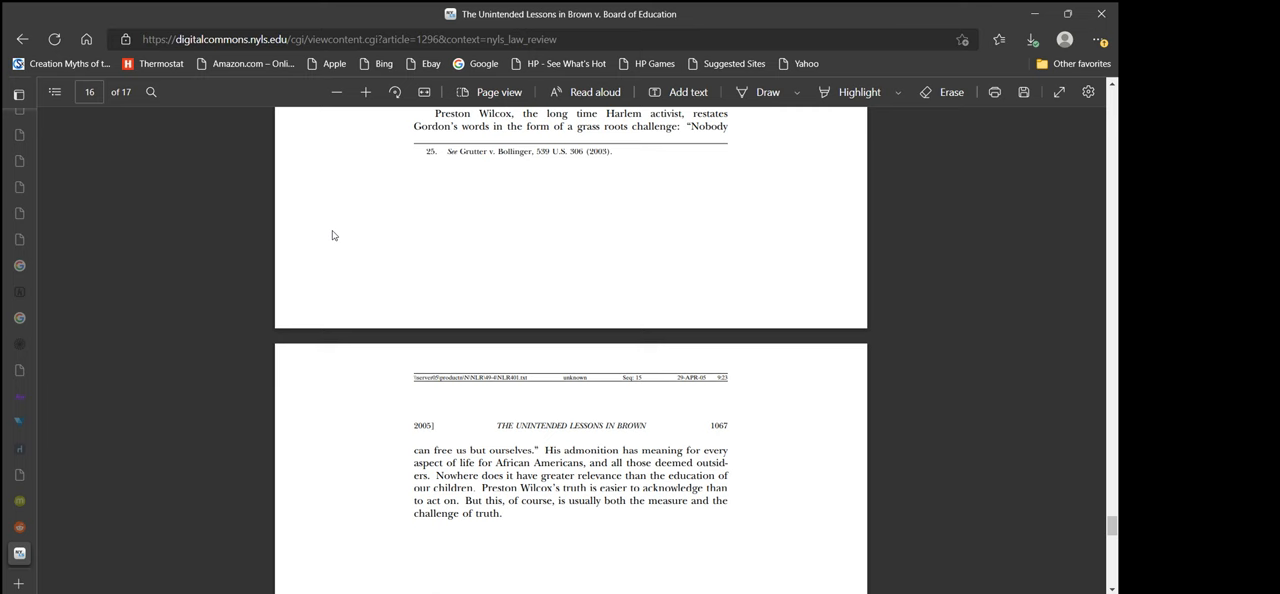
{"action": "mouse_move", "coordinate": [256, 356]}
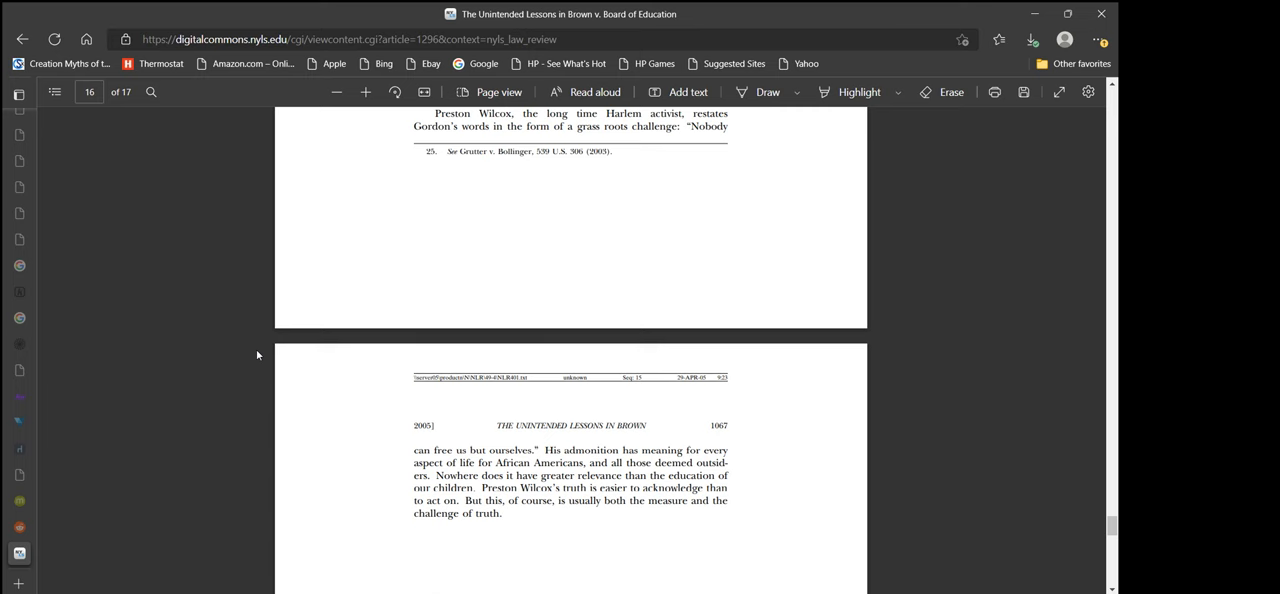
{"action": "mouse_move", "coordinate": [274, 340]}
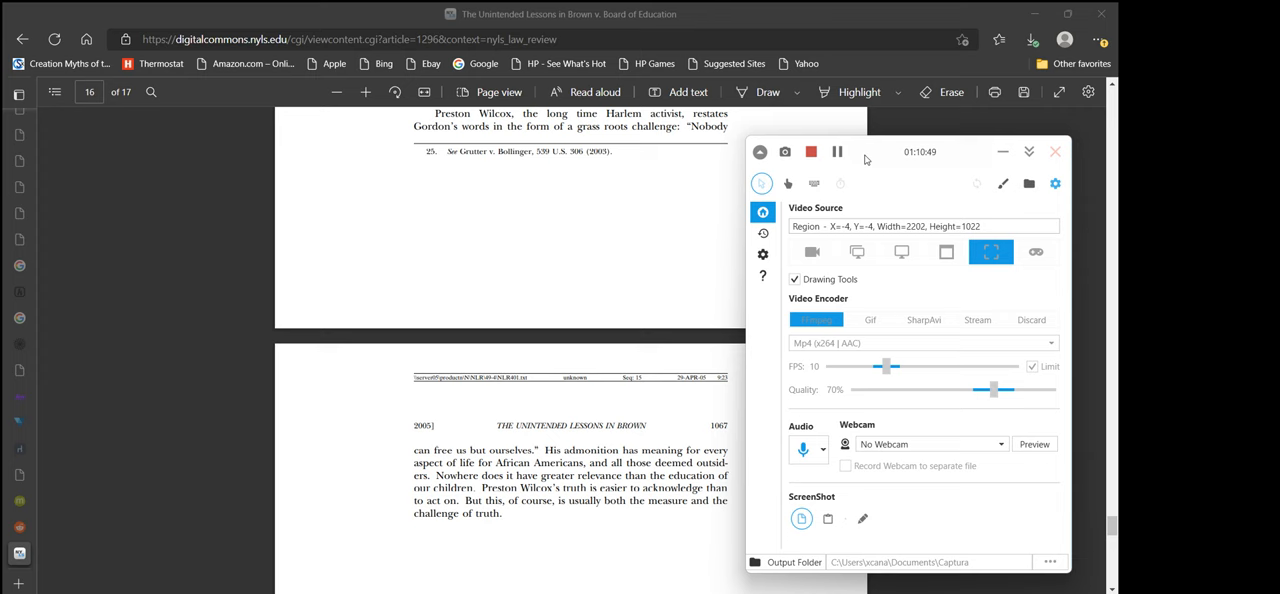
{"action": "mouse_move", "coordinate": [836, 152]}
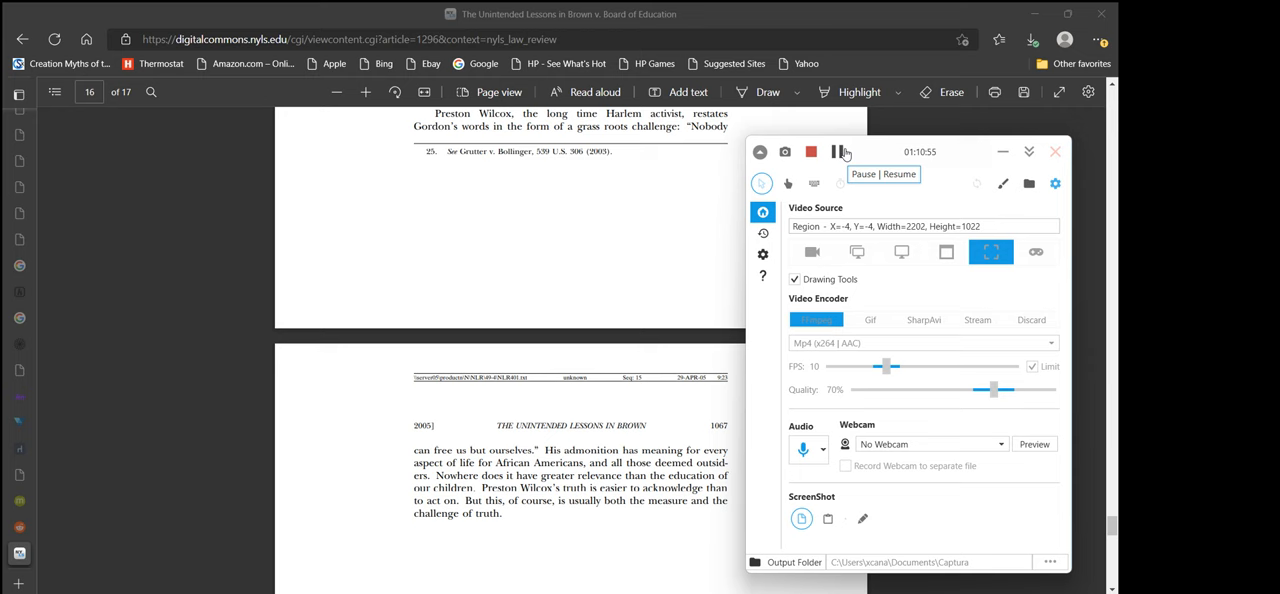